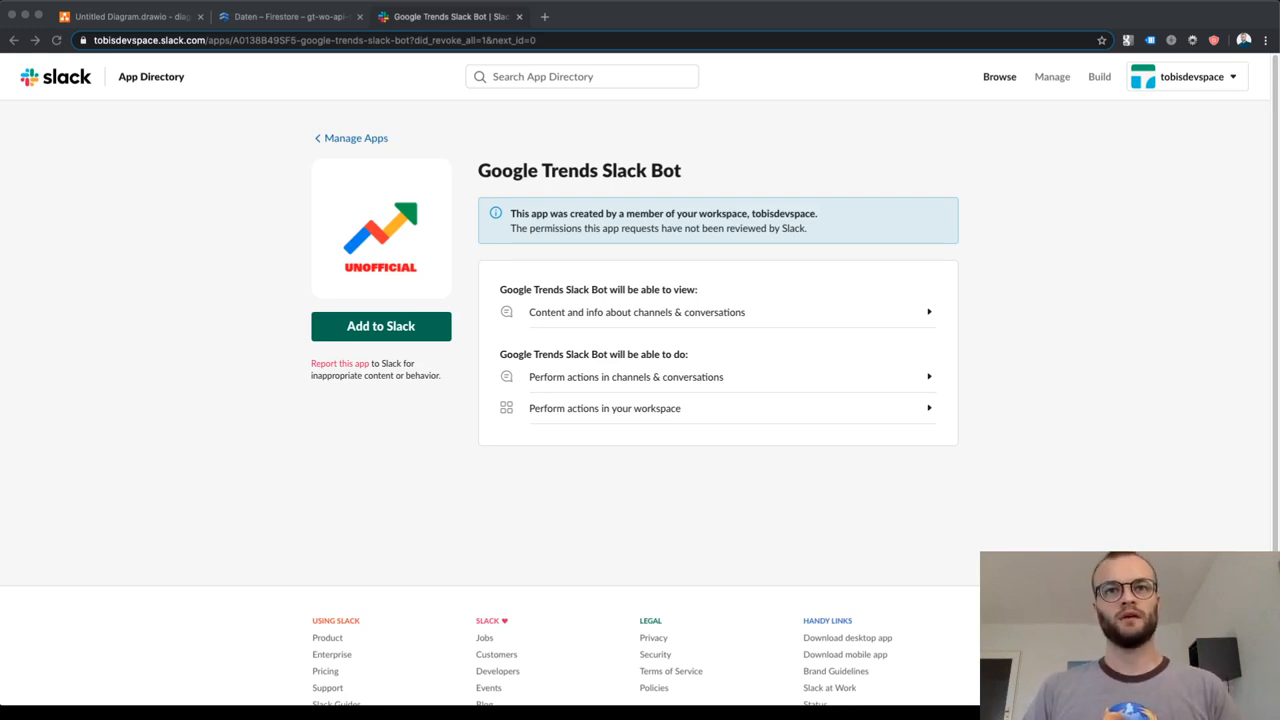
mouse_move(8, 464)
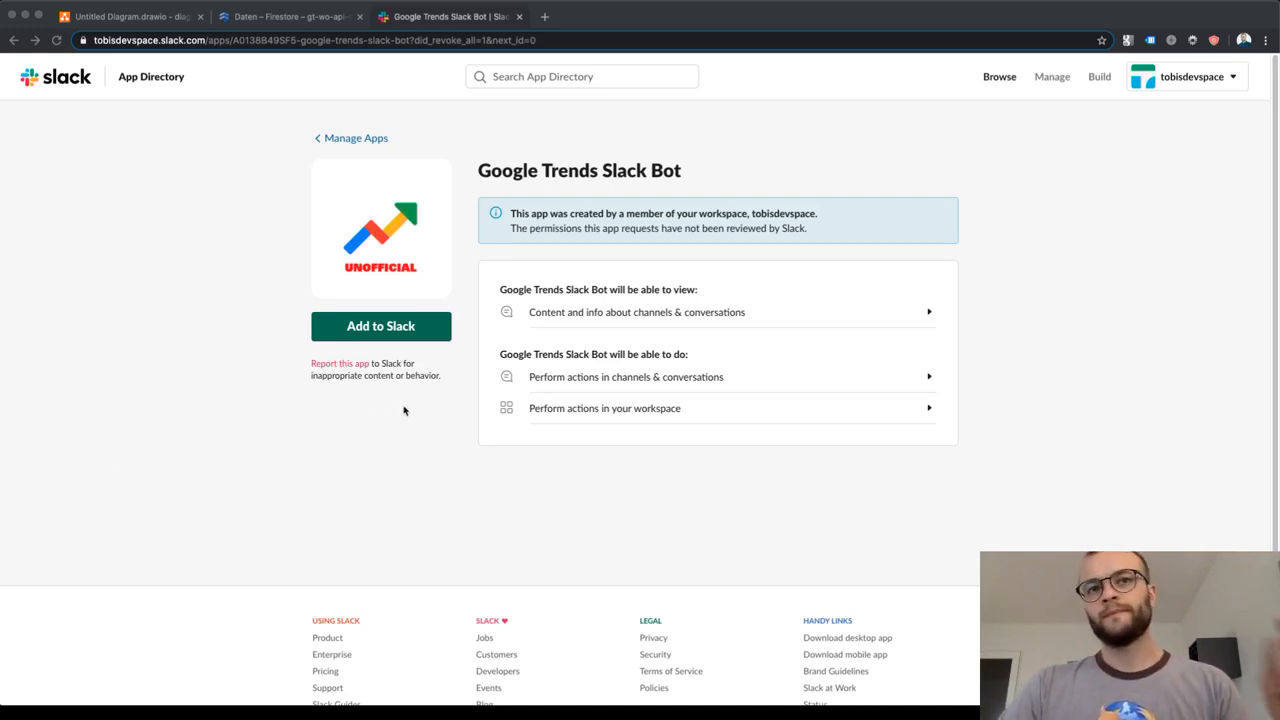
mouse_move(398, 356)
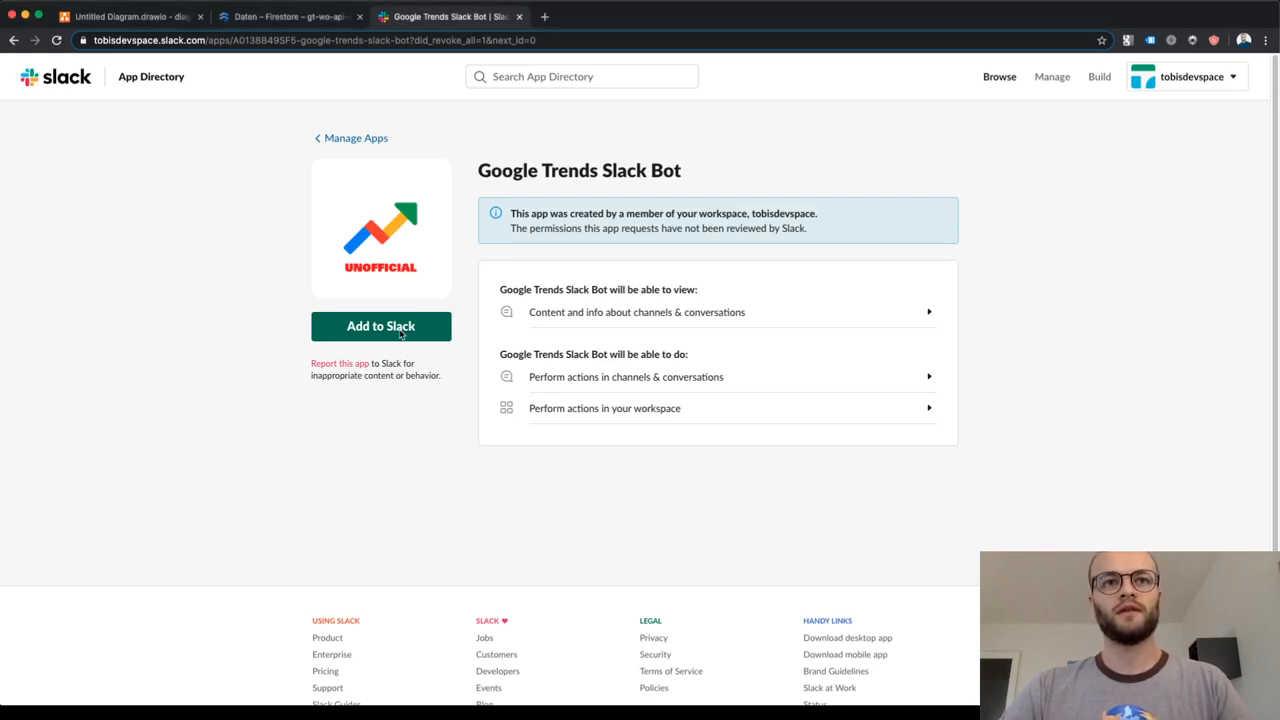
Step: Add the Google Trends Slack Bot to the workspace, reaching its permission request with #general as posting channel
left_click(380, 324)
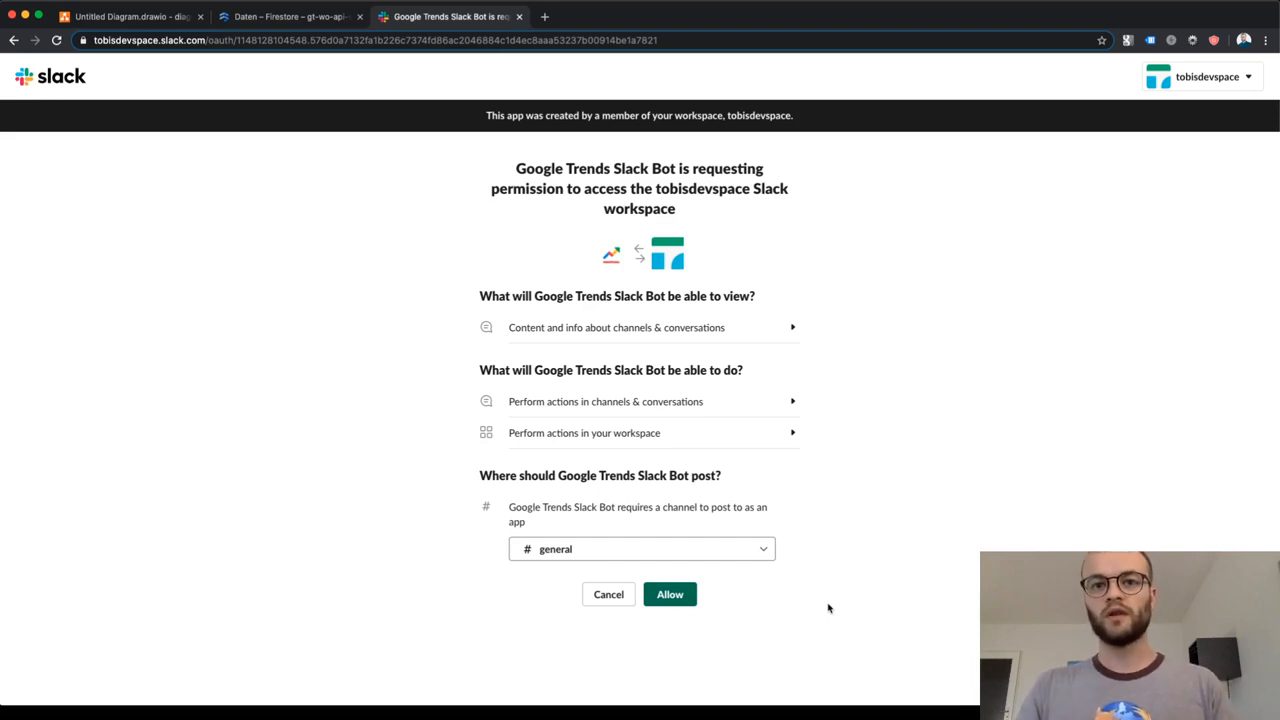
mouse_move(580, 412)
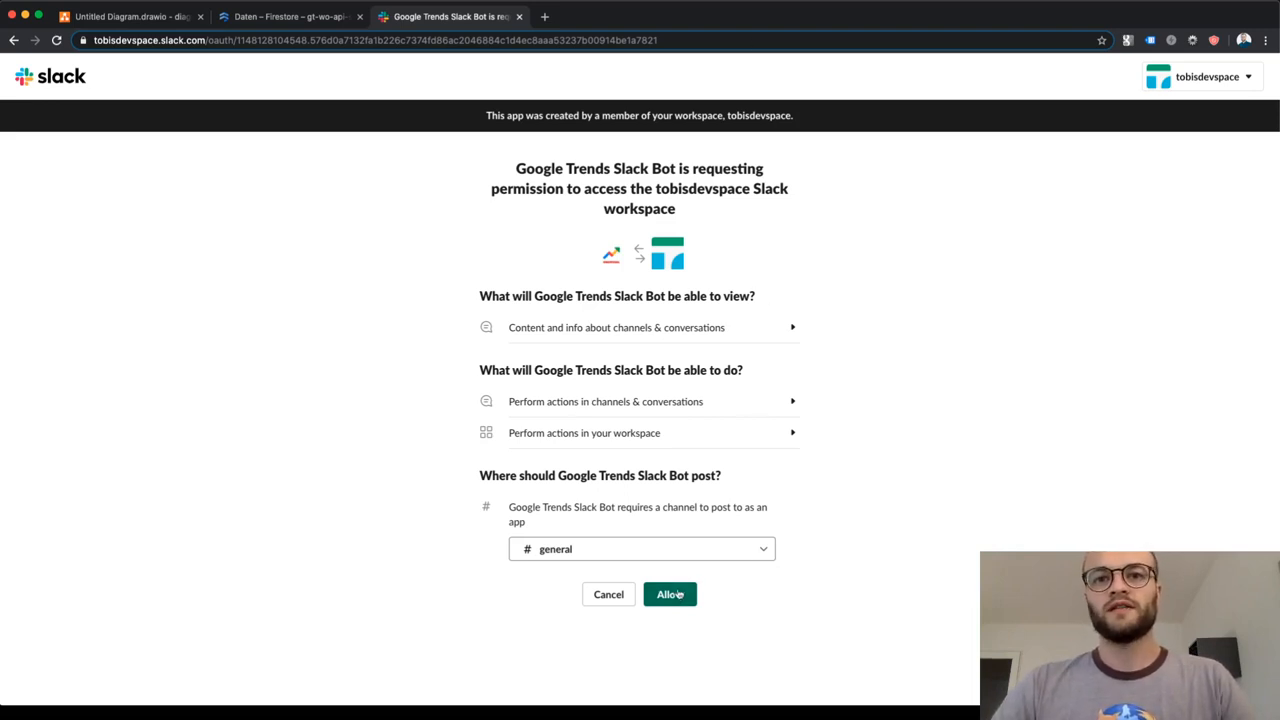
Step: Allow the bot's workspace access and find Google Trends Slack Bot under Apps
left_click(668, 592)
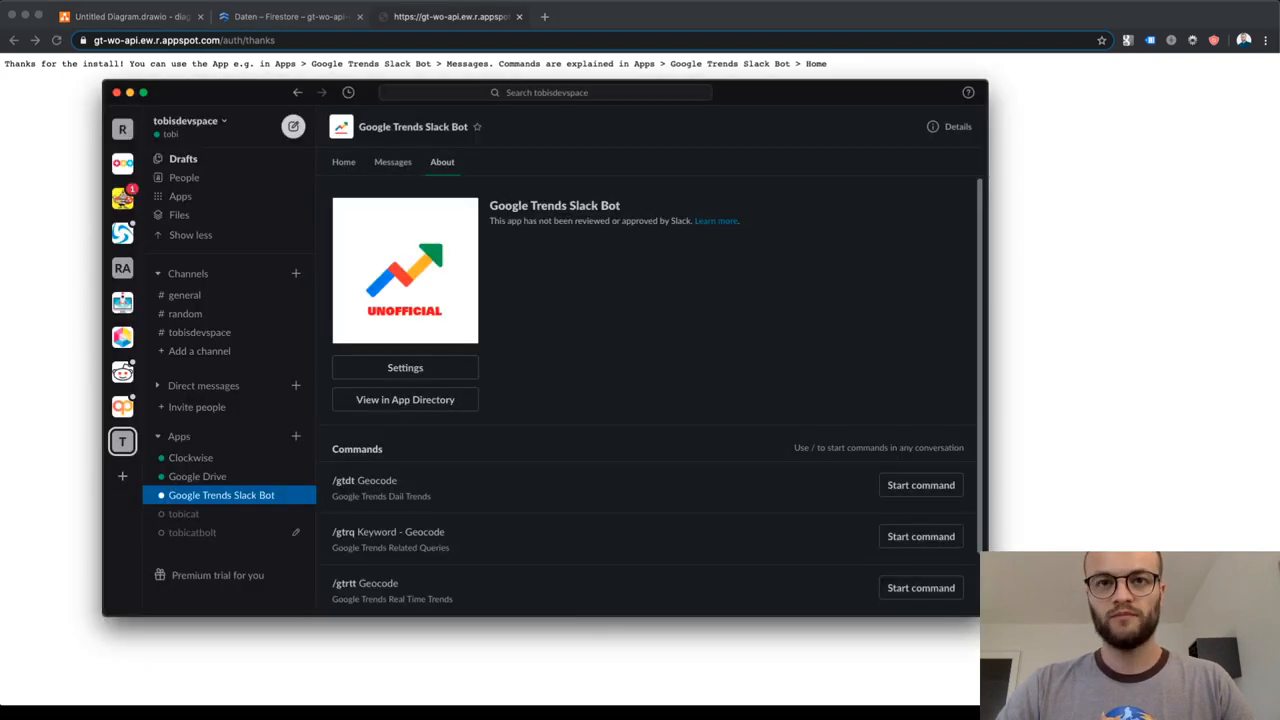
left_click(184, 332)
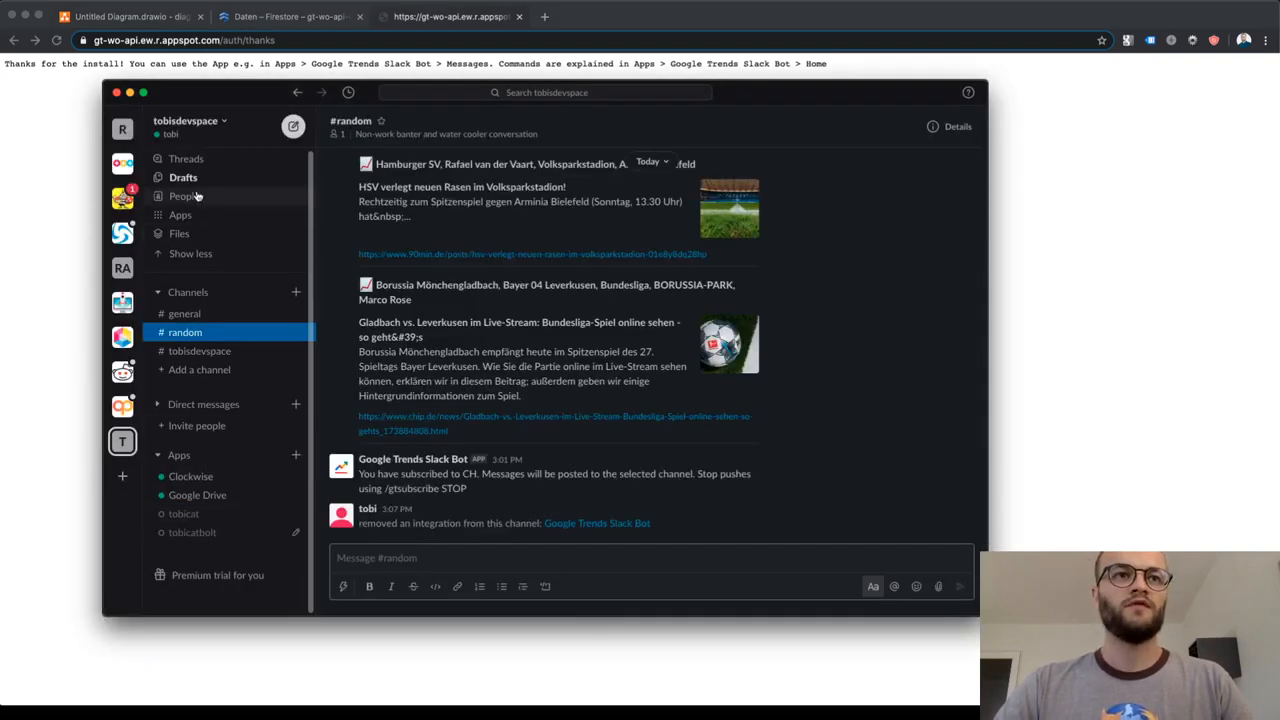
left_click(180, 214)
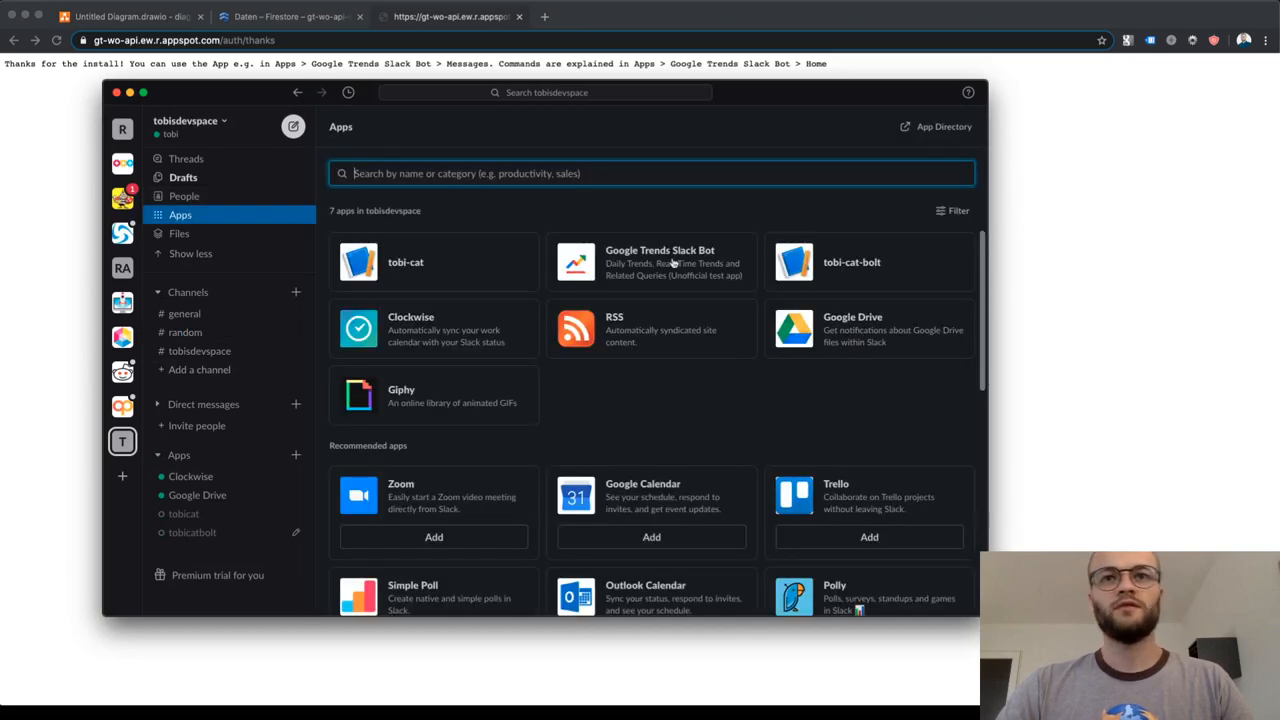
left_click(660, 262)
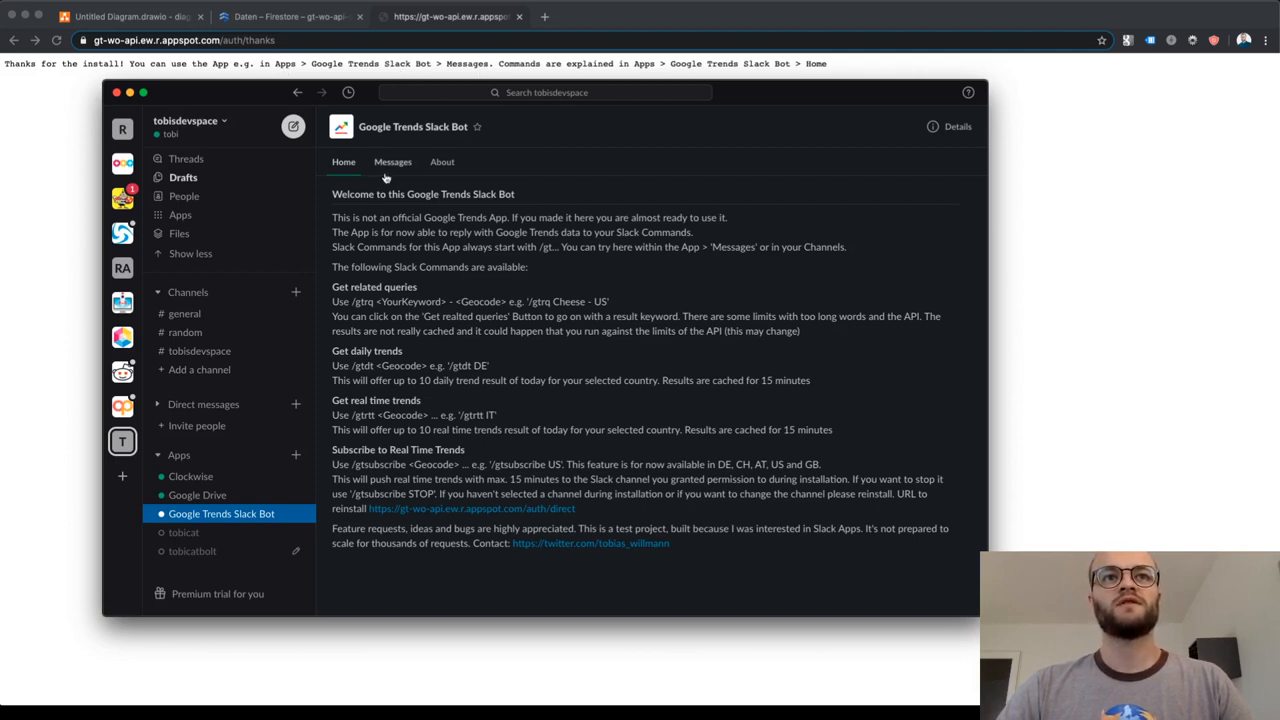
mouse_move(650, 90)
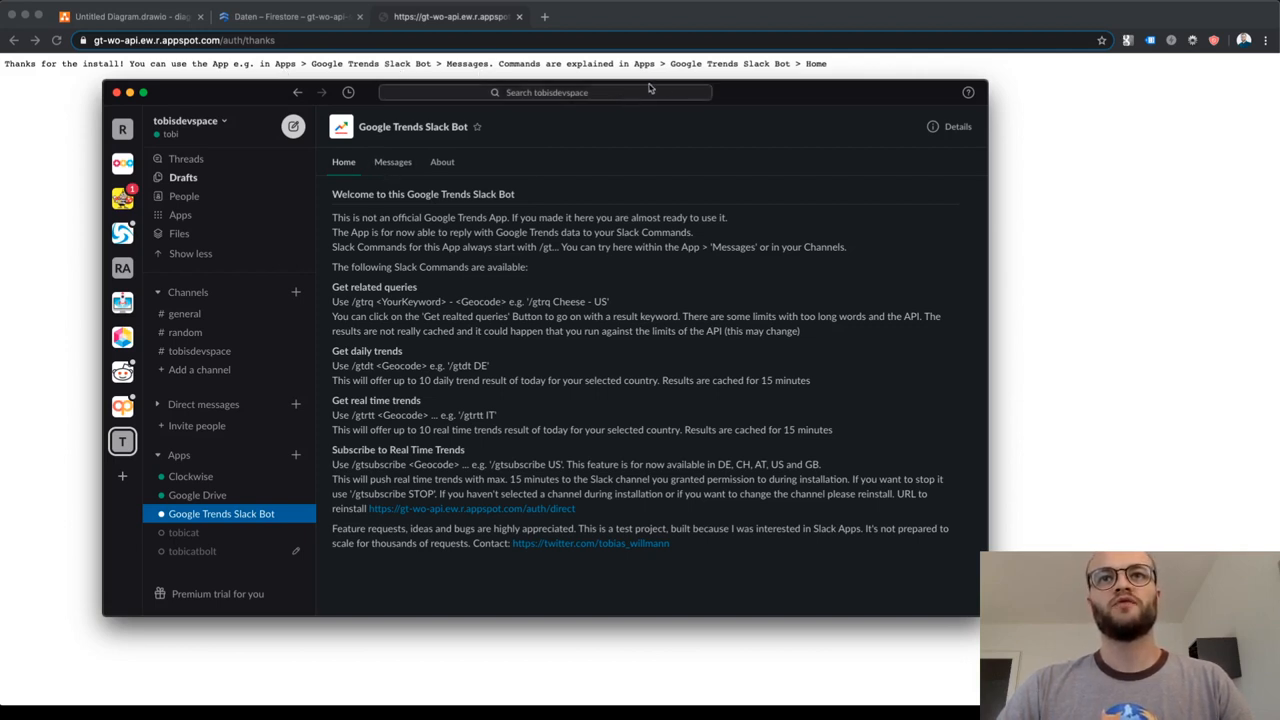
mouse_move(726, 72)
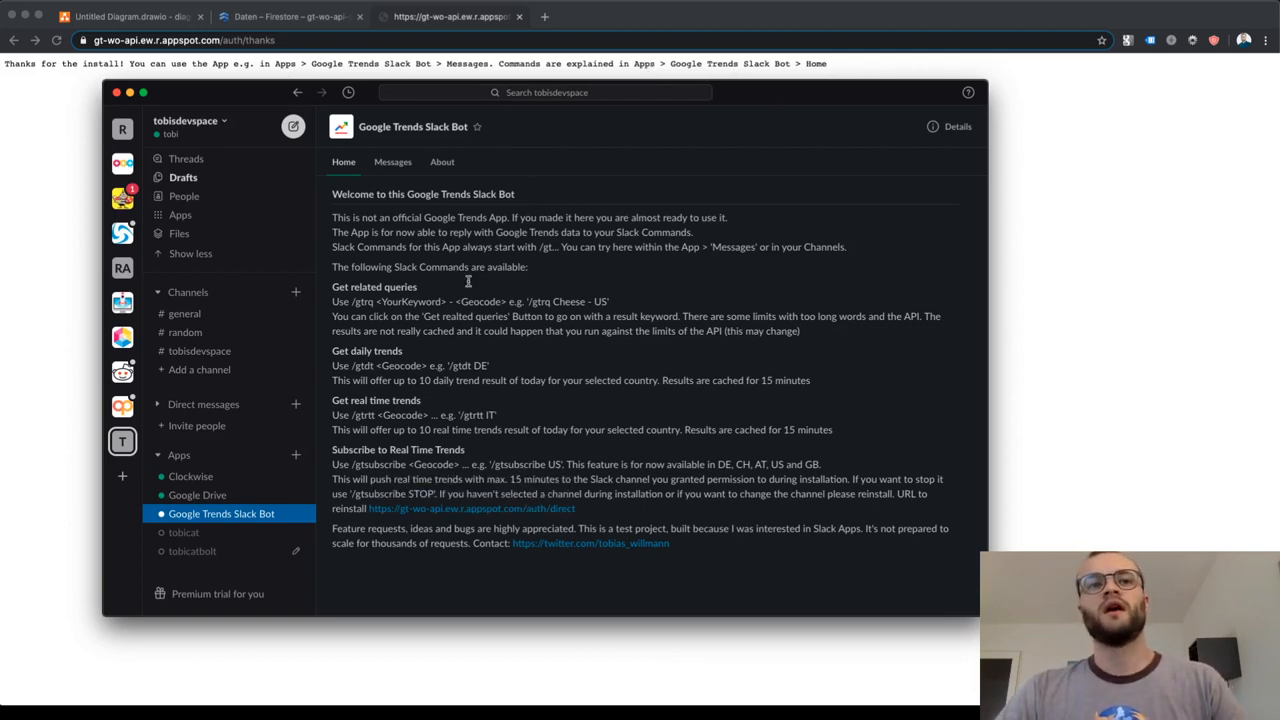
mouse_move(836, 448)
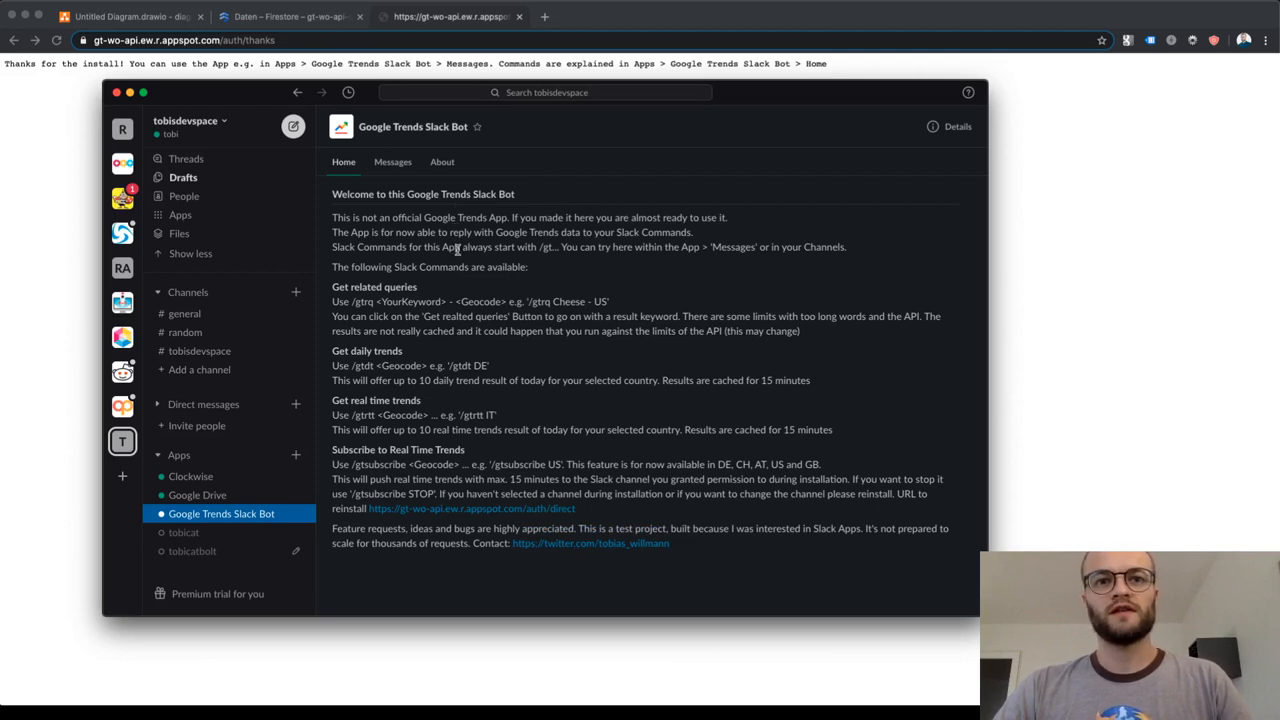
Step: Review the bot's Messages conversation, then return to the #random channel
left_click(392, 160)
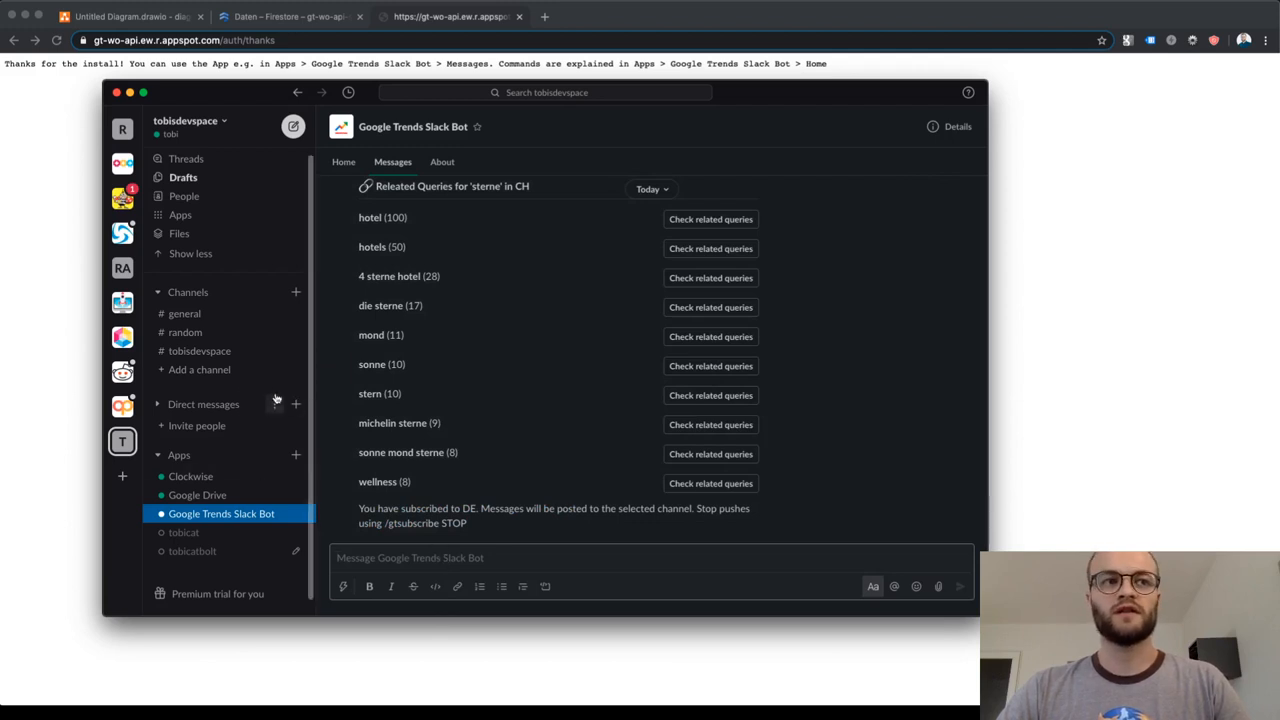
left_click(184, 332)
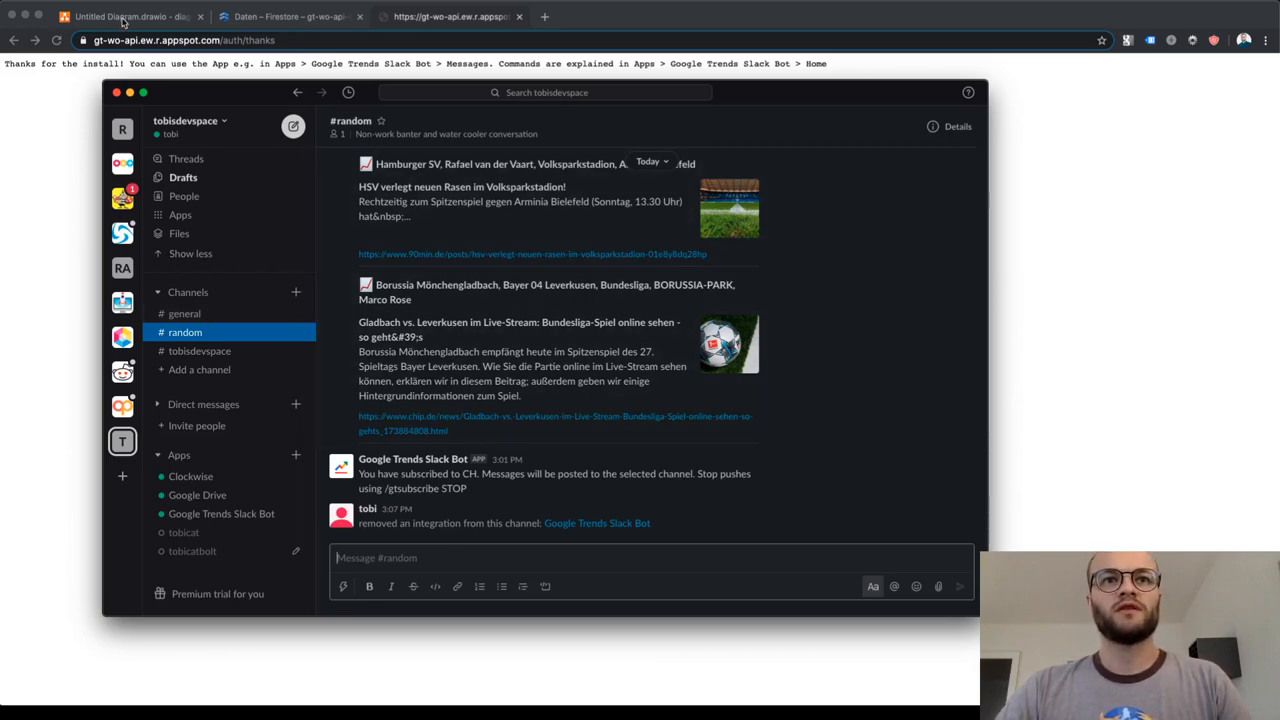
Step: Glance at the draw.io architecture diagram before requesting trends
left_click(130, 16)
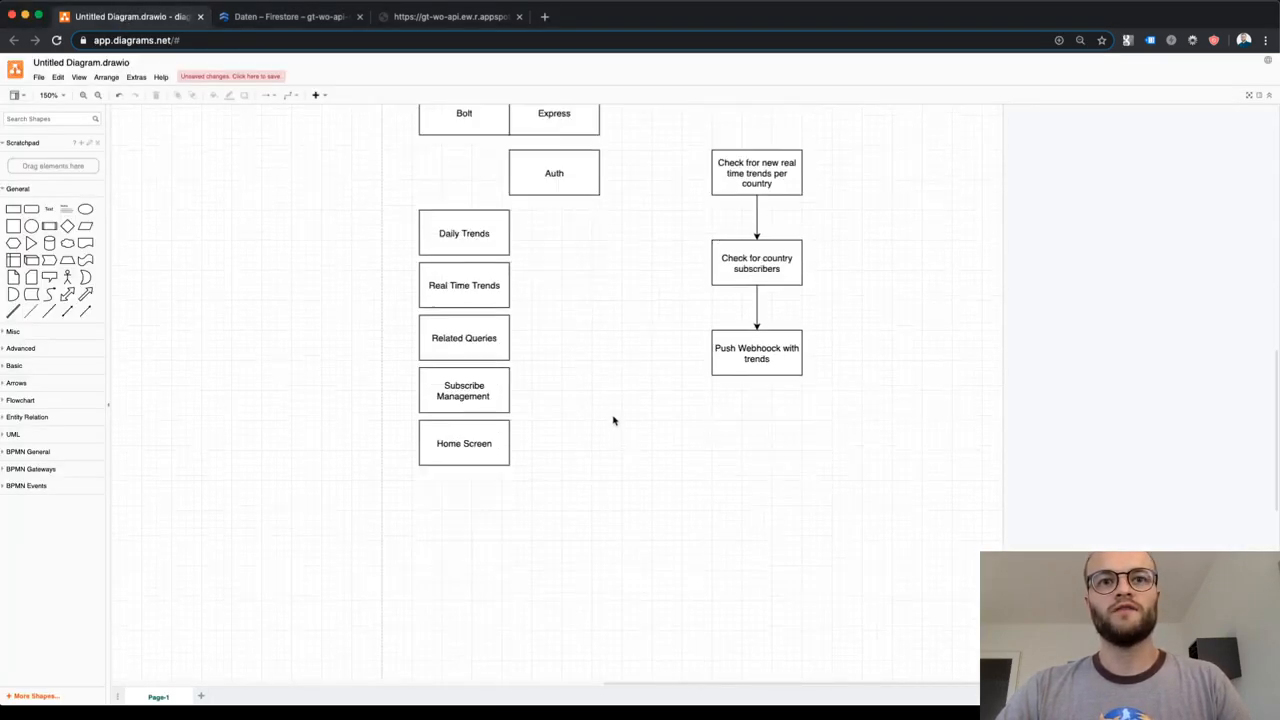
scroll("down", 3)
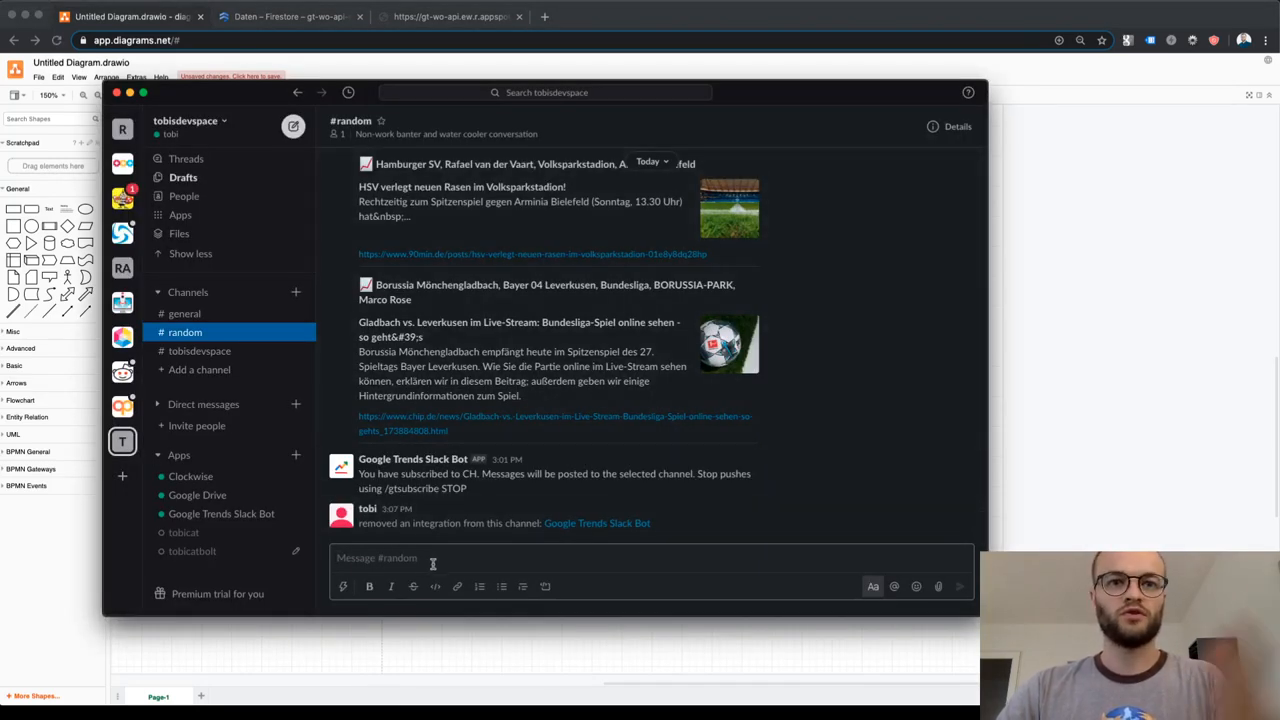
Step: Request France's daily trends in #random with /gtdt FR and scroll through the posts
type("/")
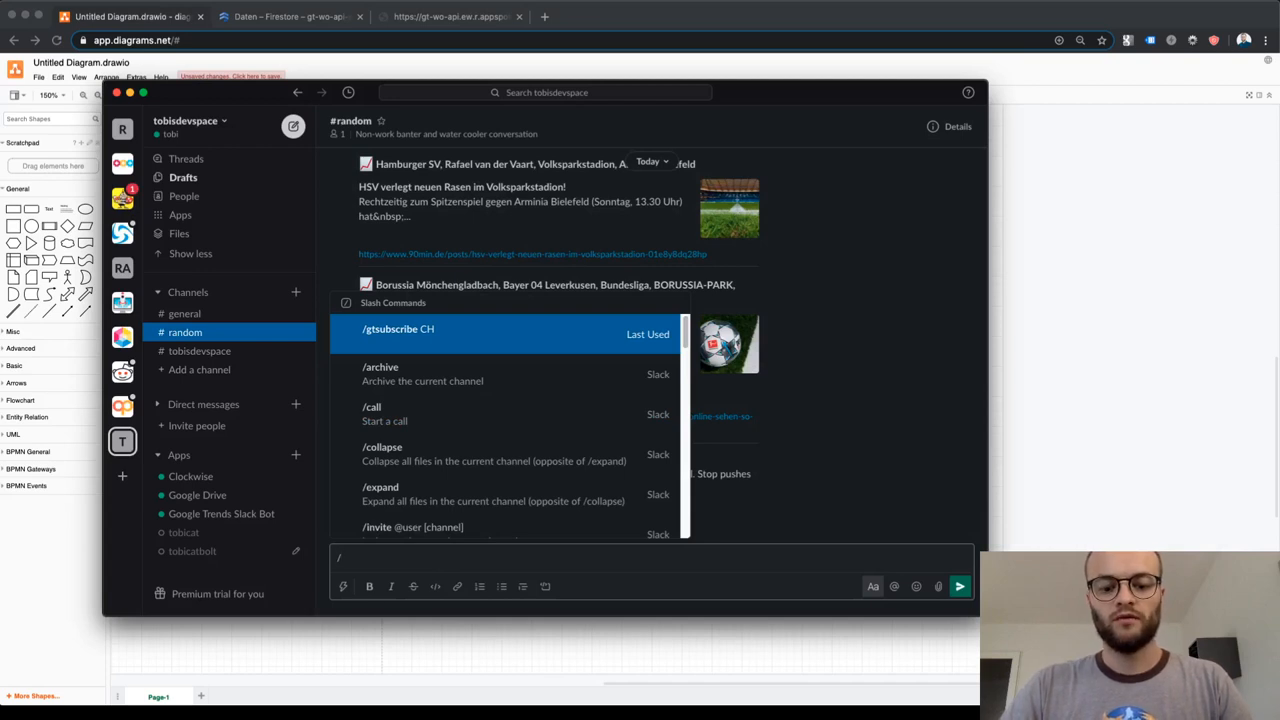
type("gtdt")
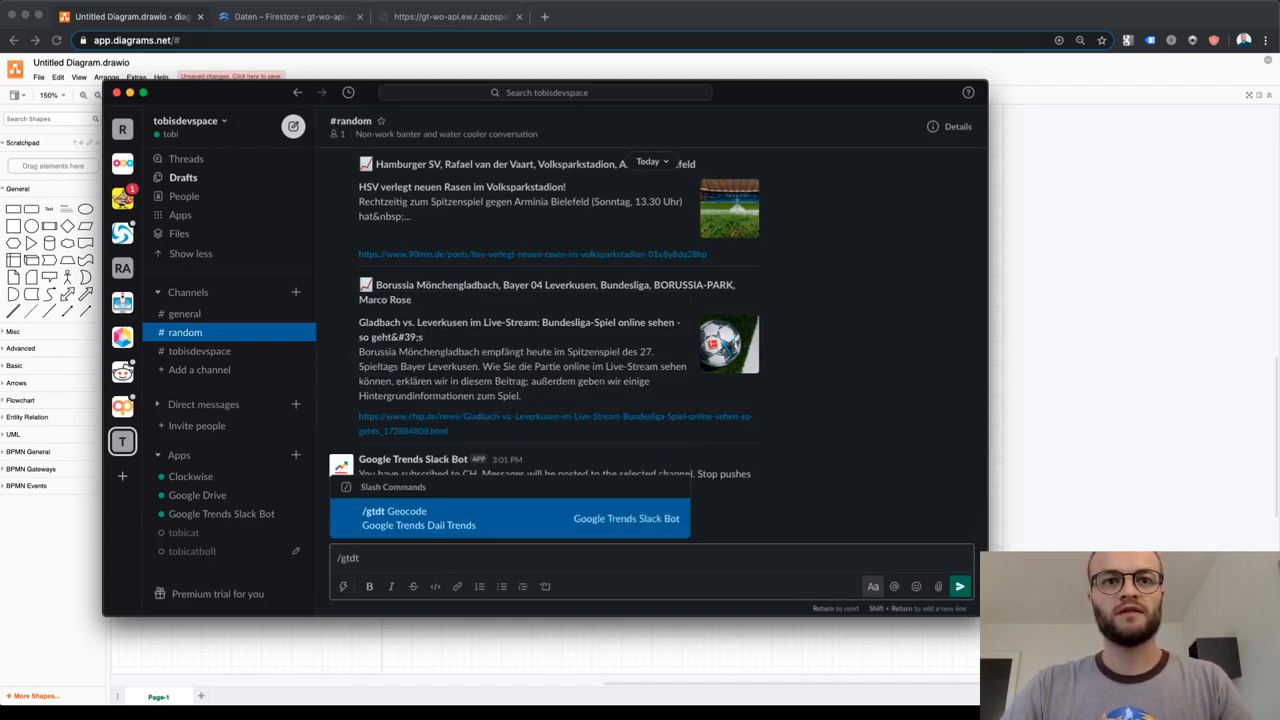
type("FR")
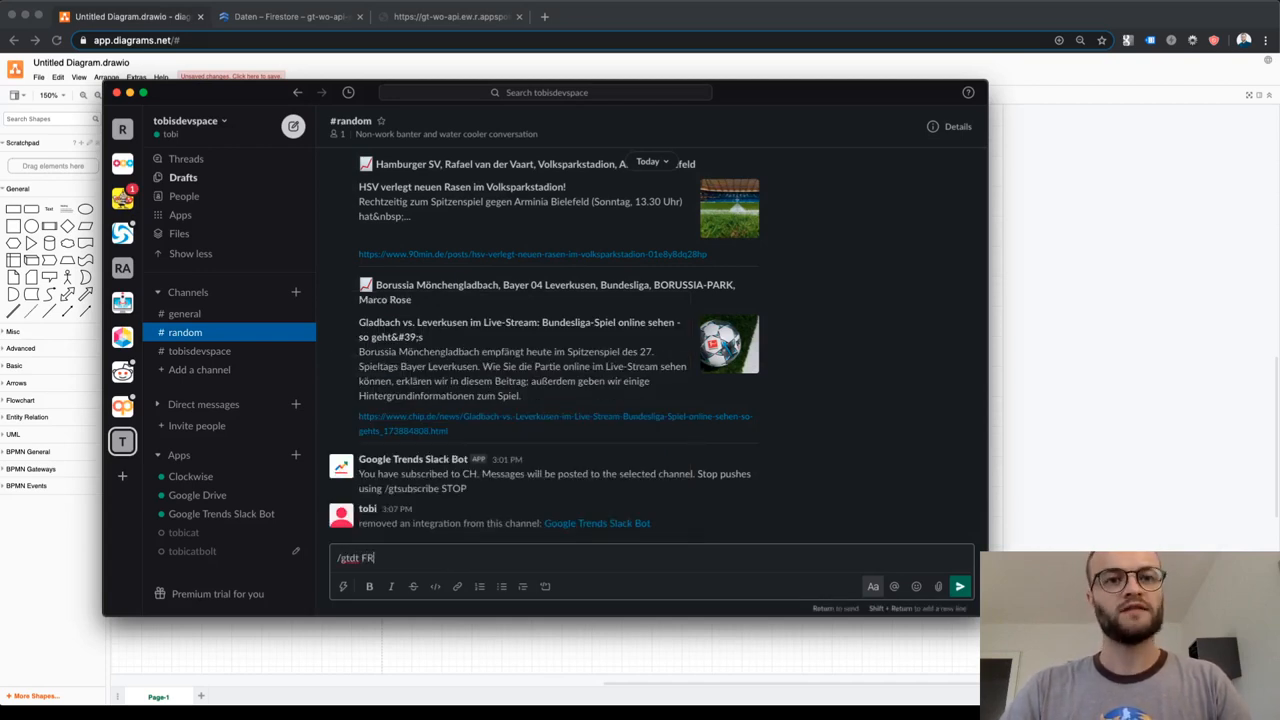
key("Return")
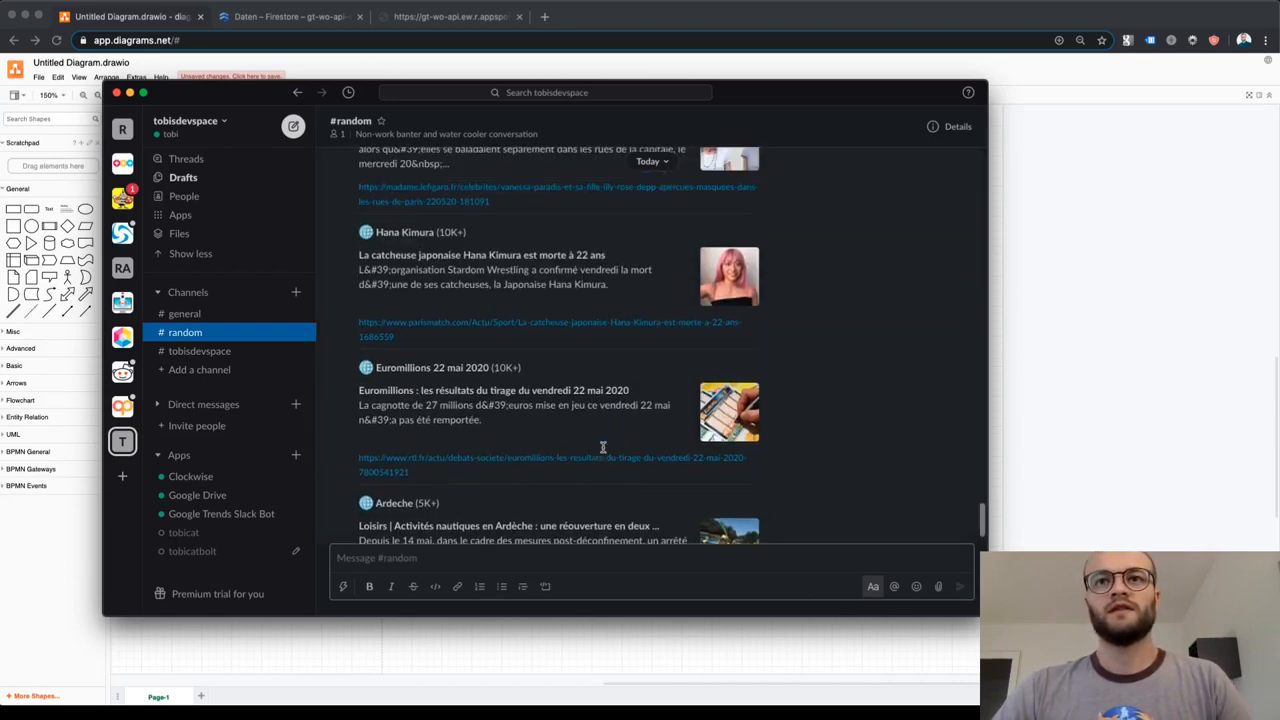
scroll("up", 3)
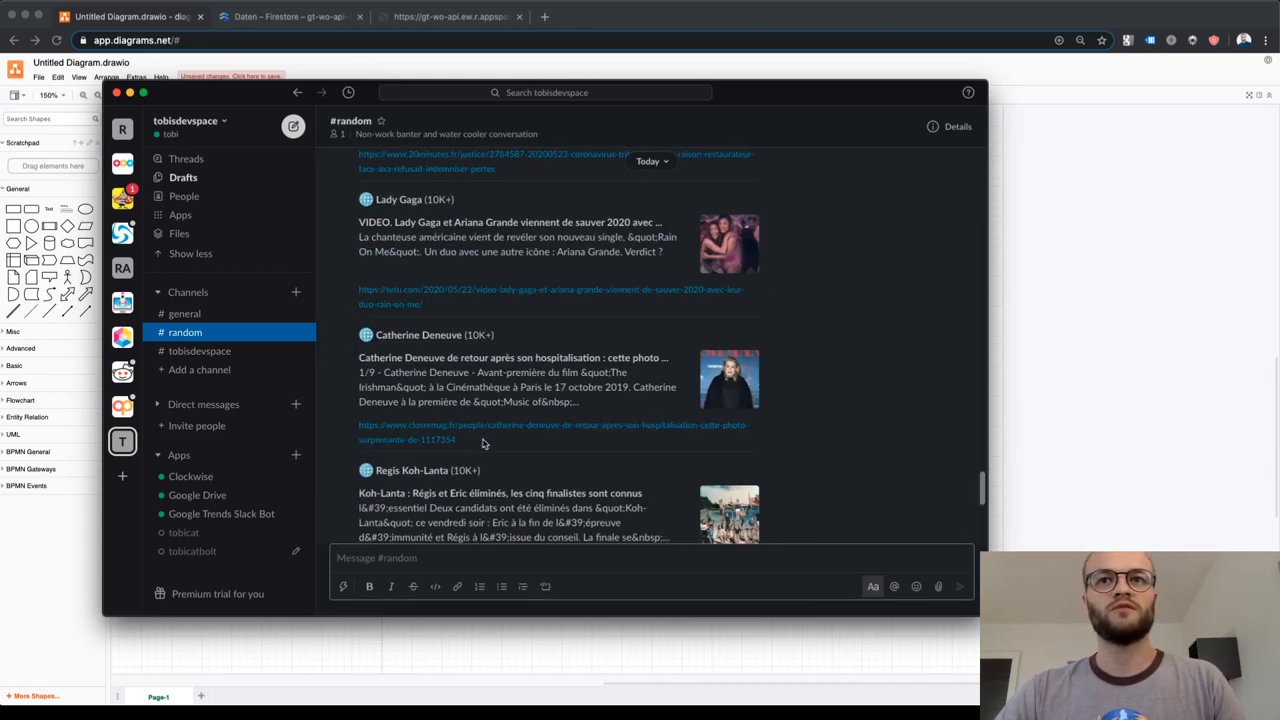
scroll("down", 3)
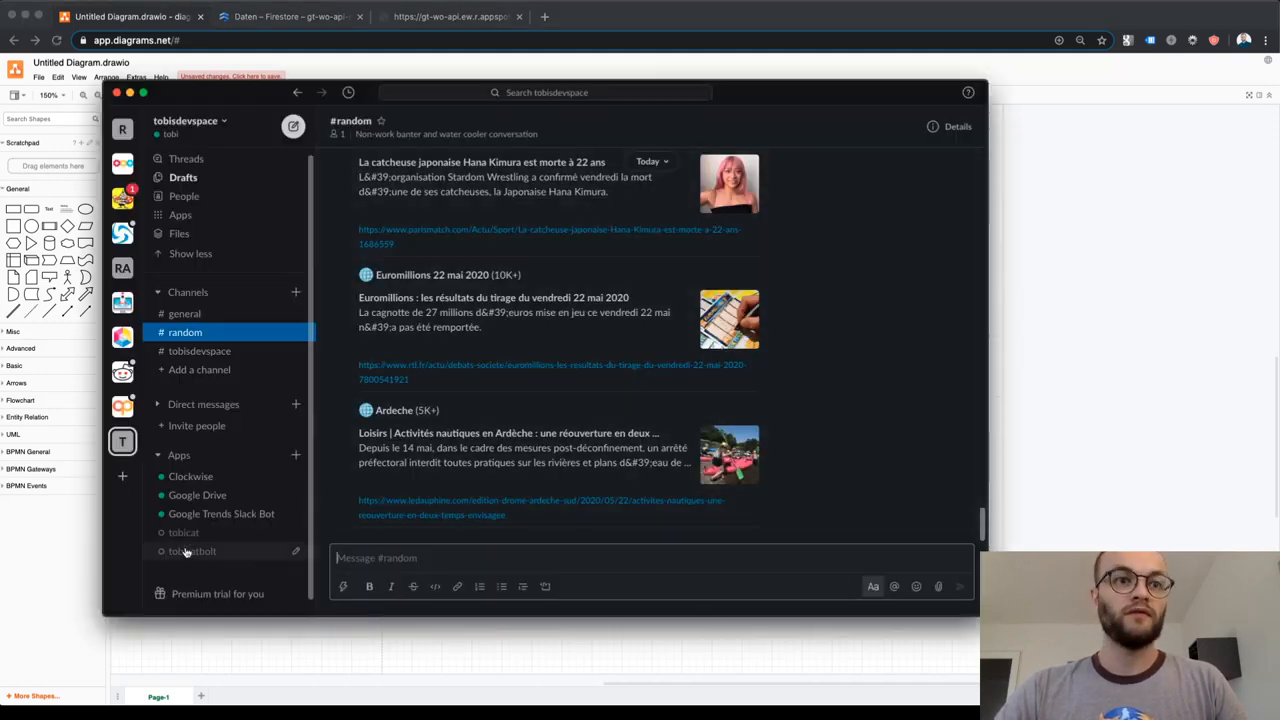
Step: Request Switzerland real-time trends with /gtrt CH in the bot chat, then return to #random
left_click(220, 512)
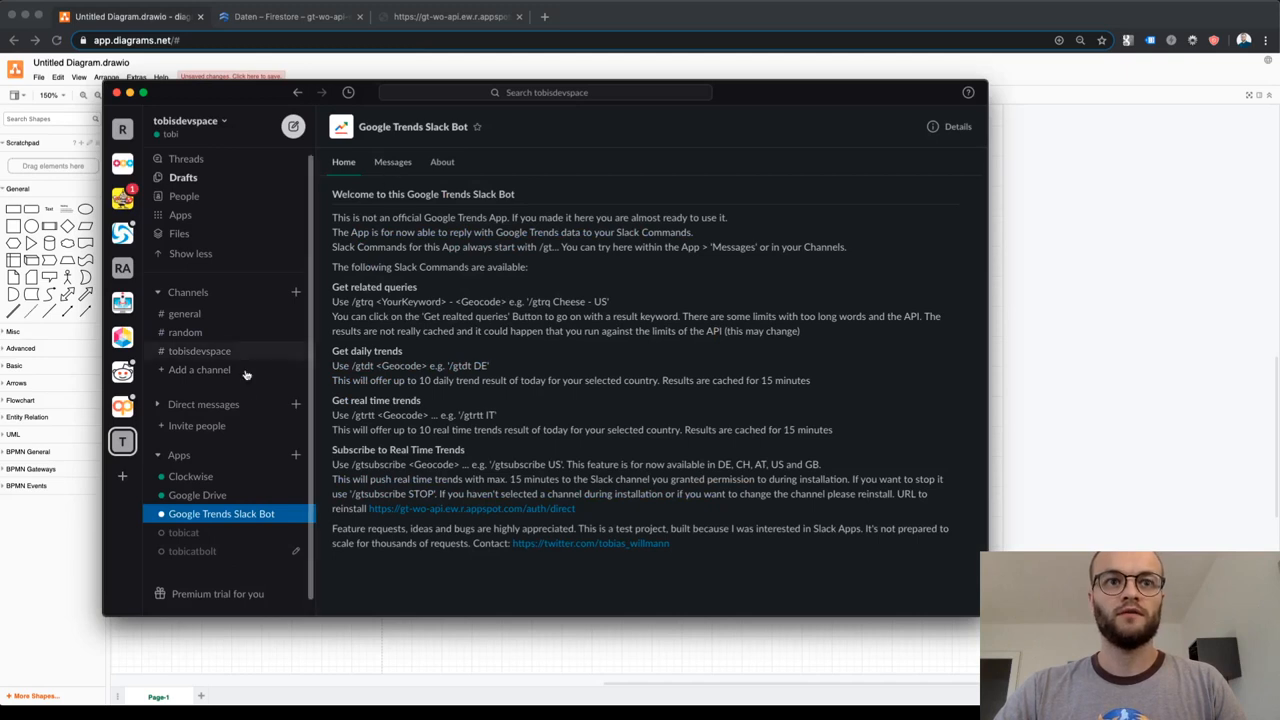
left_click(392, 160)
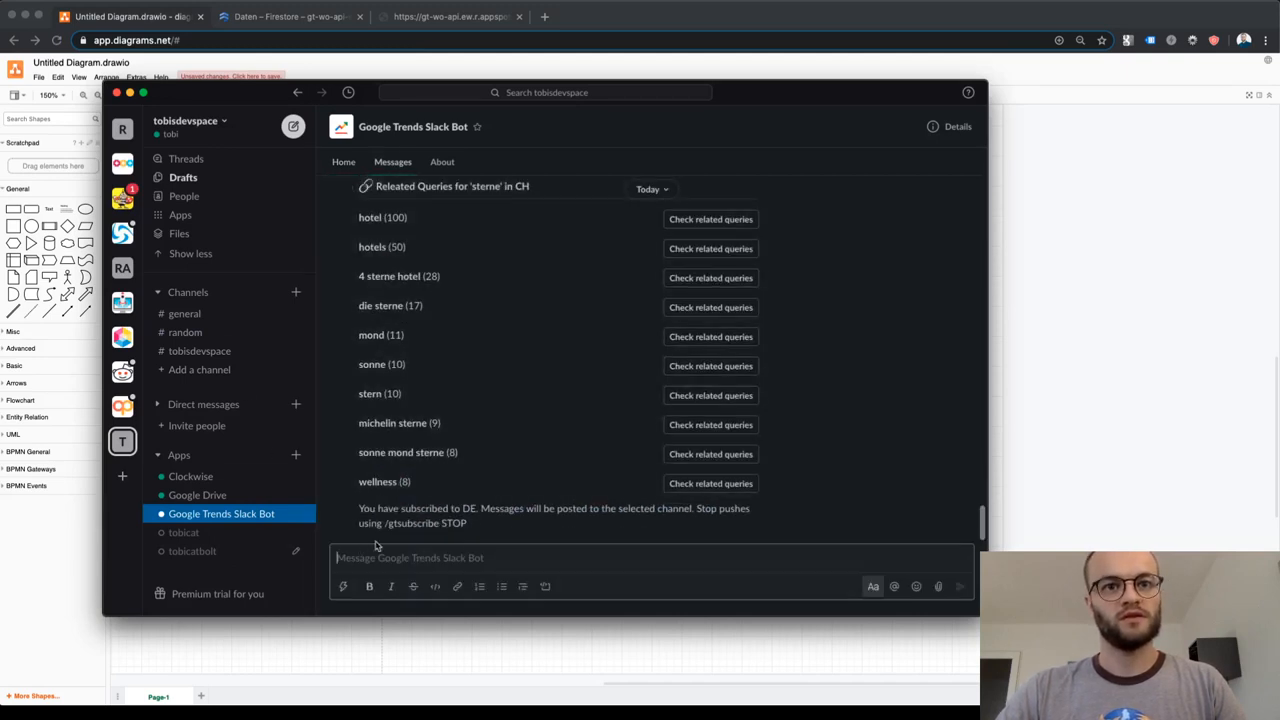
type("/gtrt")
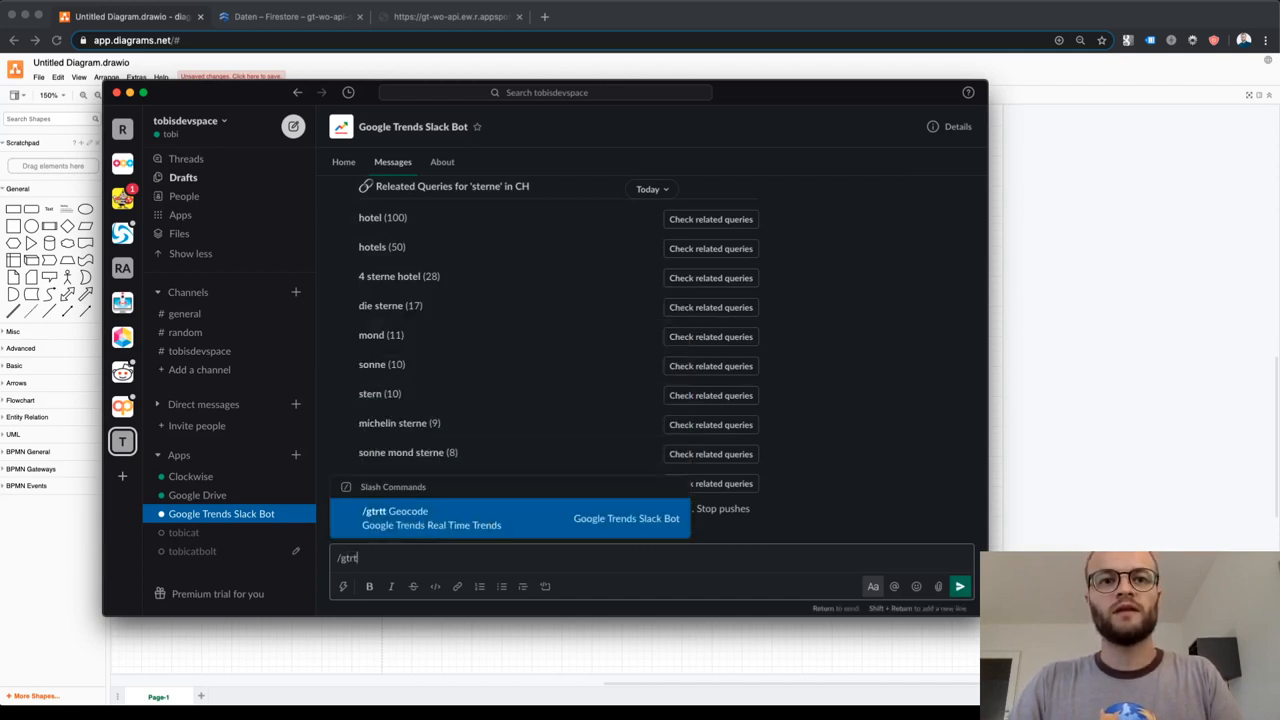
type("CH")
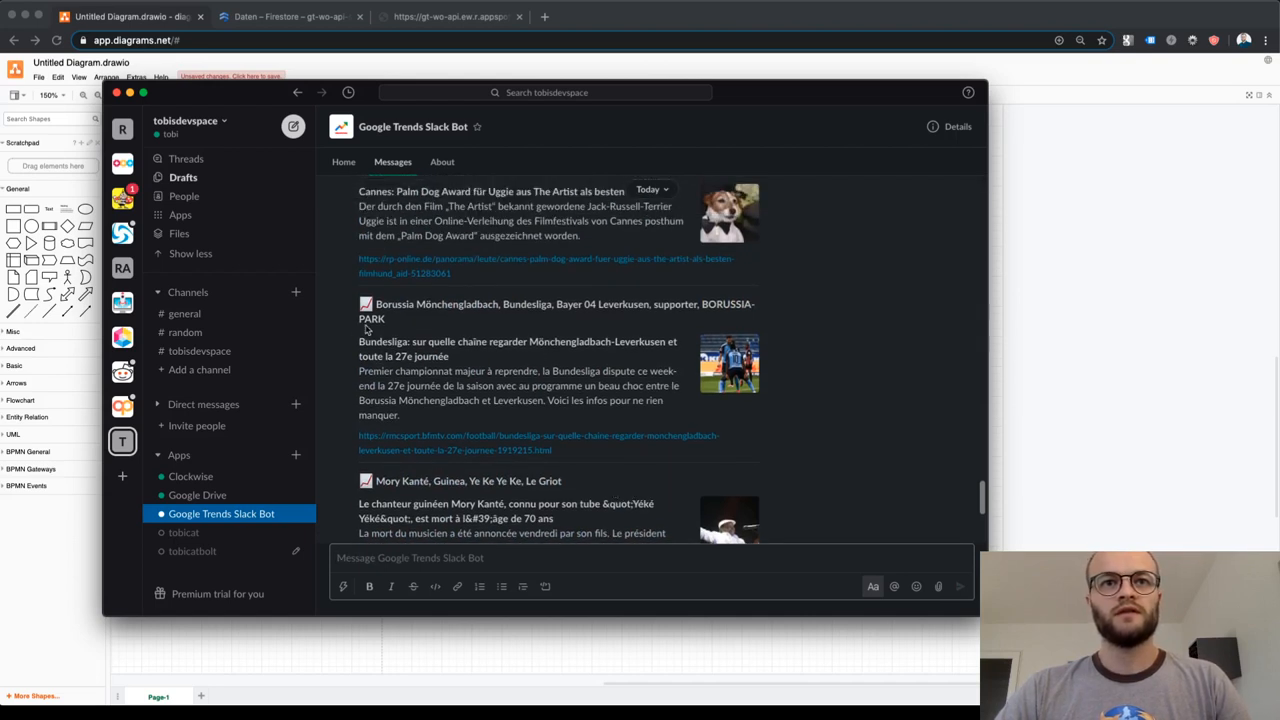
mouse_move(460, 324)
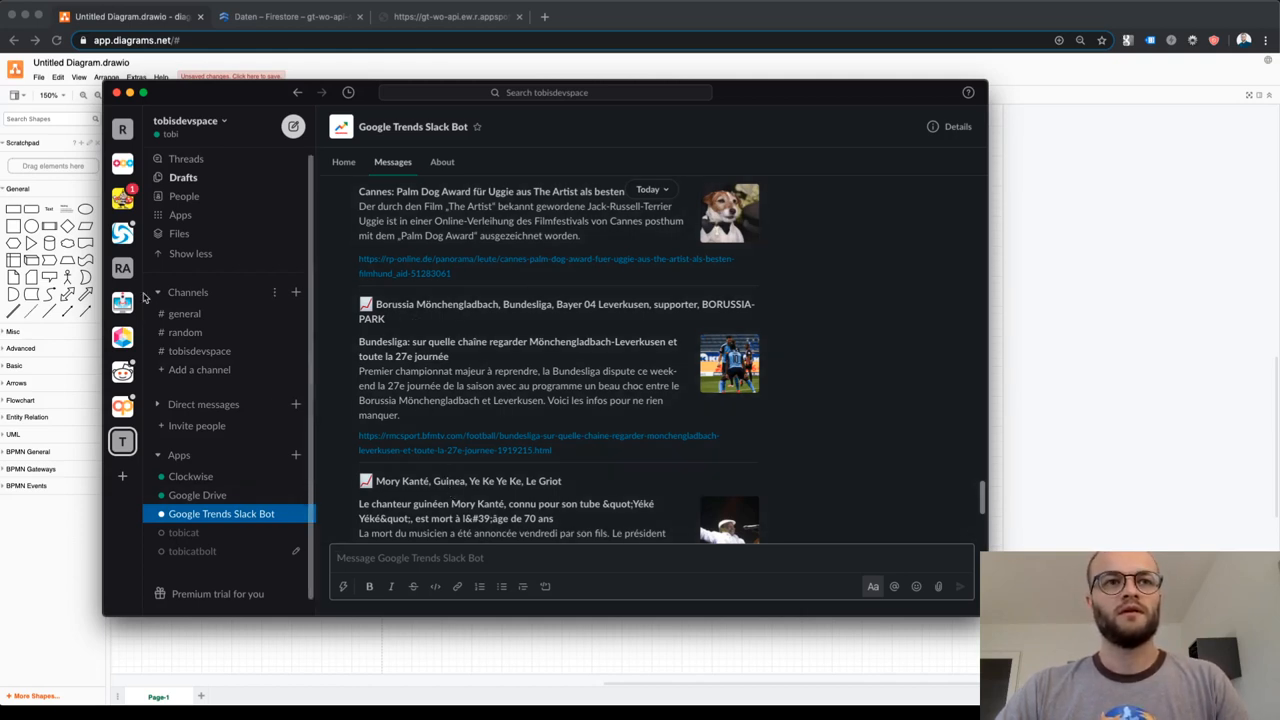
left_click(184, 332)
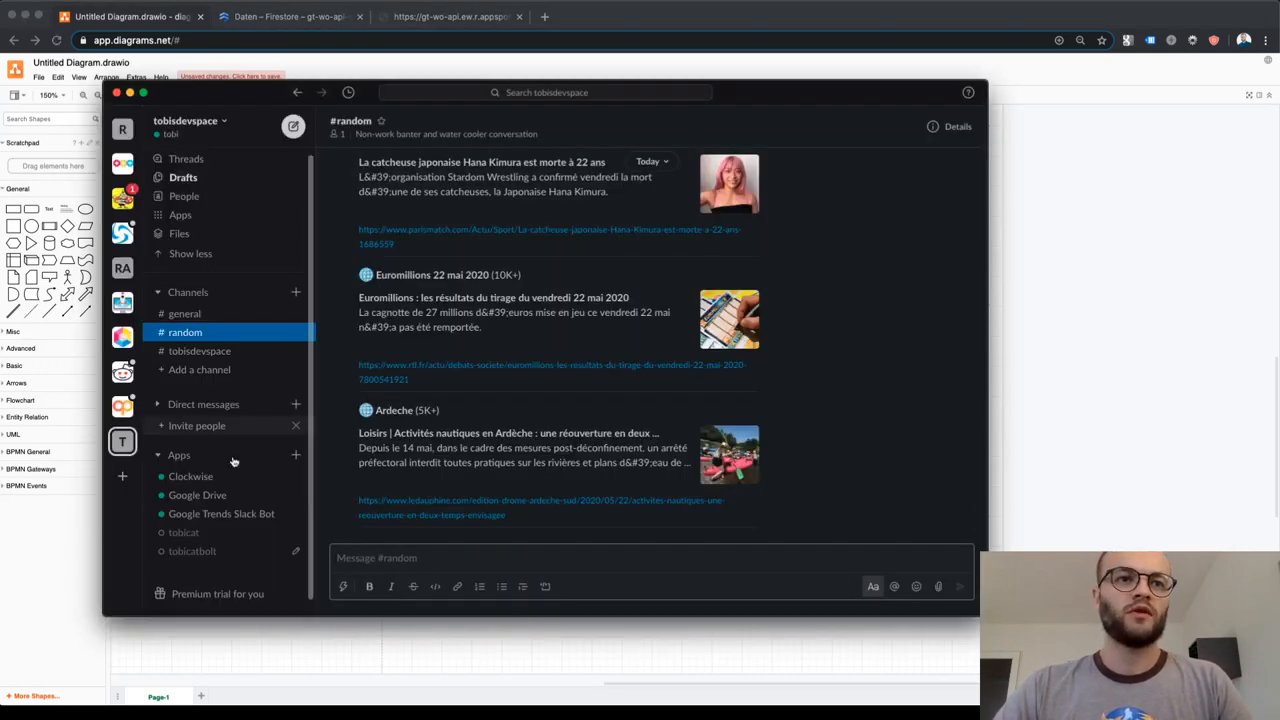
Step: Request related queries for Regen in Germany with /gtrq Regen - DE in the bot chat
left_click(220, 512)
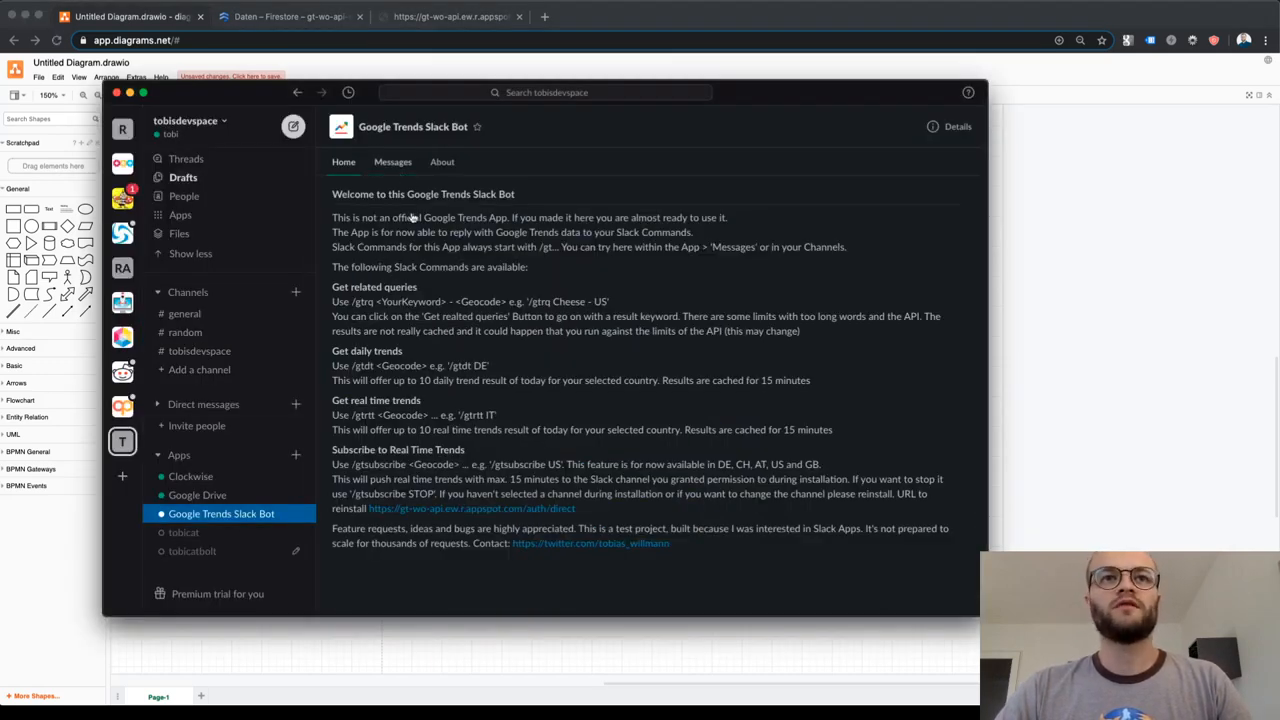
left_click(392, 160)
type("/gt")
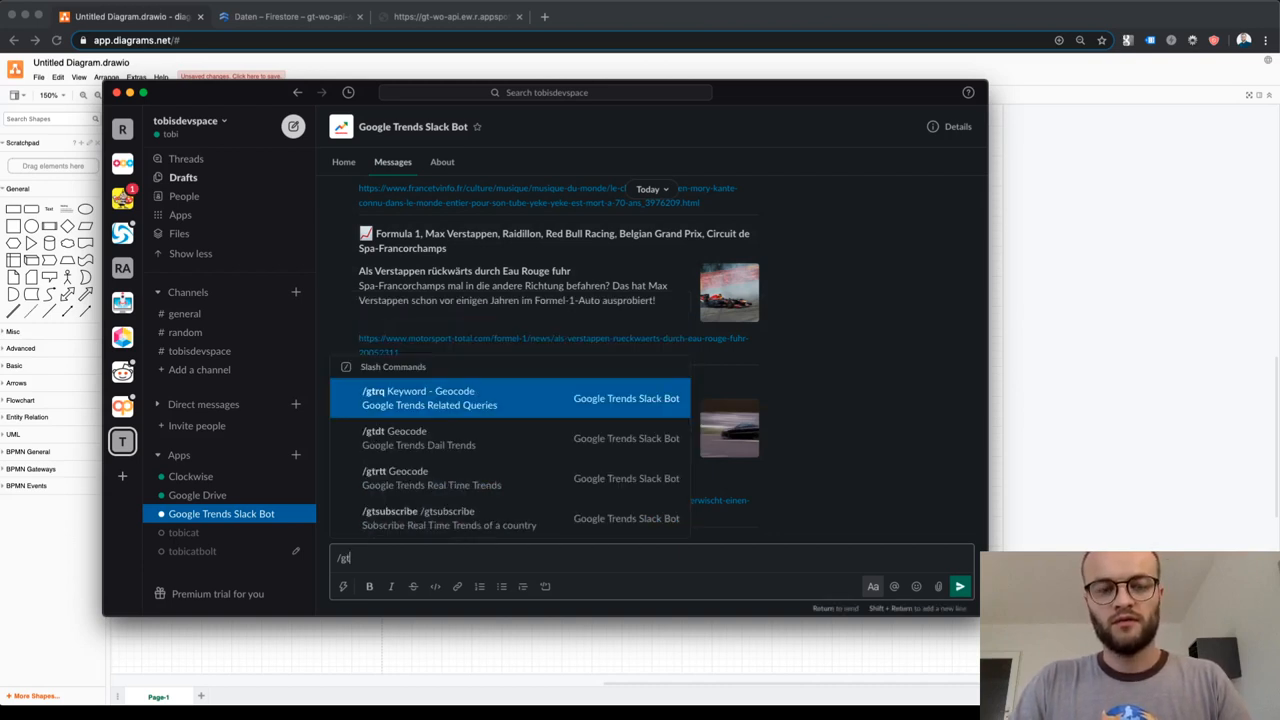
type("rq")
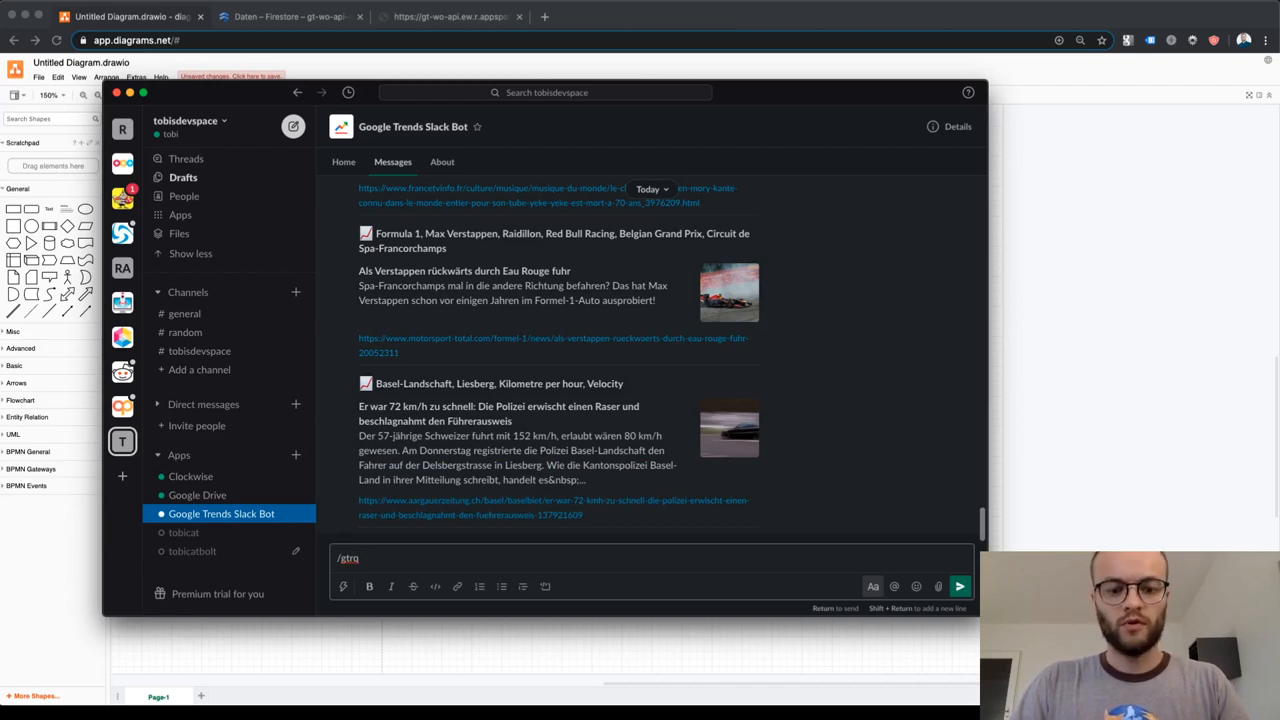
type("Regen - DE")
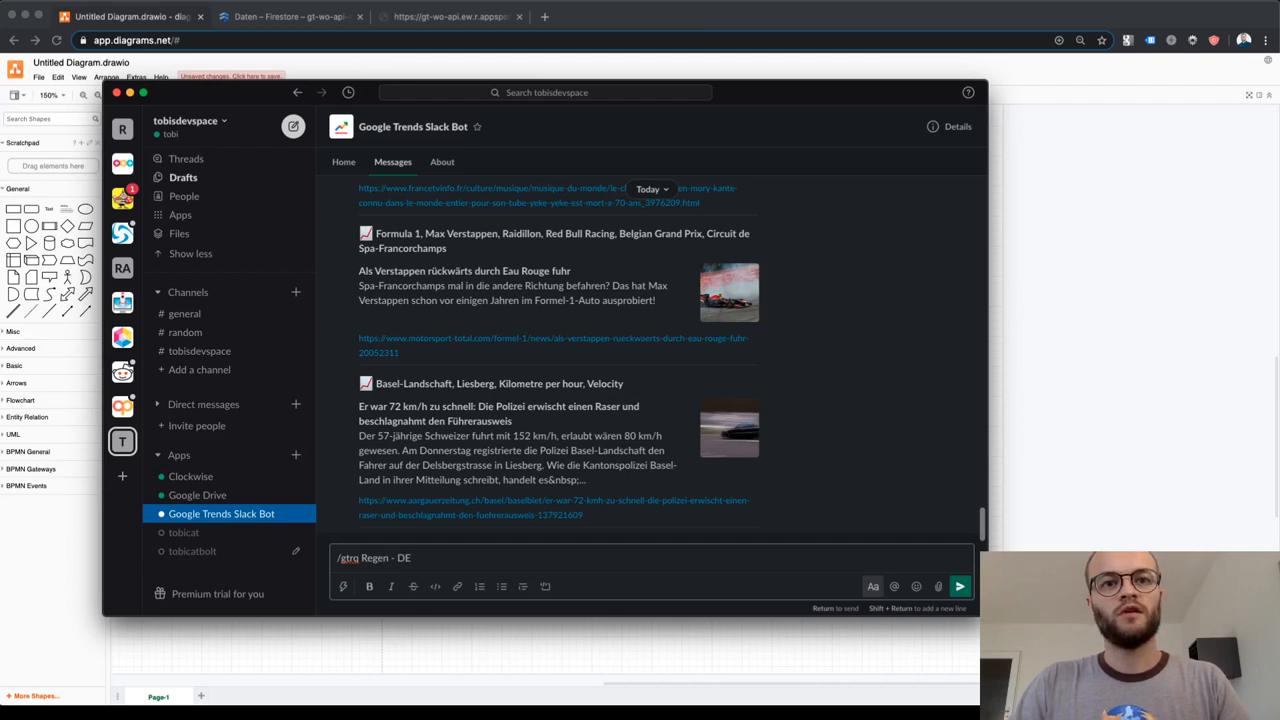
key("Return")
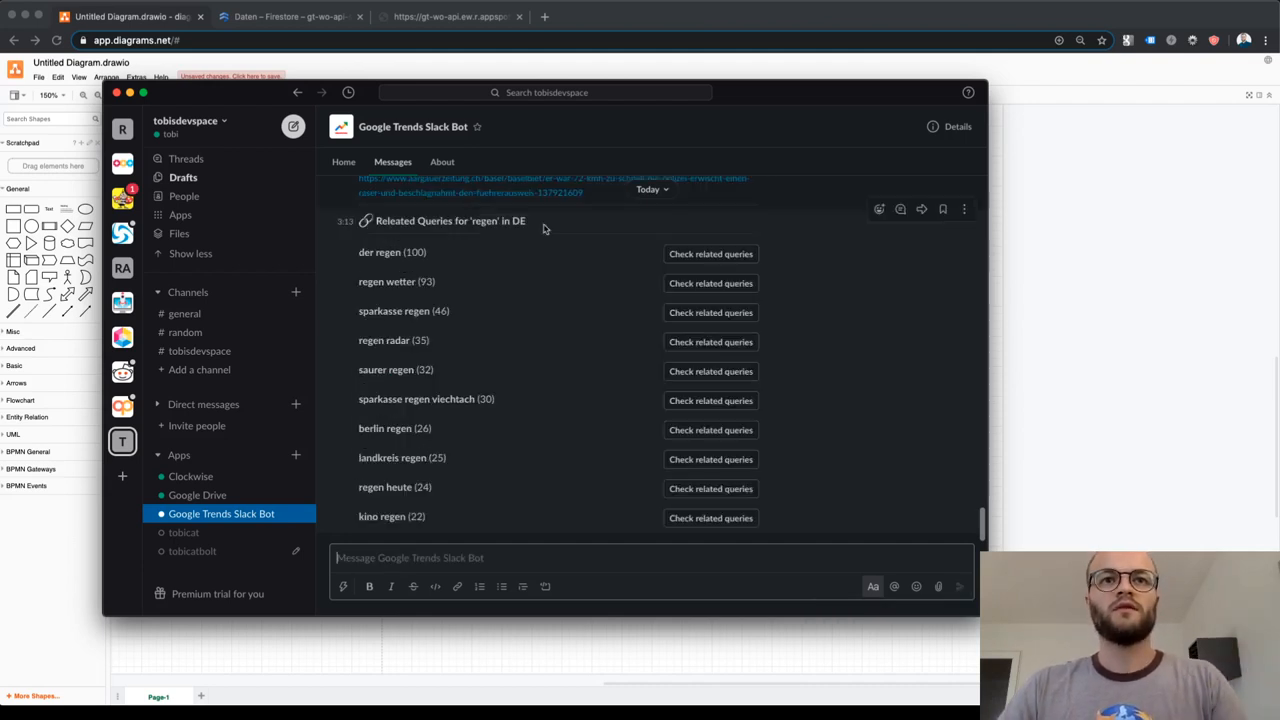
mouse_move(464, 452)
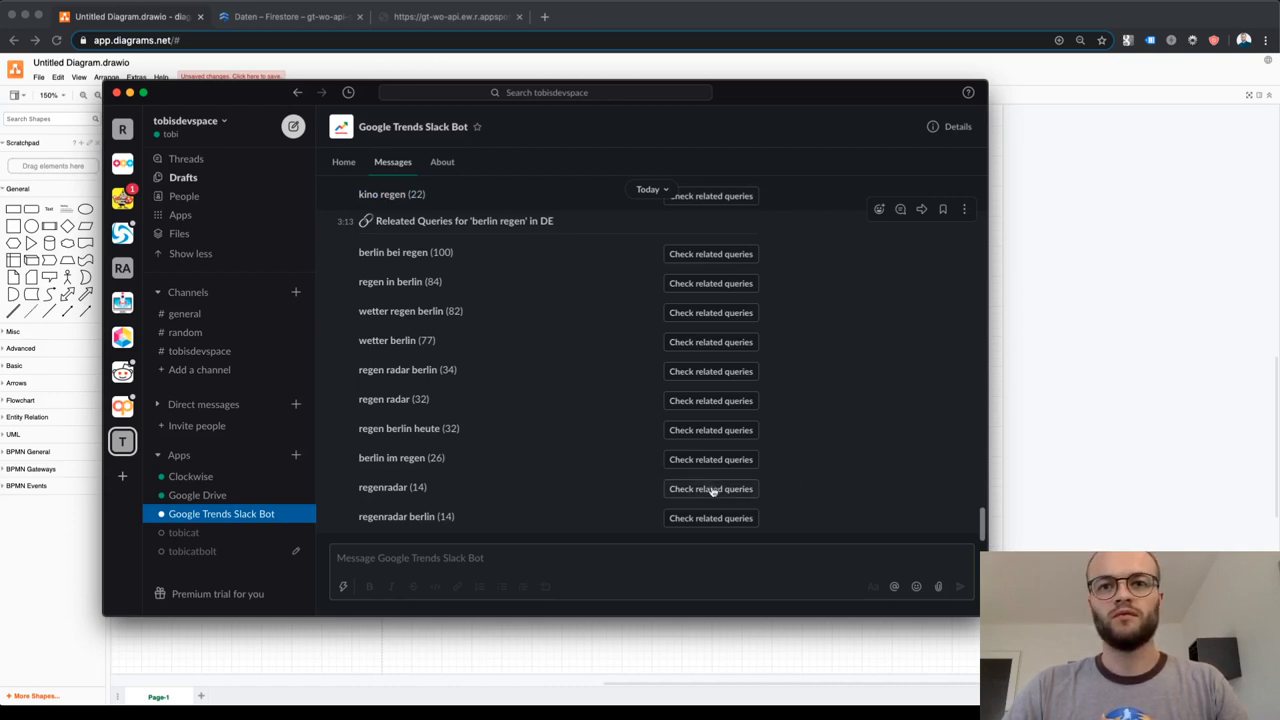
Step: Drill into the related queries for regenradar
left_click(710, 488)
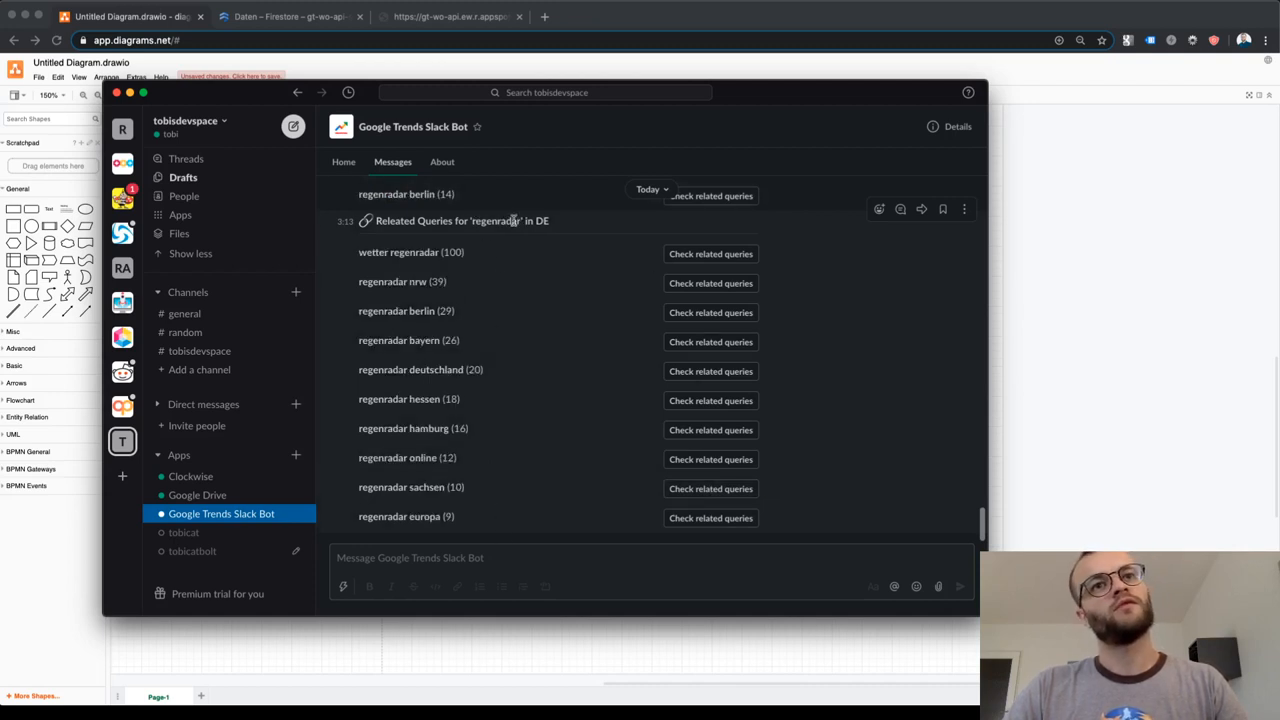
mouse_move(556, 448)
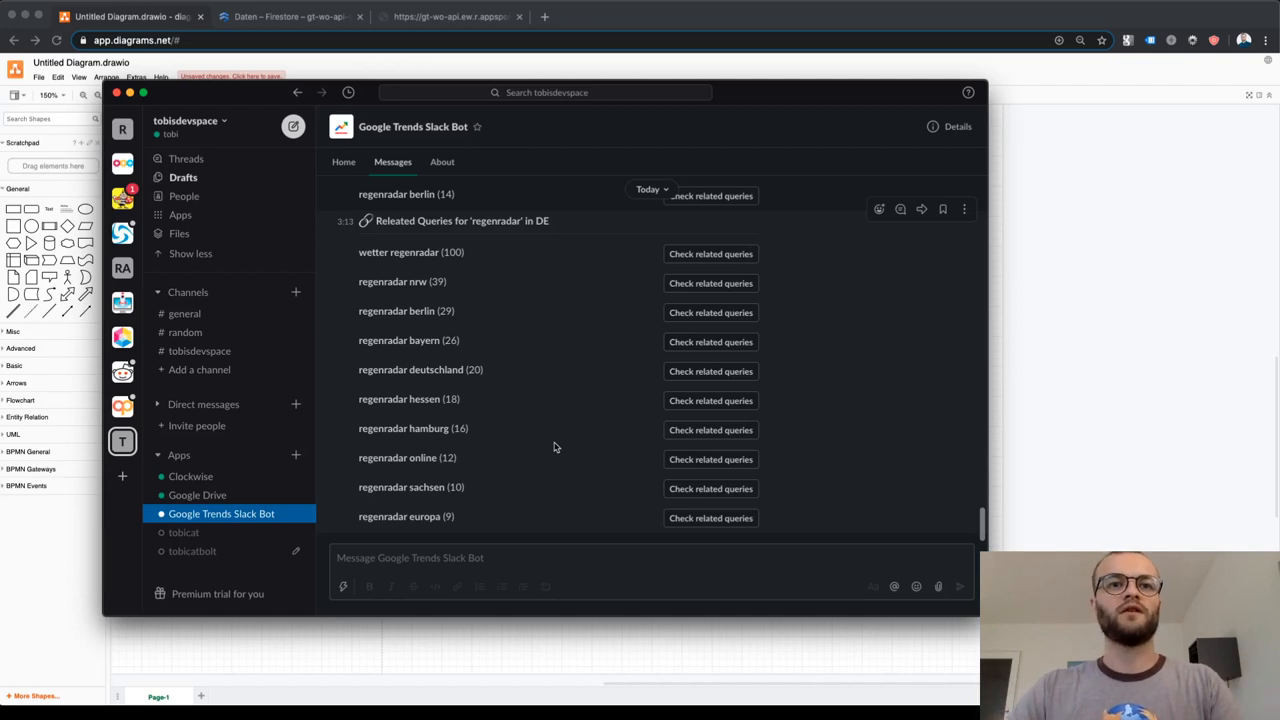
mouse_move(596, 434)
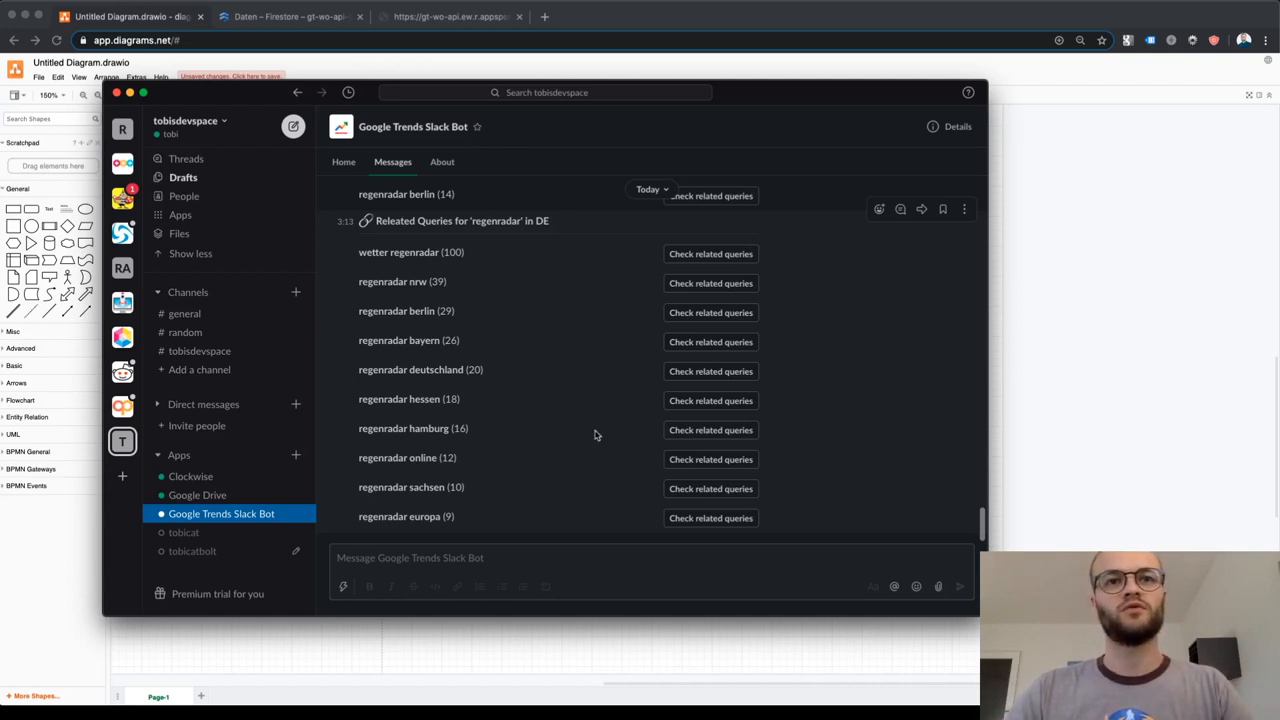
mouse_move(592, 498)
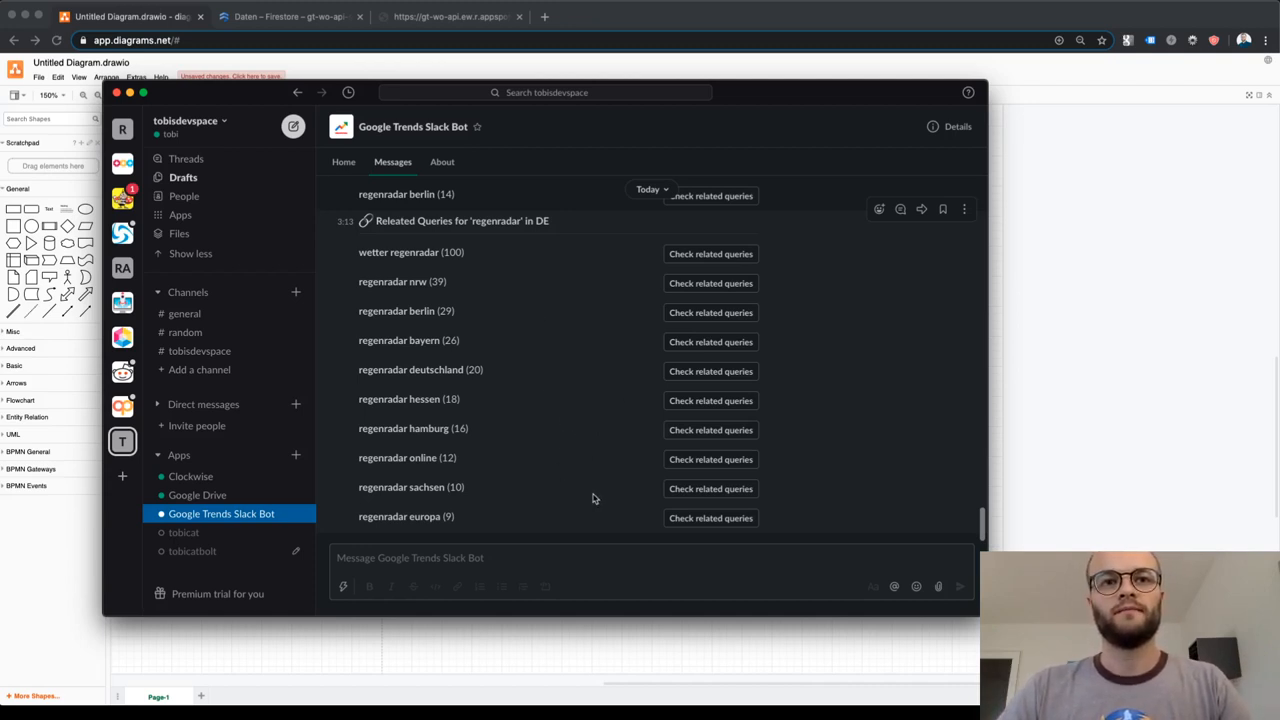
mouse_move(564, 484)
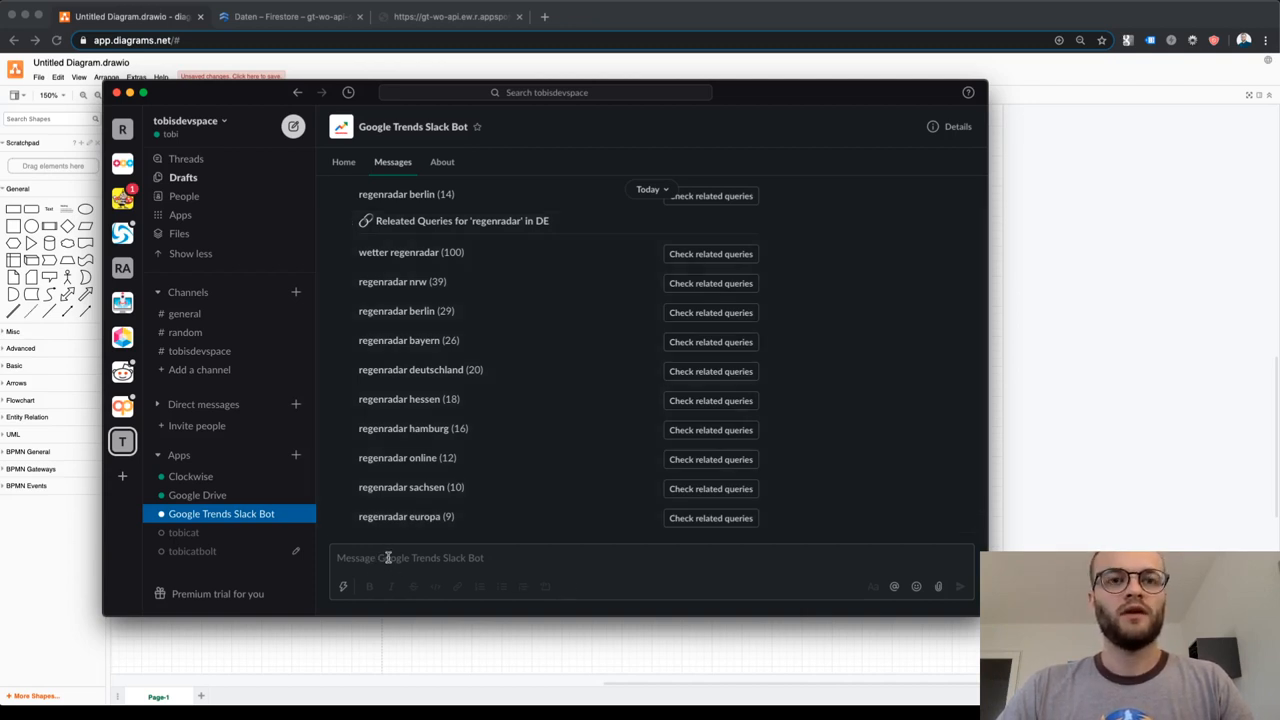
Step: Check #general's earlier iPhone related-query results, then settle back on #random's French trend posts
left_click(184, 332)
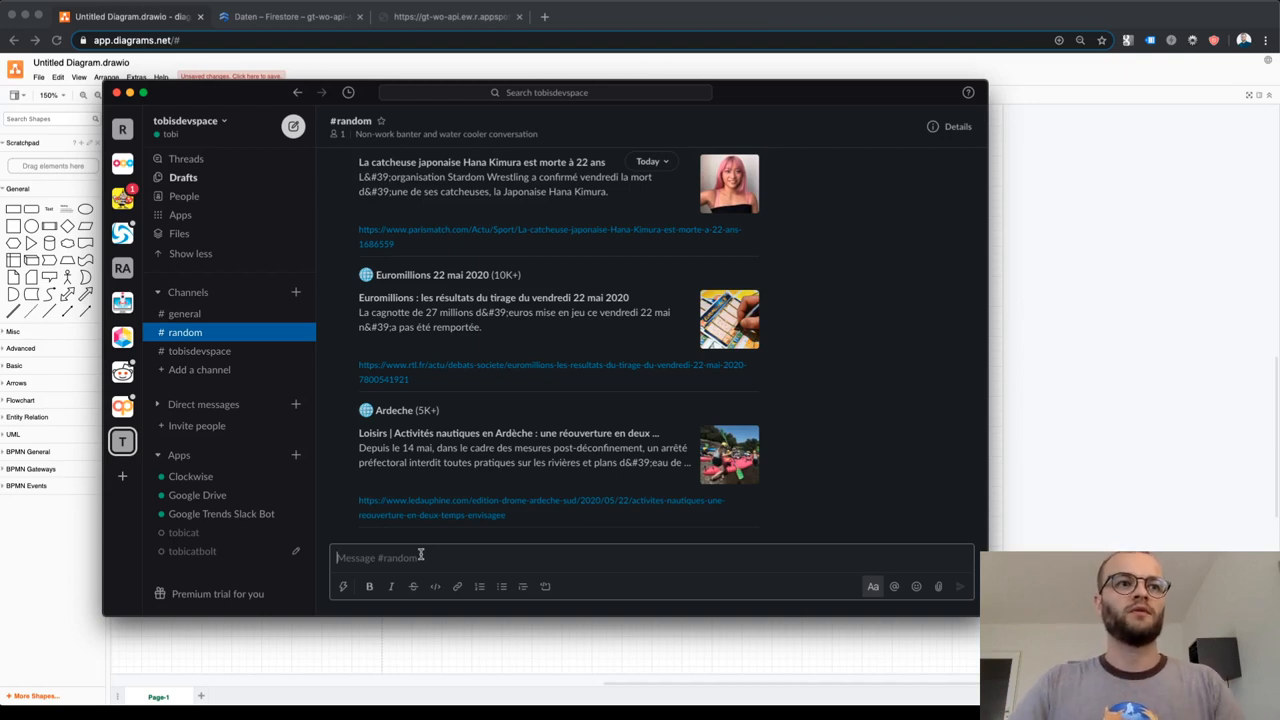
left_click(184, 312)
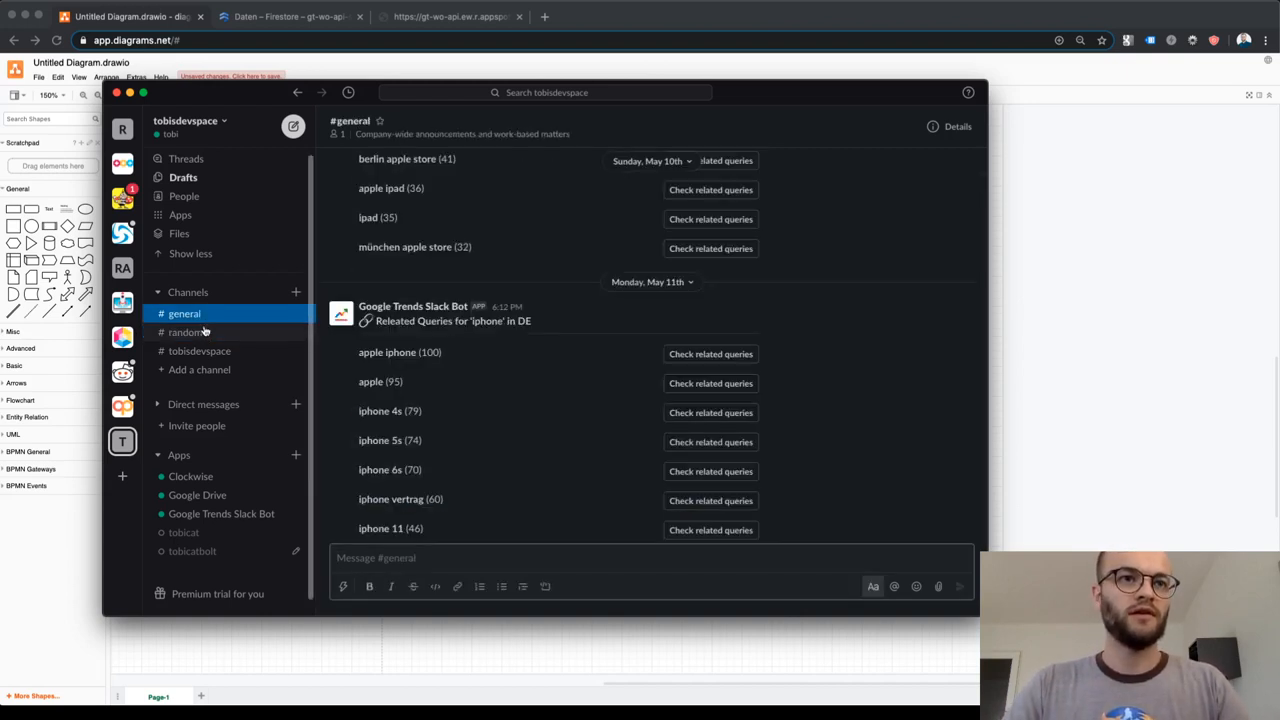
left_click(184, 332)
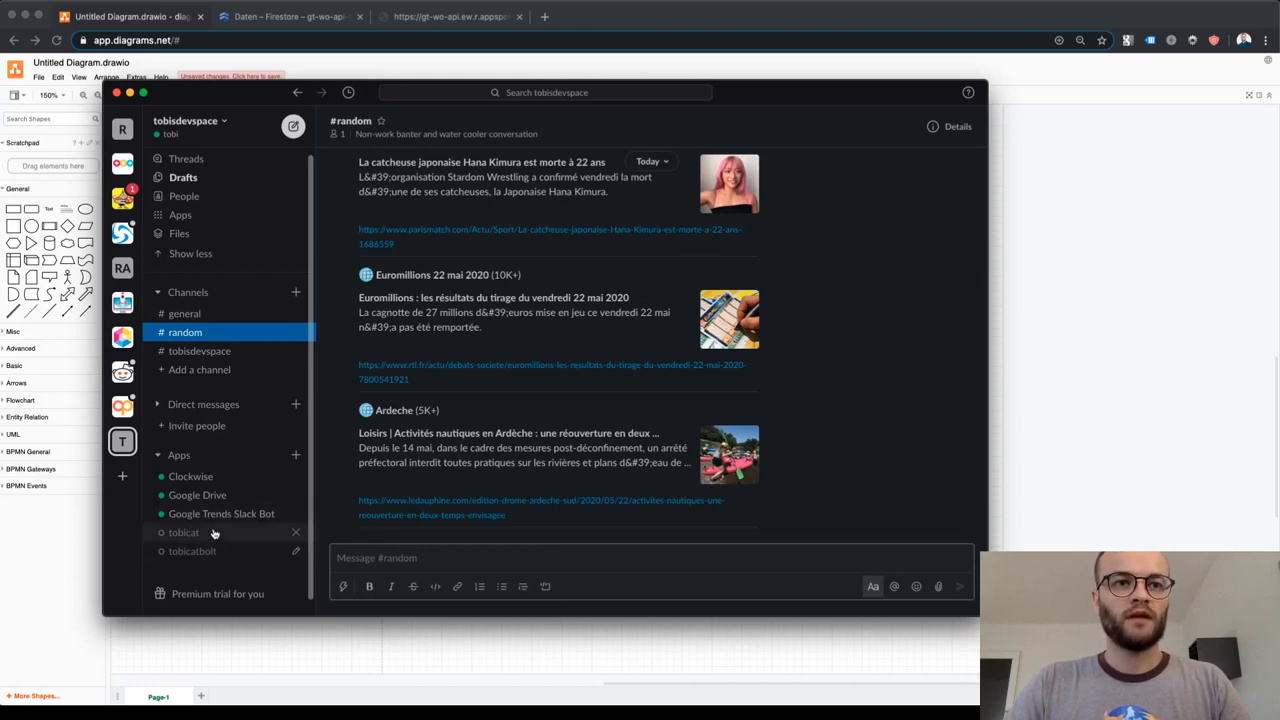
Step: Send a /gtsubscribe real-time trends subscription in the bot chat, confirmed for US
left_click(220, 512)
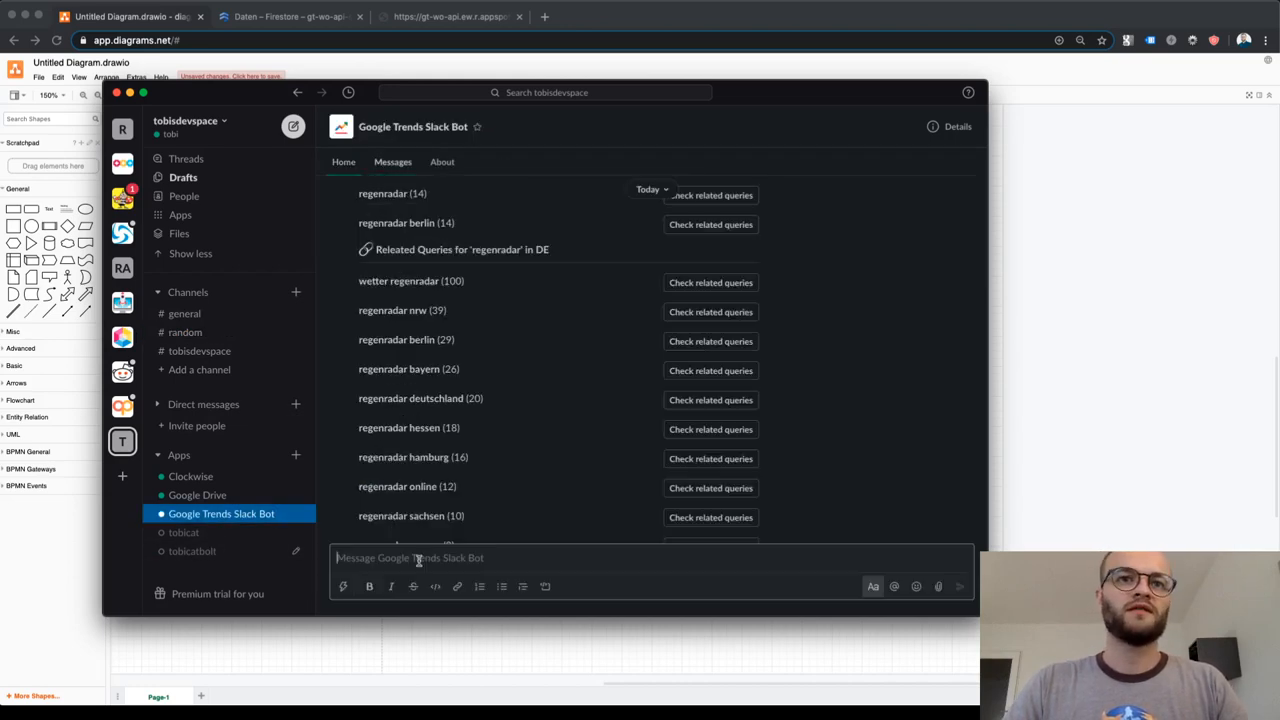
type("/")
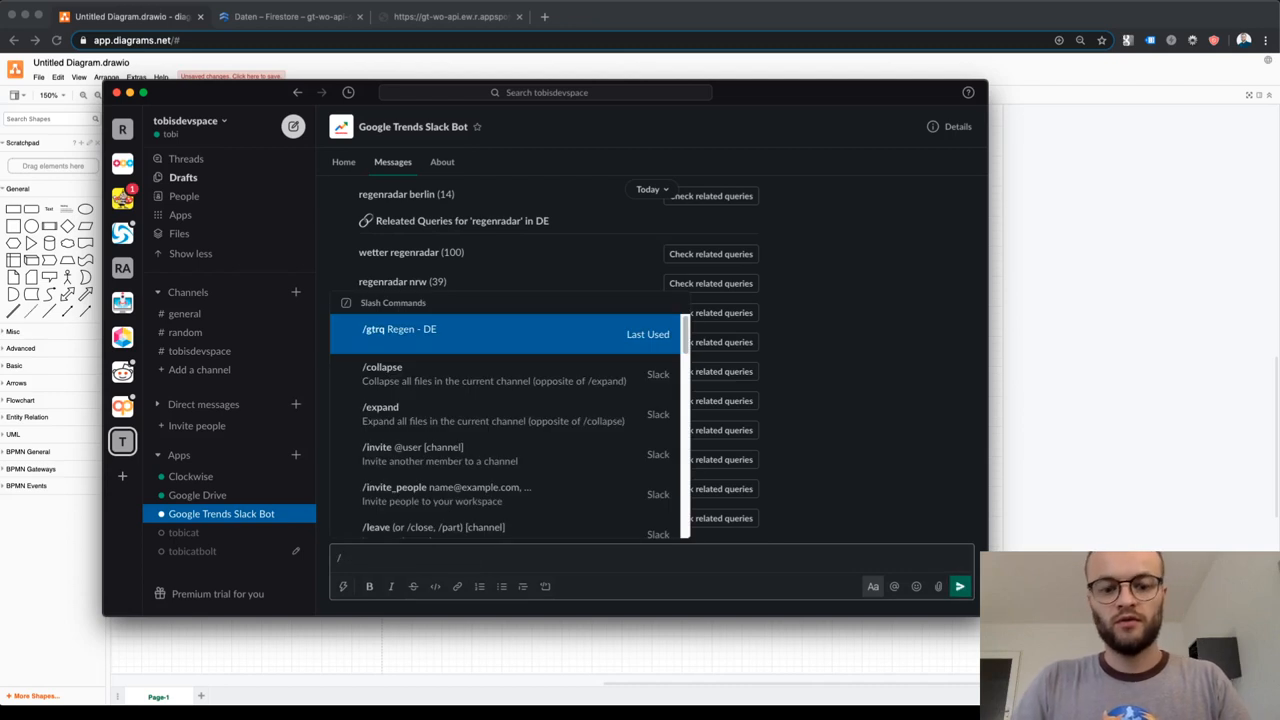
type("gtsubscribe")
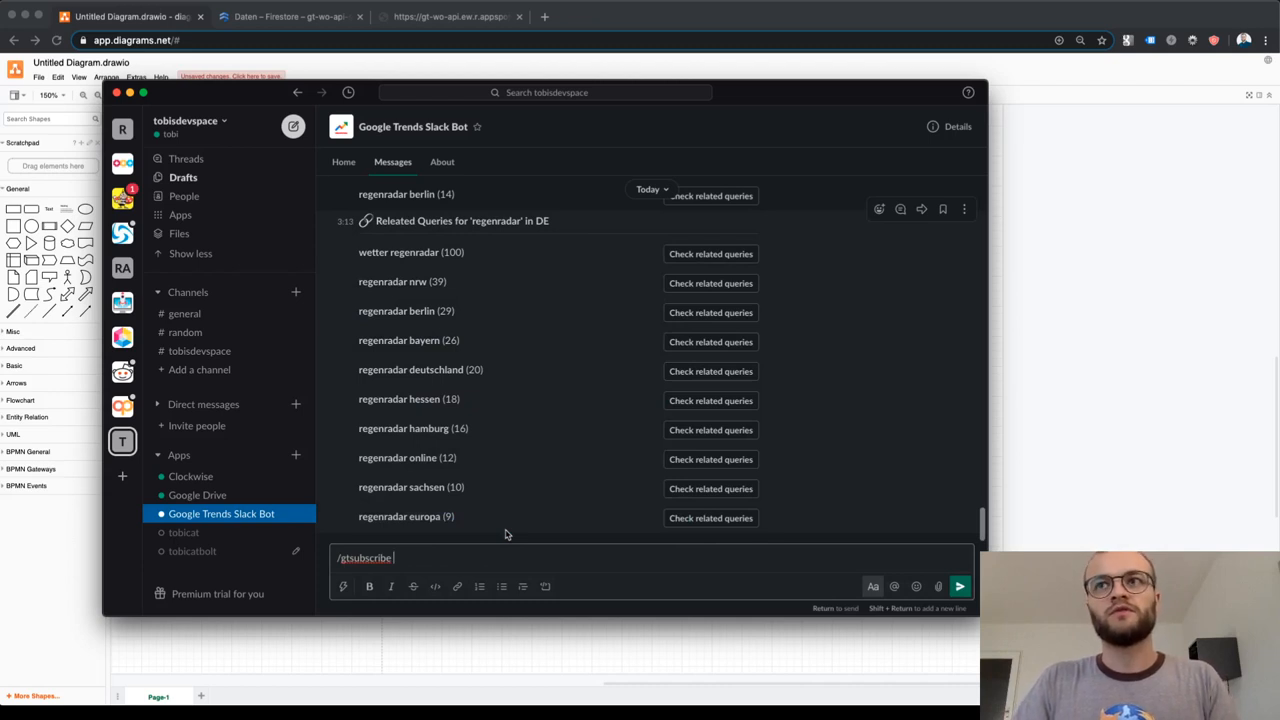
type("DE")
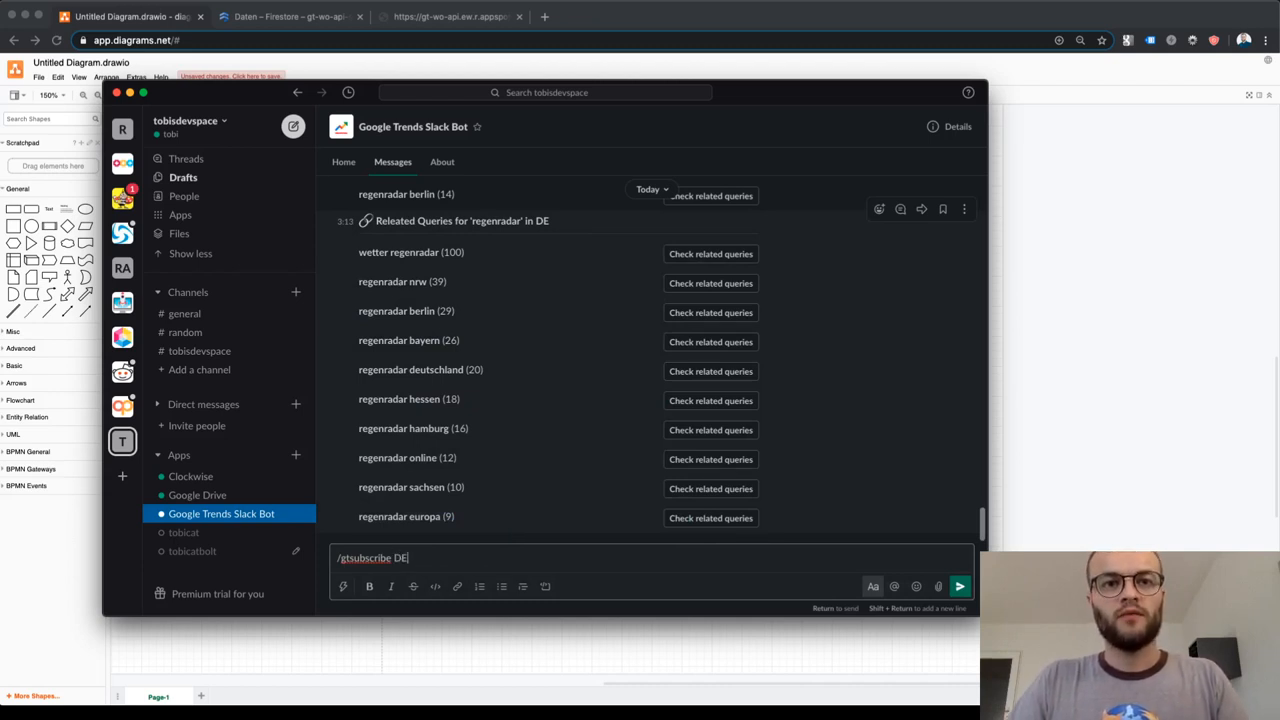
key("backspace")
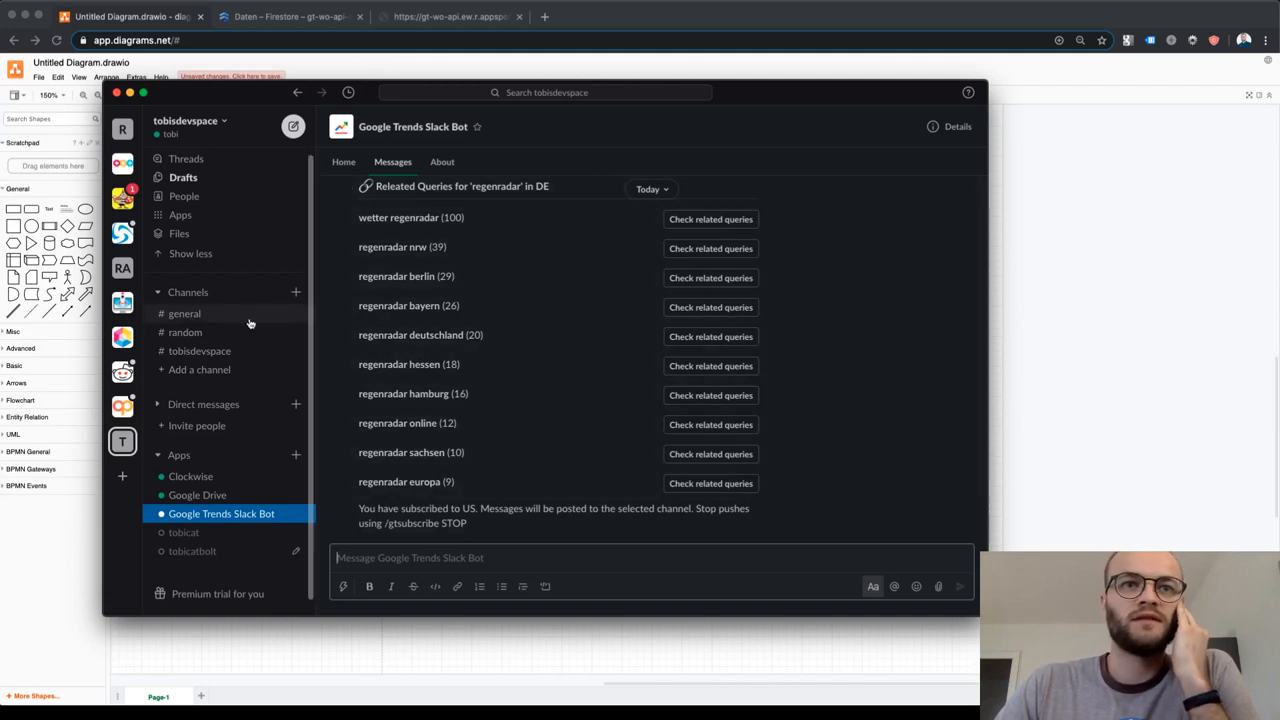
mouse_move(522, 588)
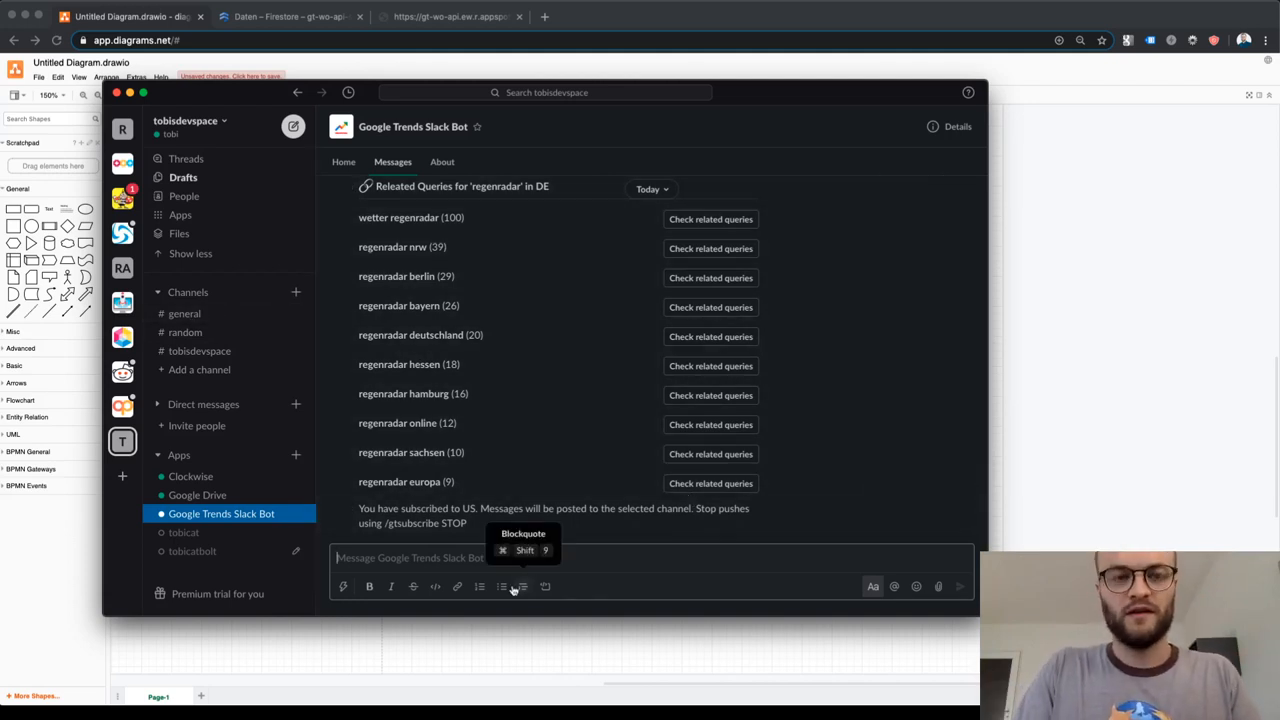
Step: Send /gtsubscribe STOP, replacing the US argument, to halt the trend pushes
type("/gtsubscribe US")
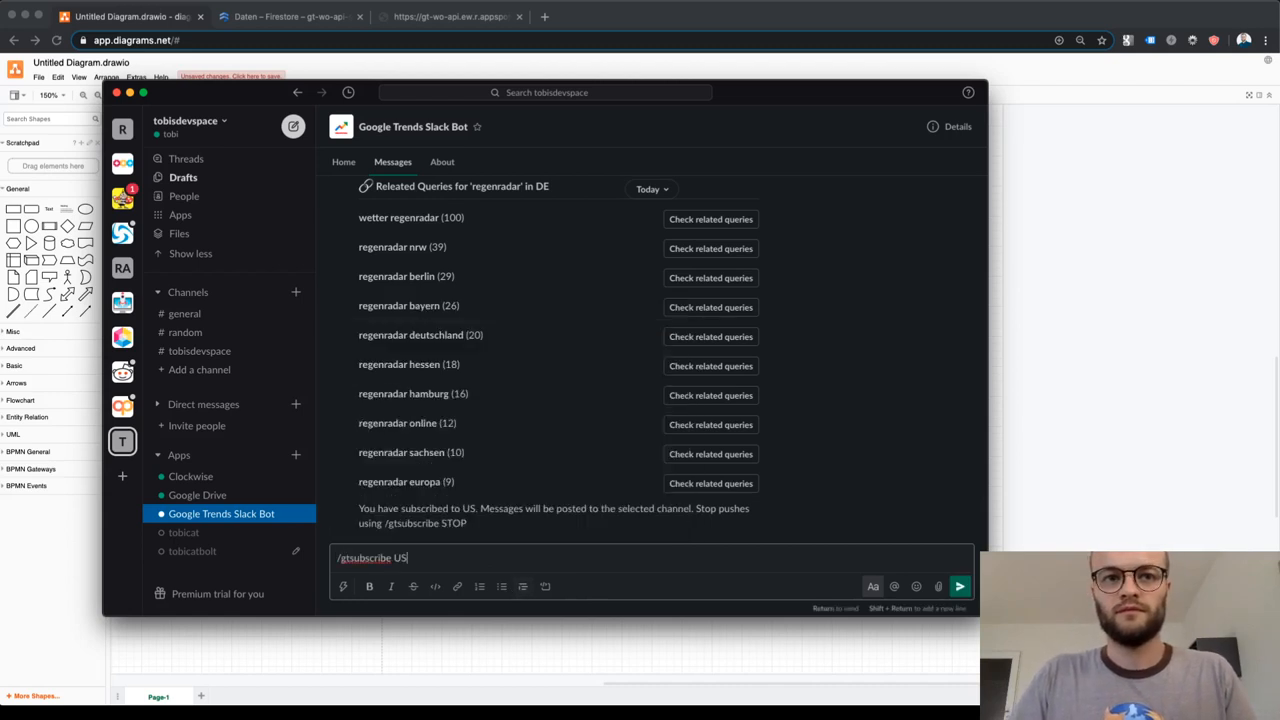
key("BackSpace")
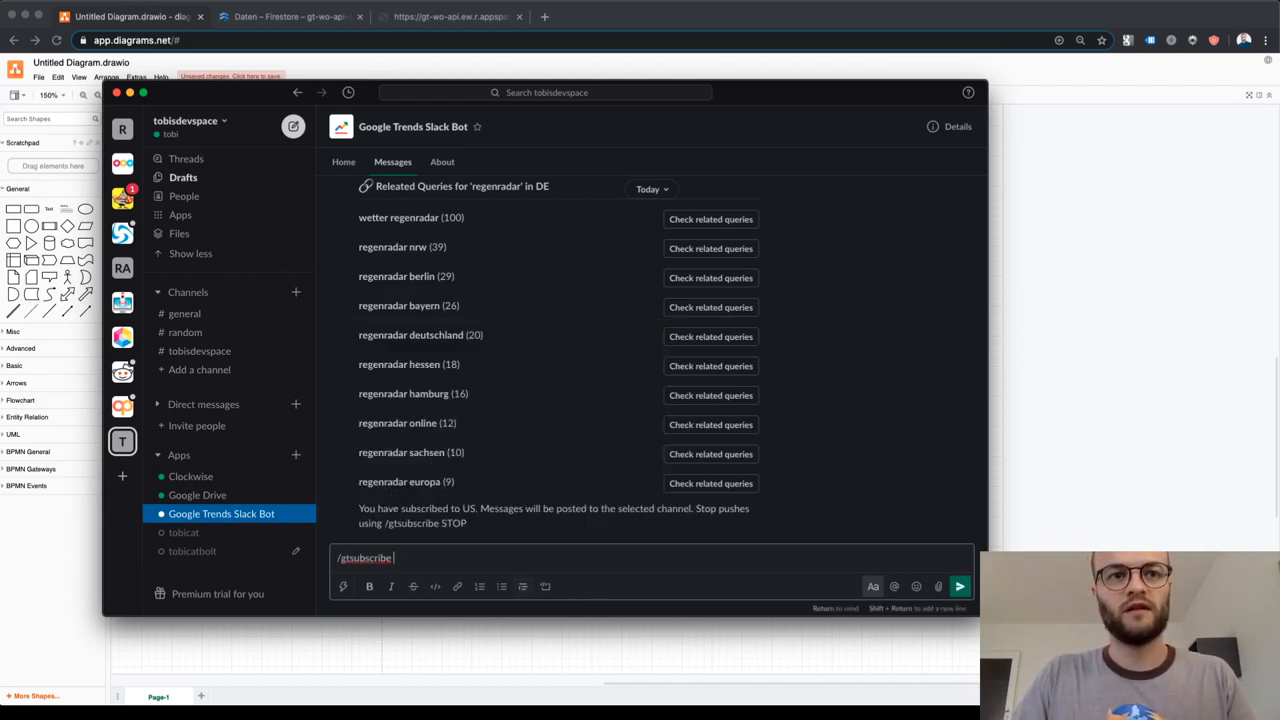
type("STOP")
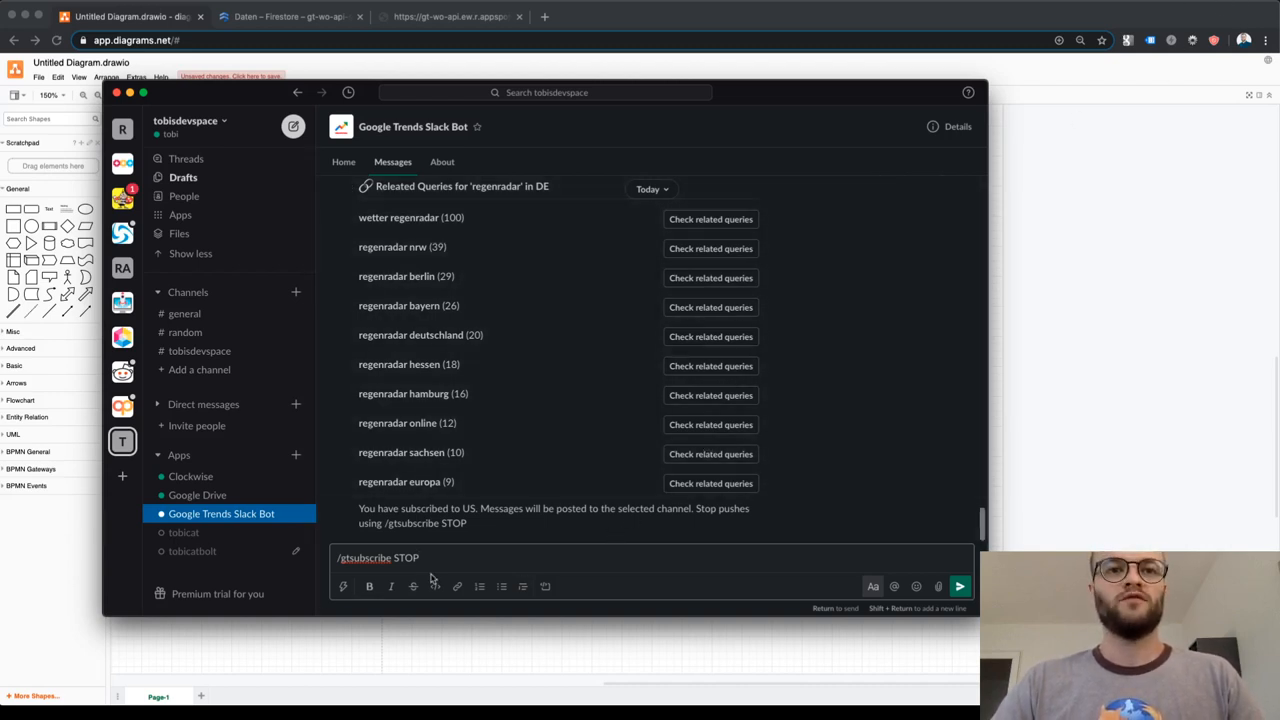
key("Return")
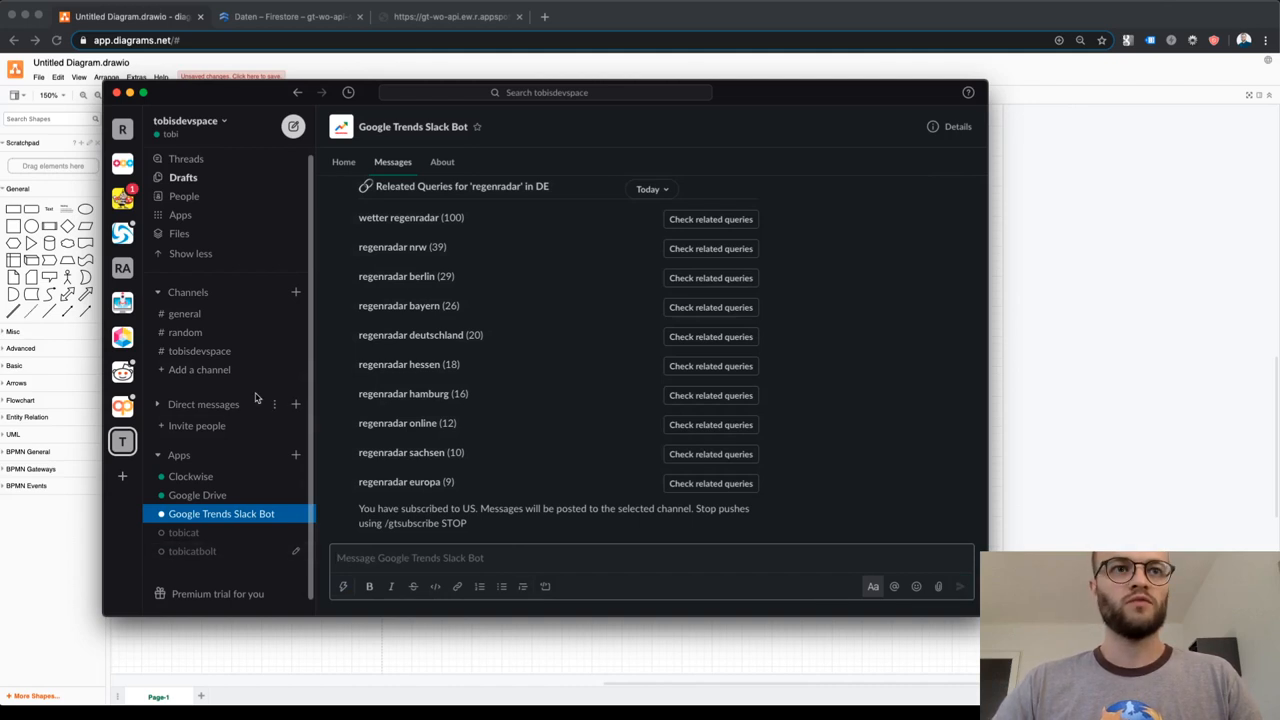
mouse_move(210, 496)
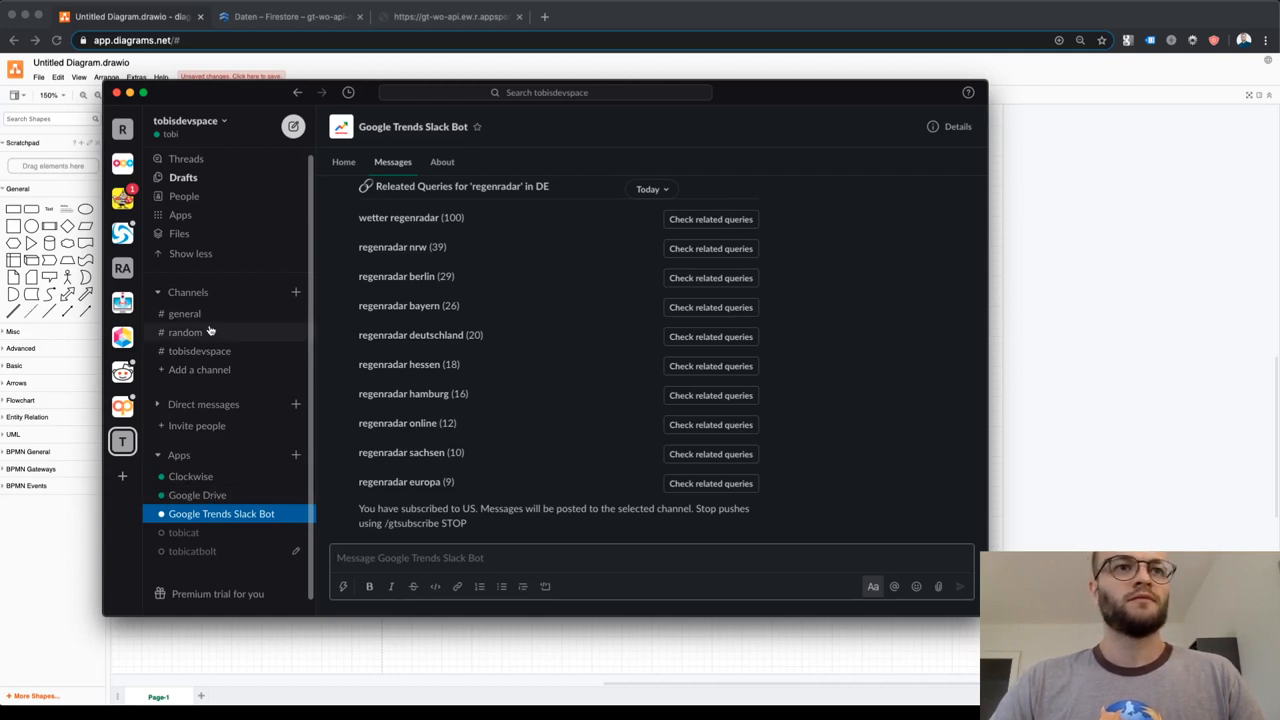
mouse_move(216, 328)
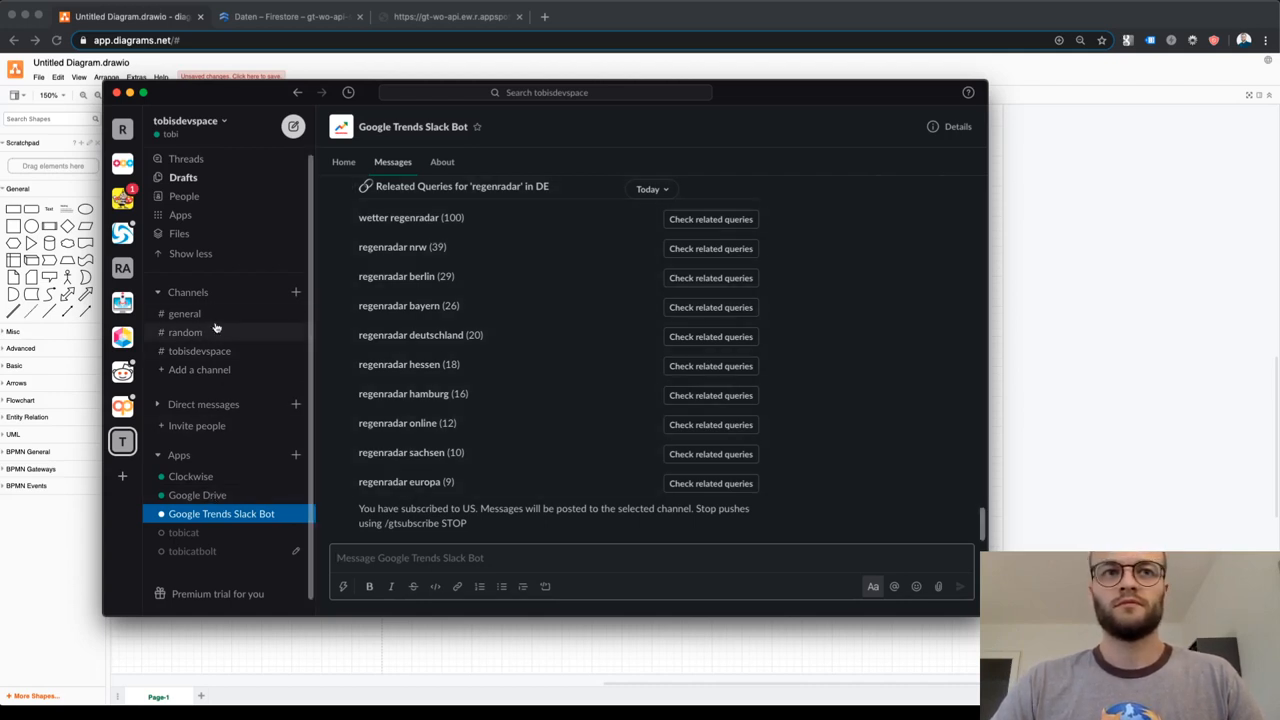
left_click(184, 312)
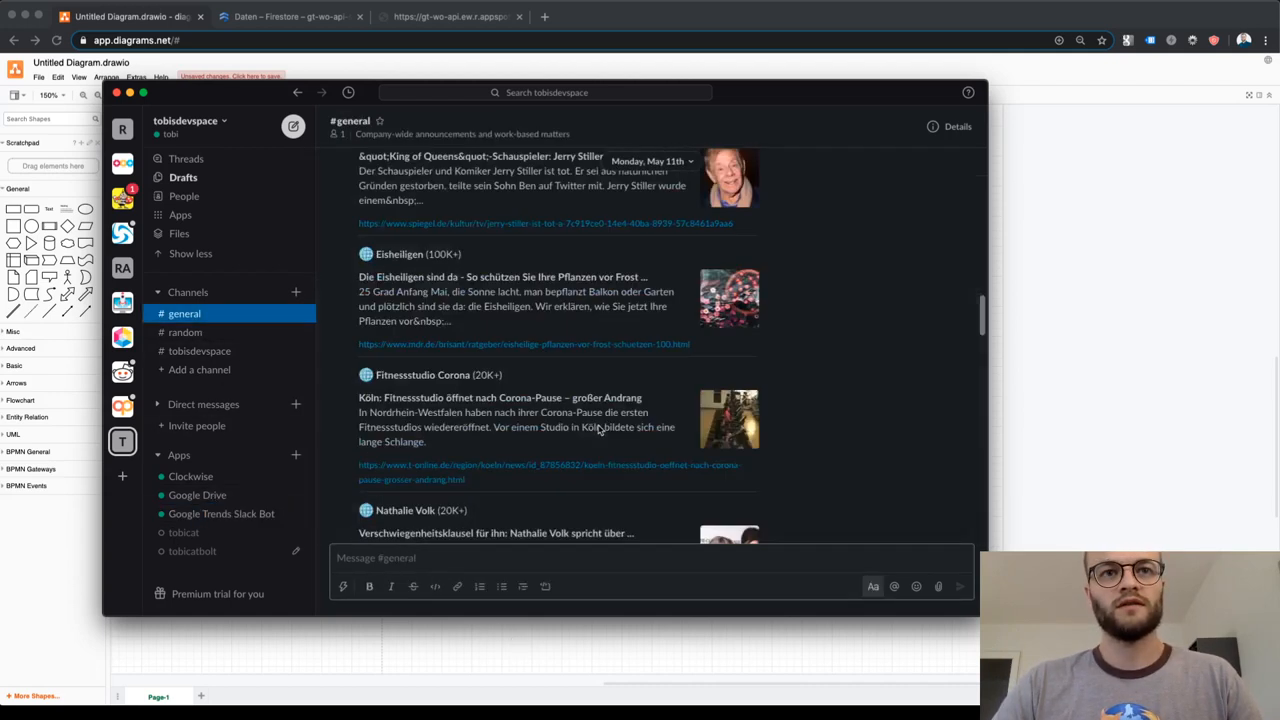
scroll("down", 3)
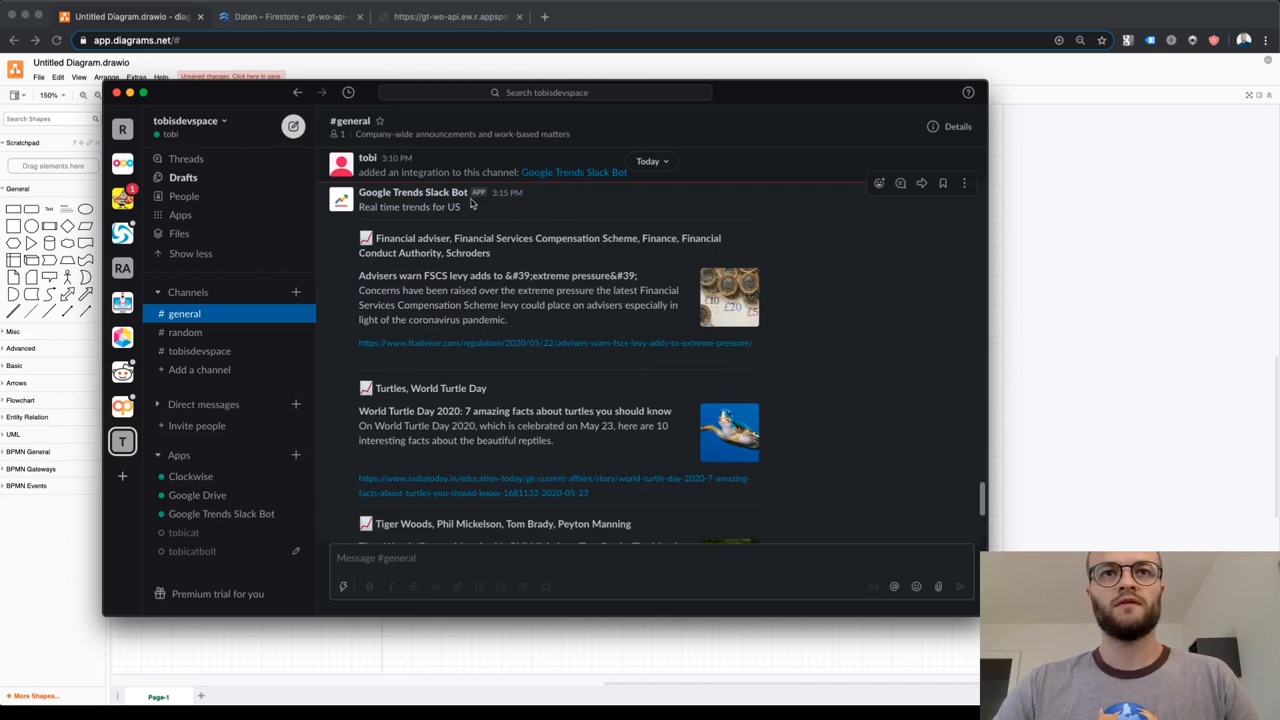
mouse_move(398, 248)
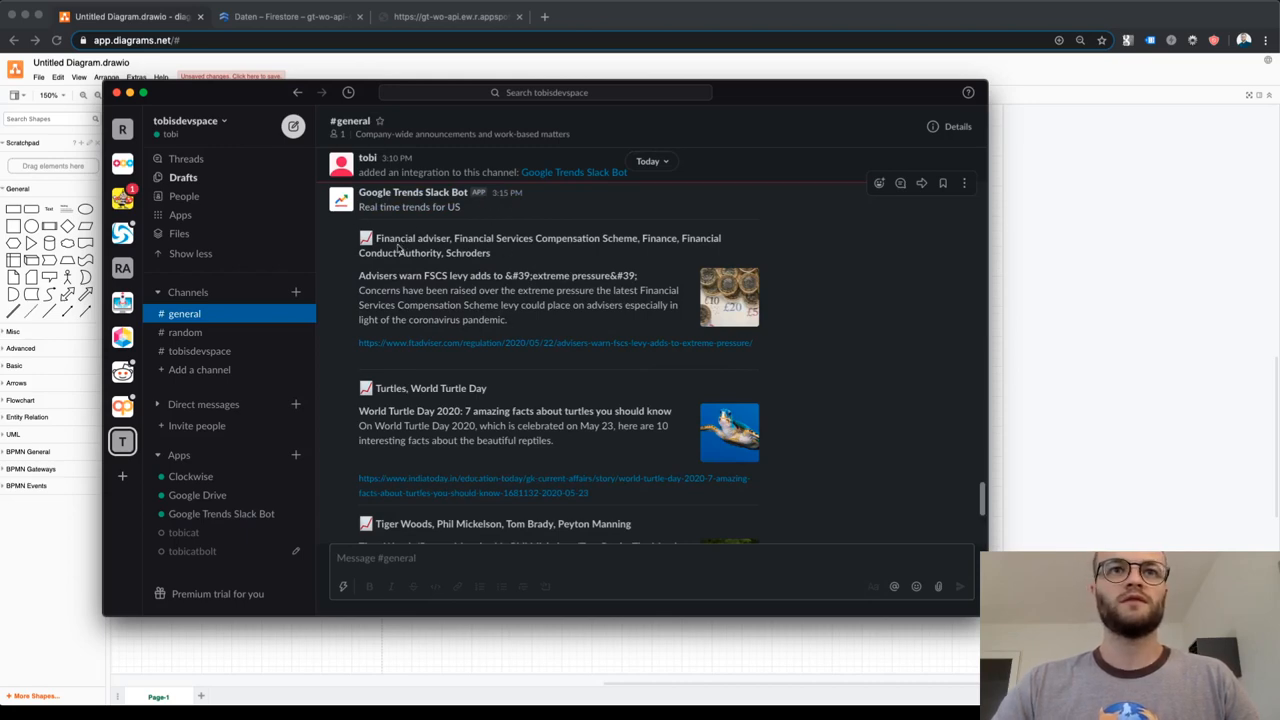
scroll("down", 3)
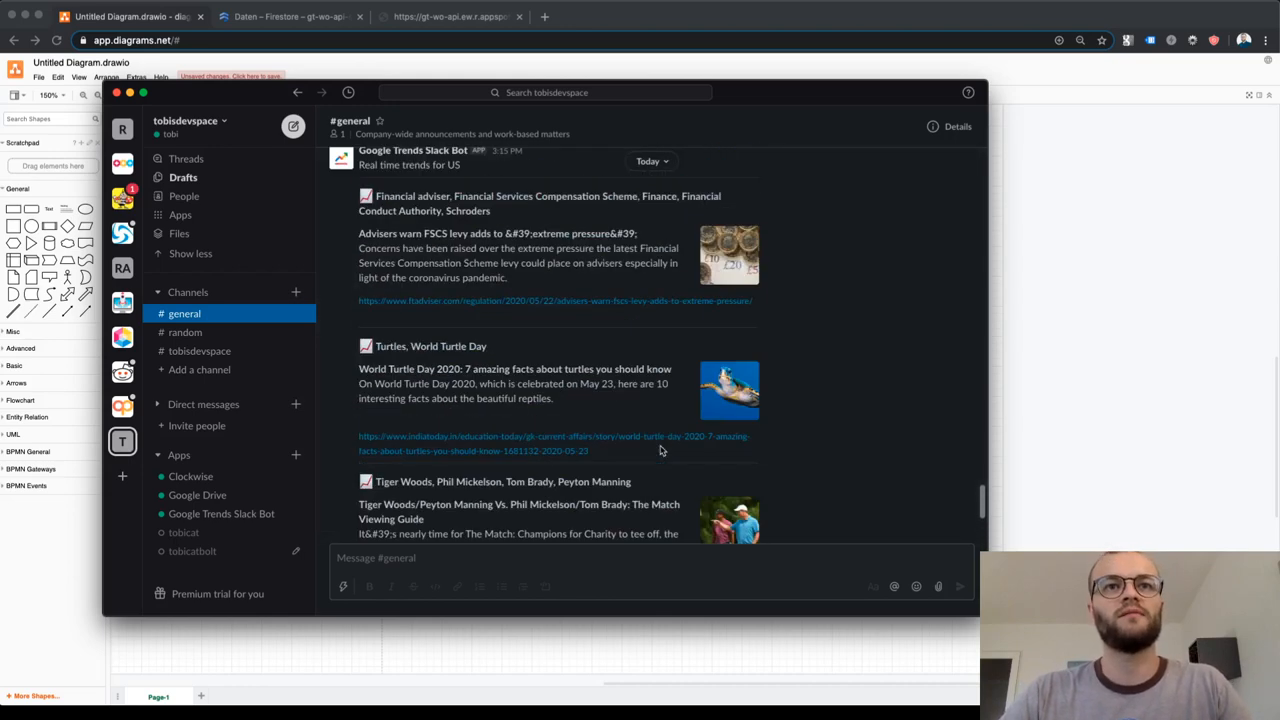
scroll("down", 3)
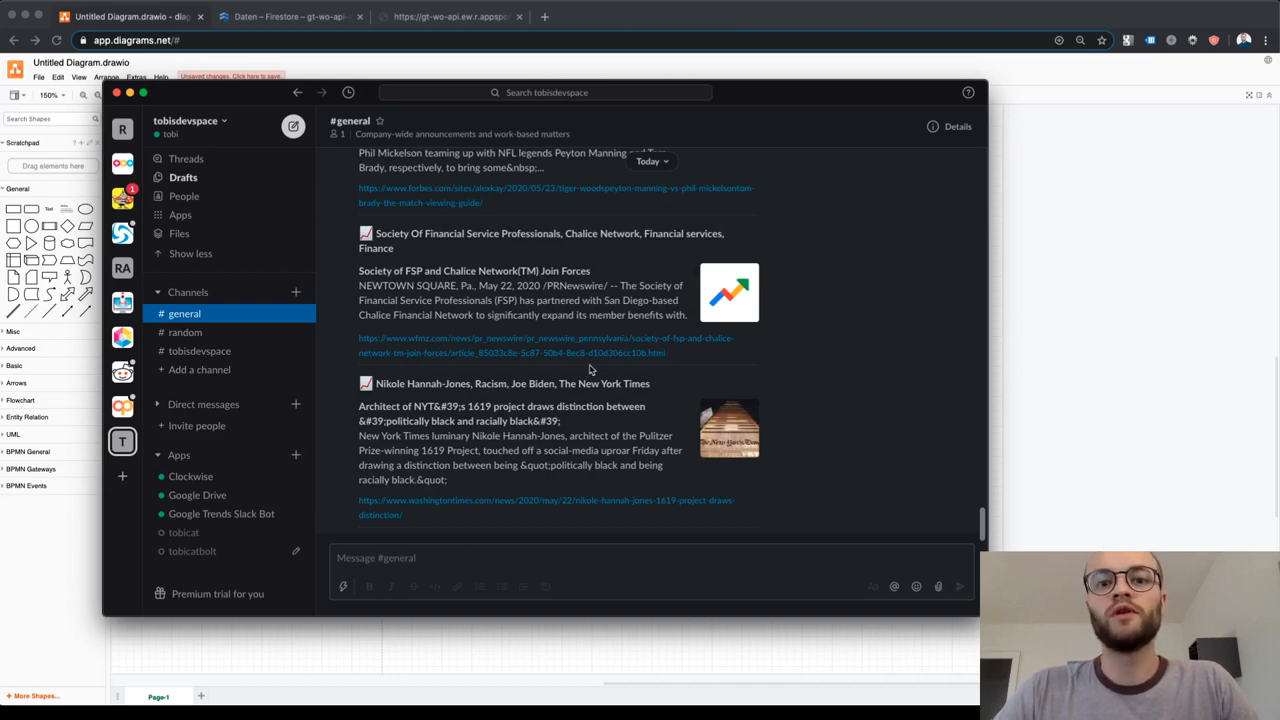
mouse_move(594, 368)
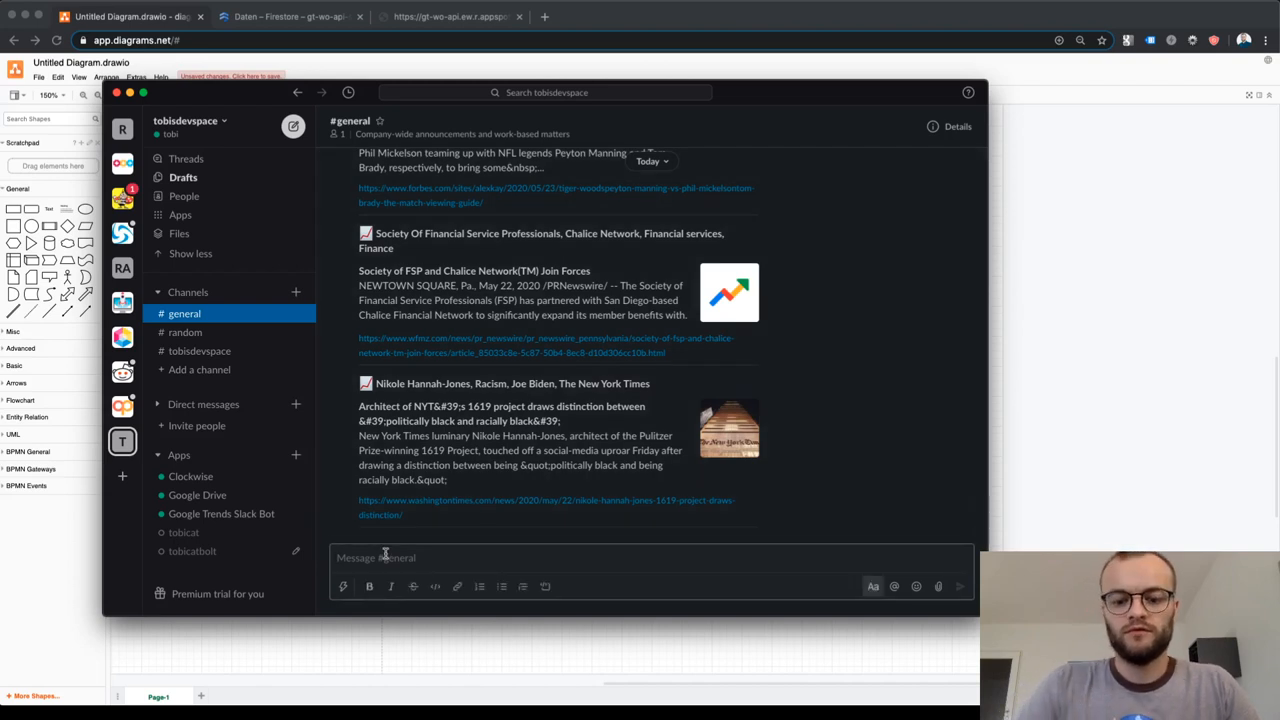
Step: Run /gtsubscribe STOP and see the bot's 'You are unsubscribed!' reply in #general
type("/gtsubscribe")
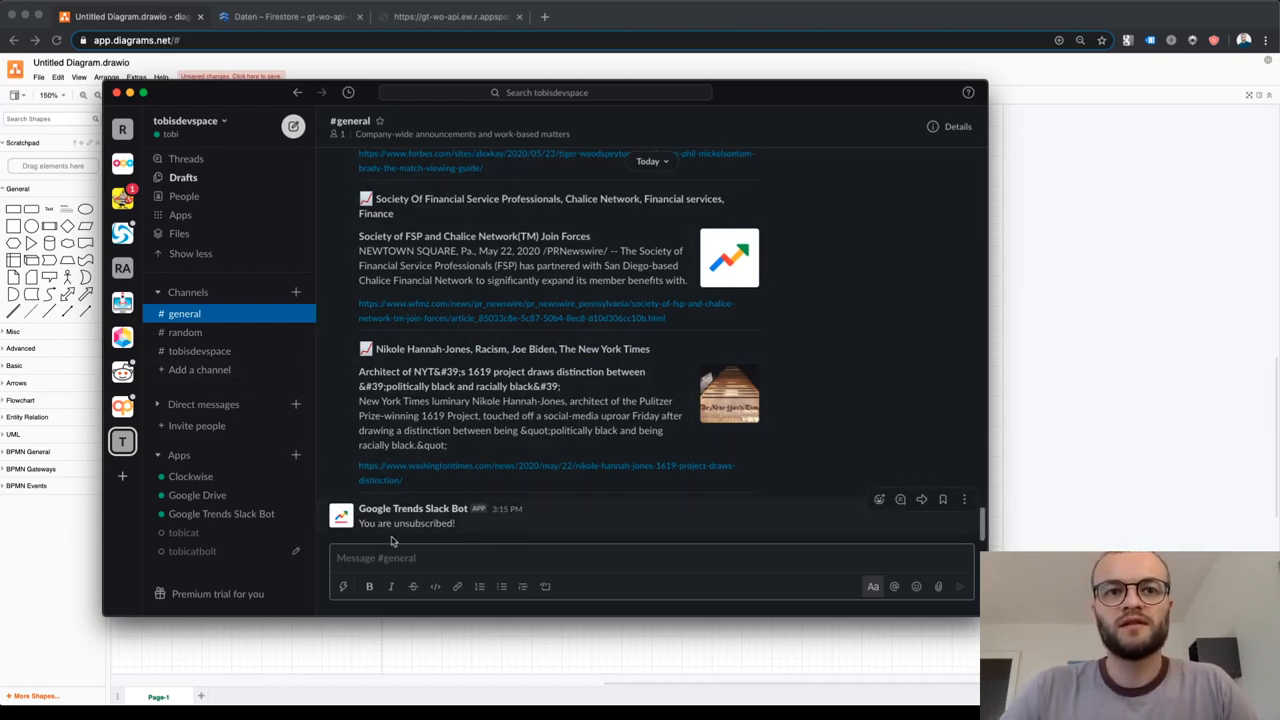
type("/")
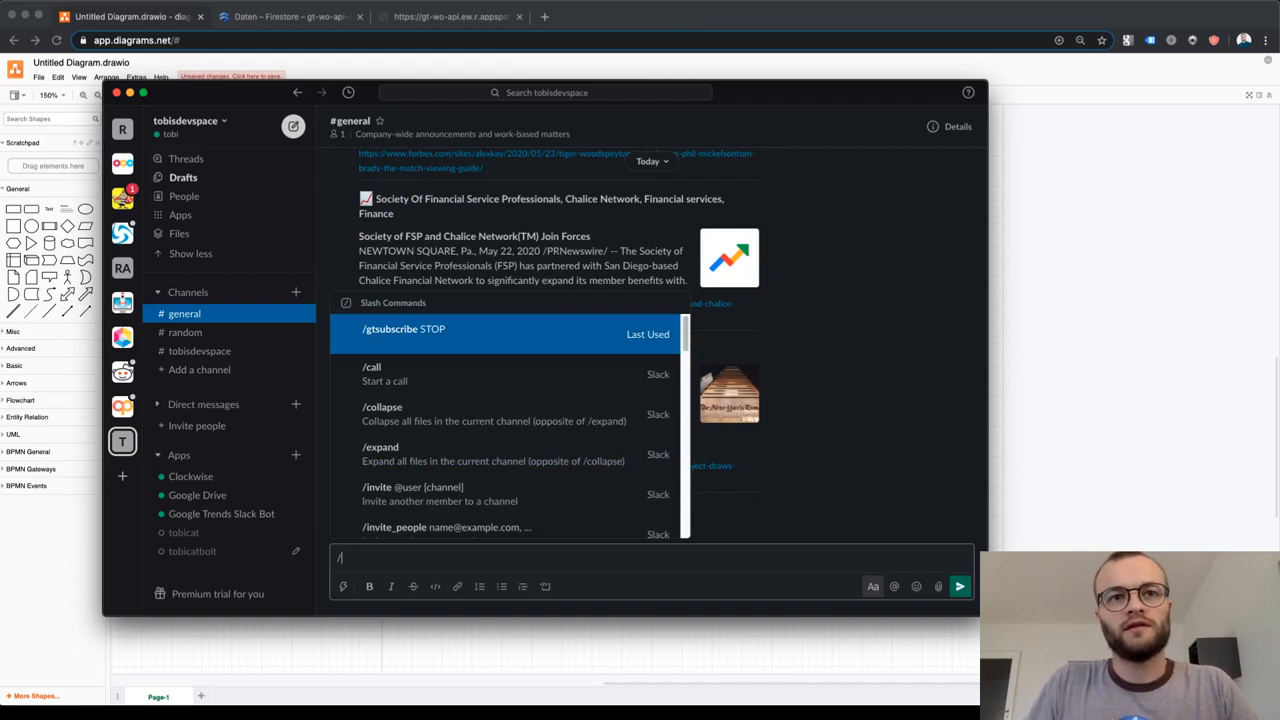
type("gtr")
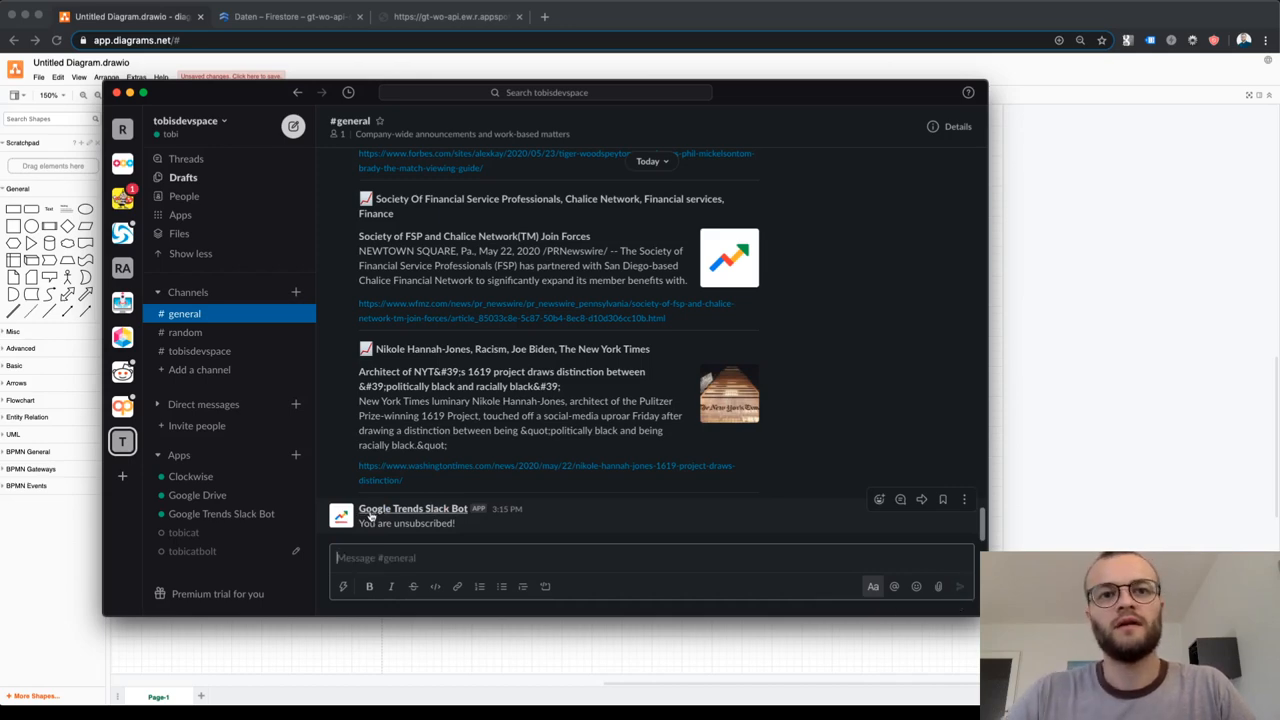
scroll("down", 3)
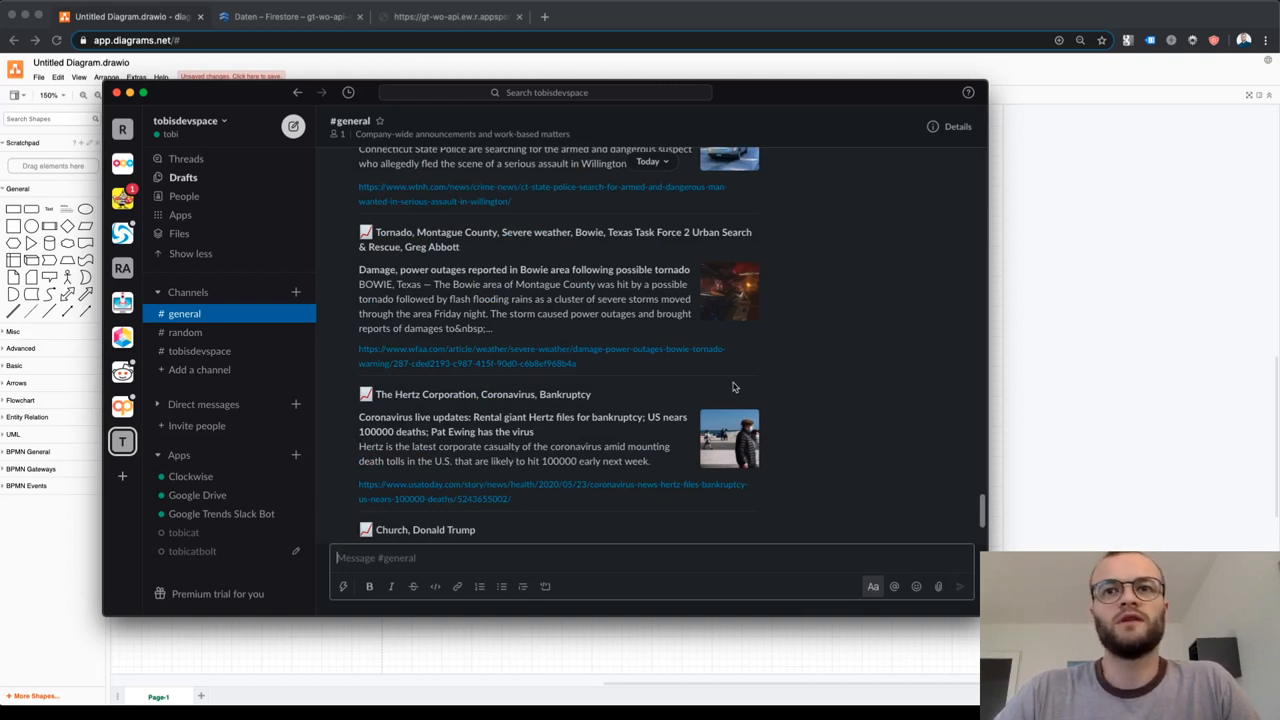
mouse_move(792, 392)
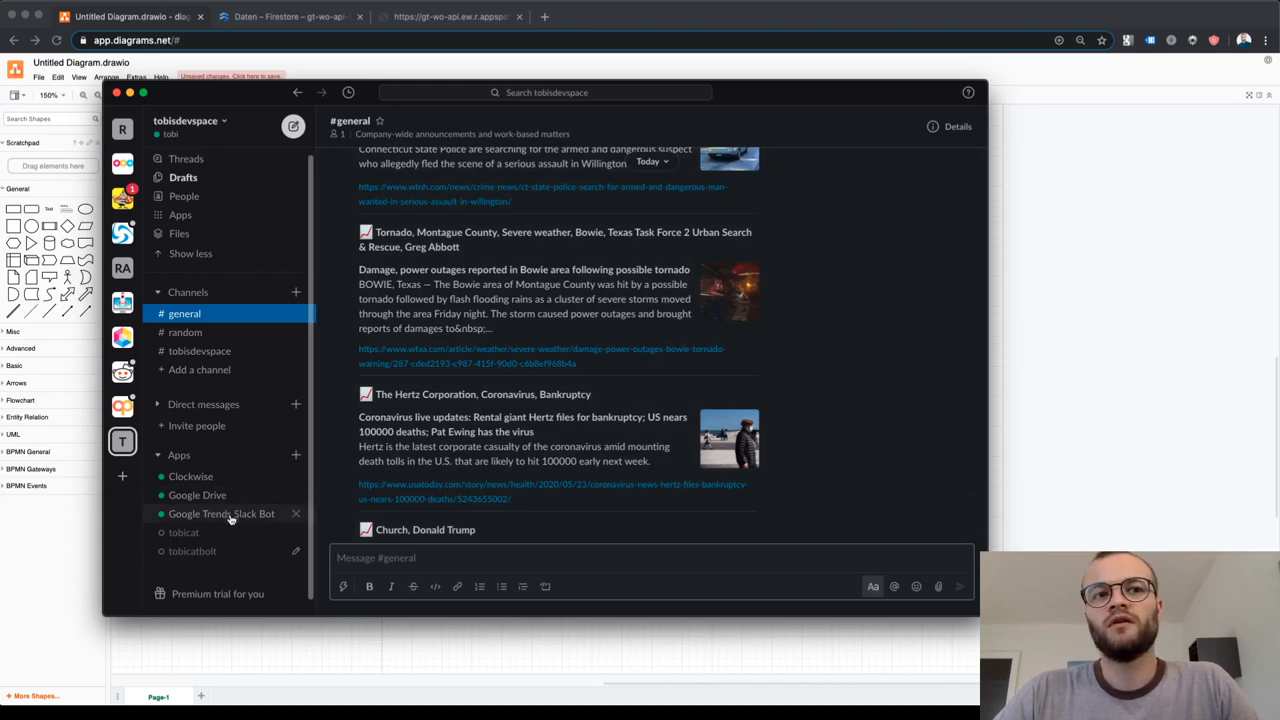
Step: Check the bot's App Directory authorizations, then return to the draw.io architecture diagram
left_click(220, 512)
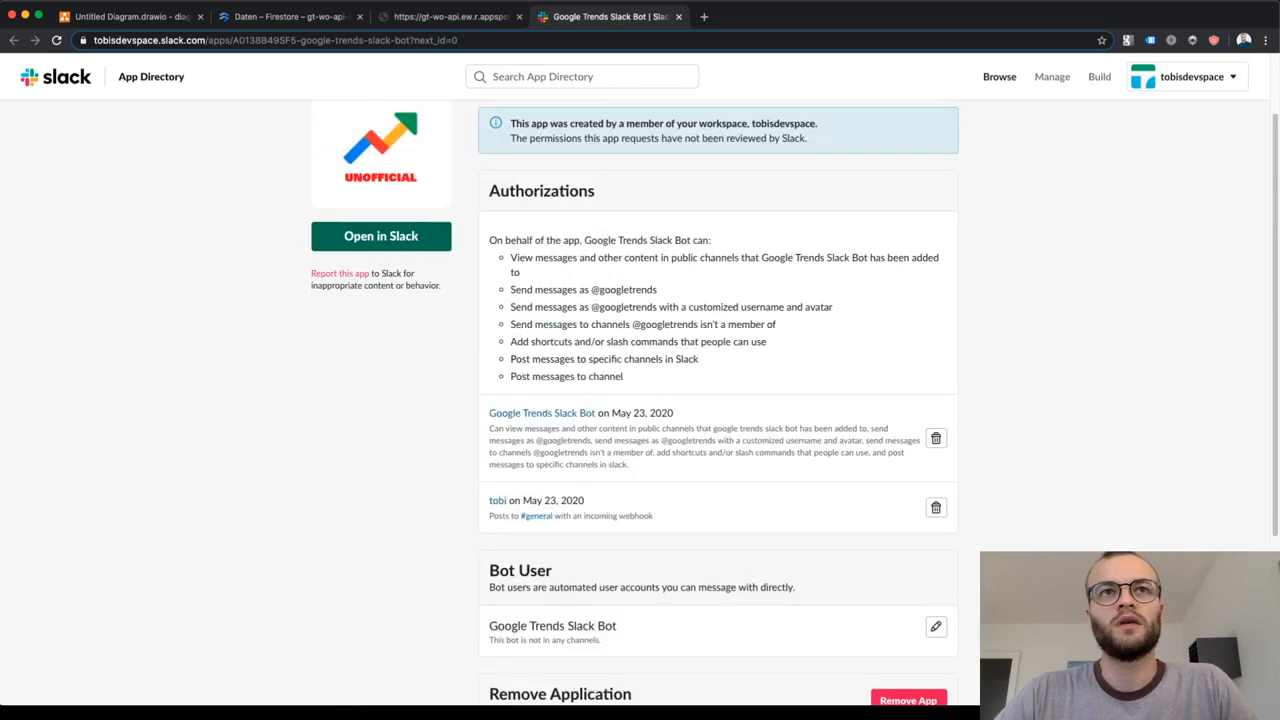
left_click(130, 16)
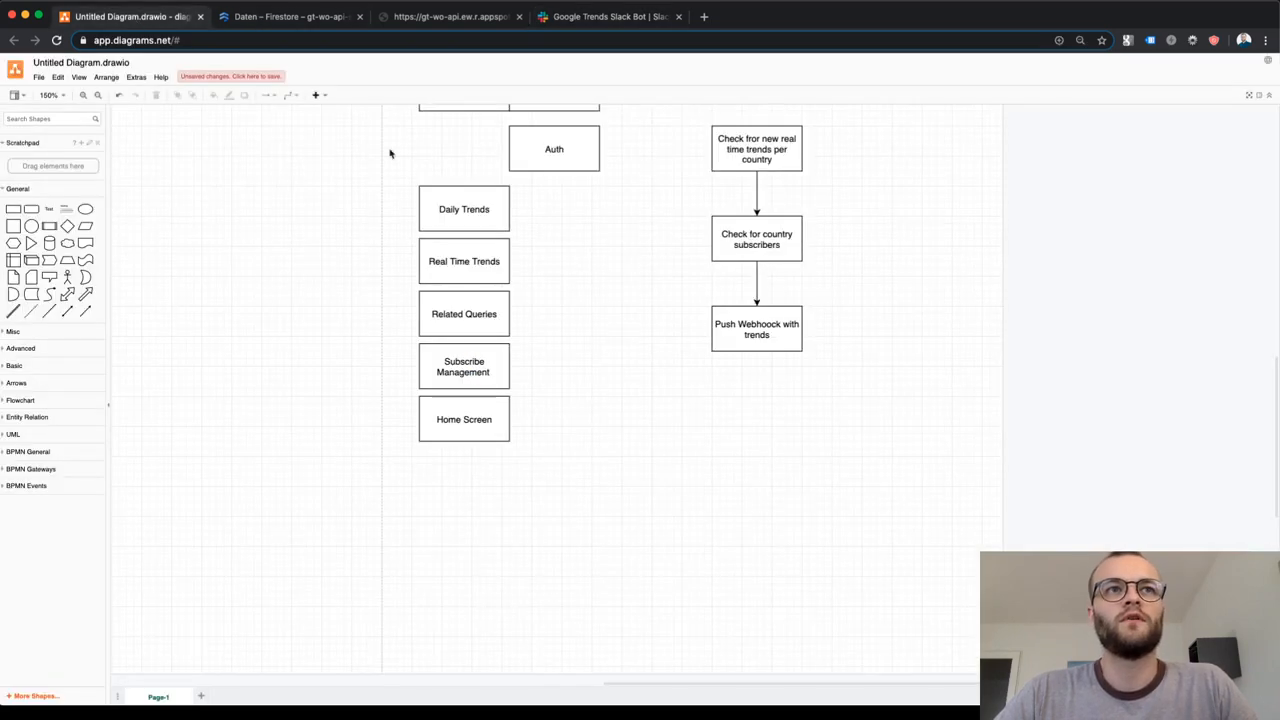
mouse_move(596, 288)
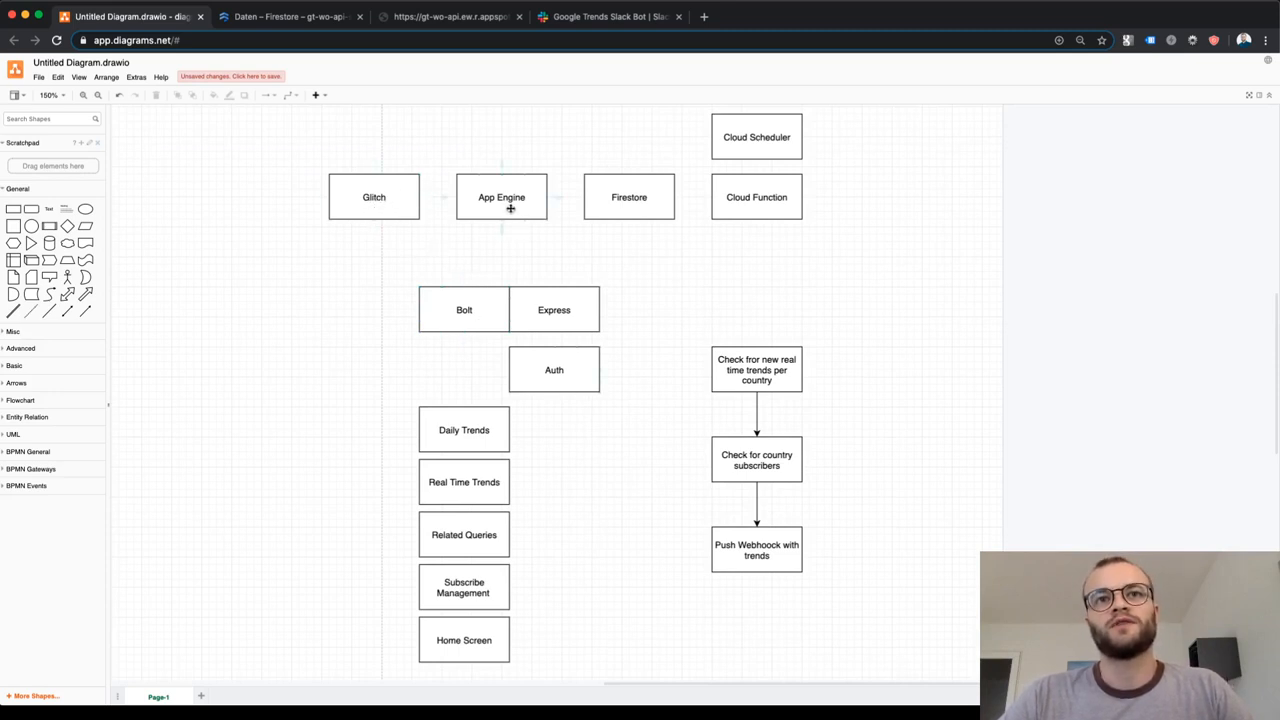
mouse_move(518, 236)
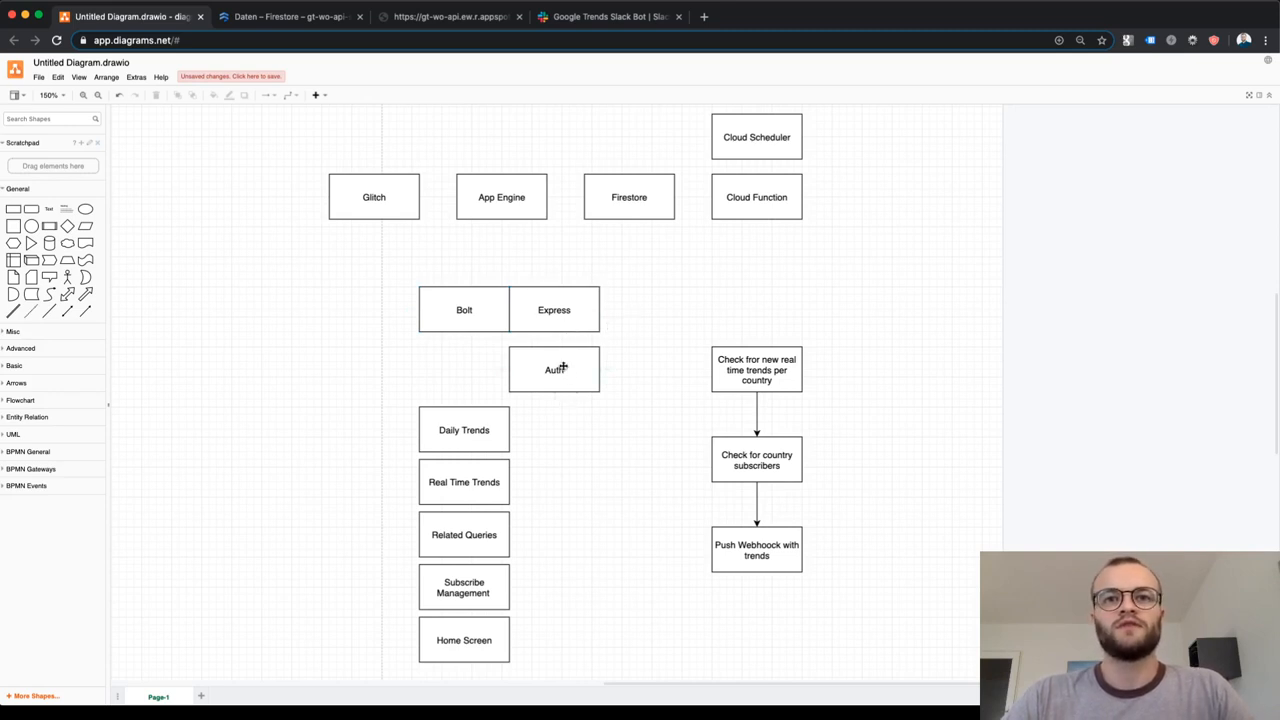
left_click(554, 368)
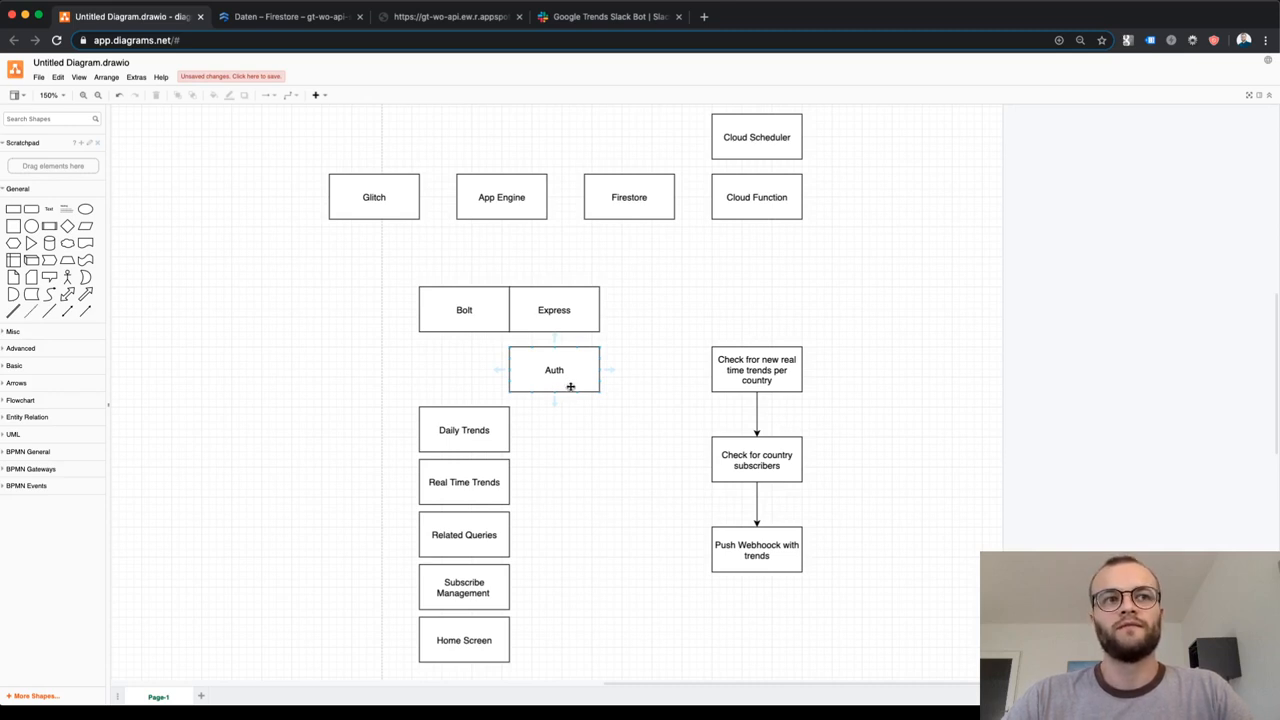
mouse_move(568, 380)
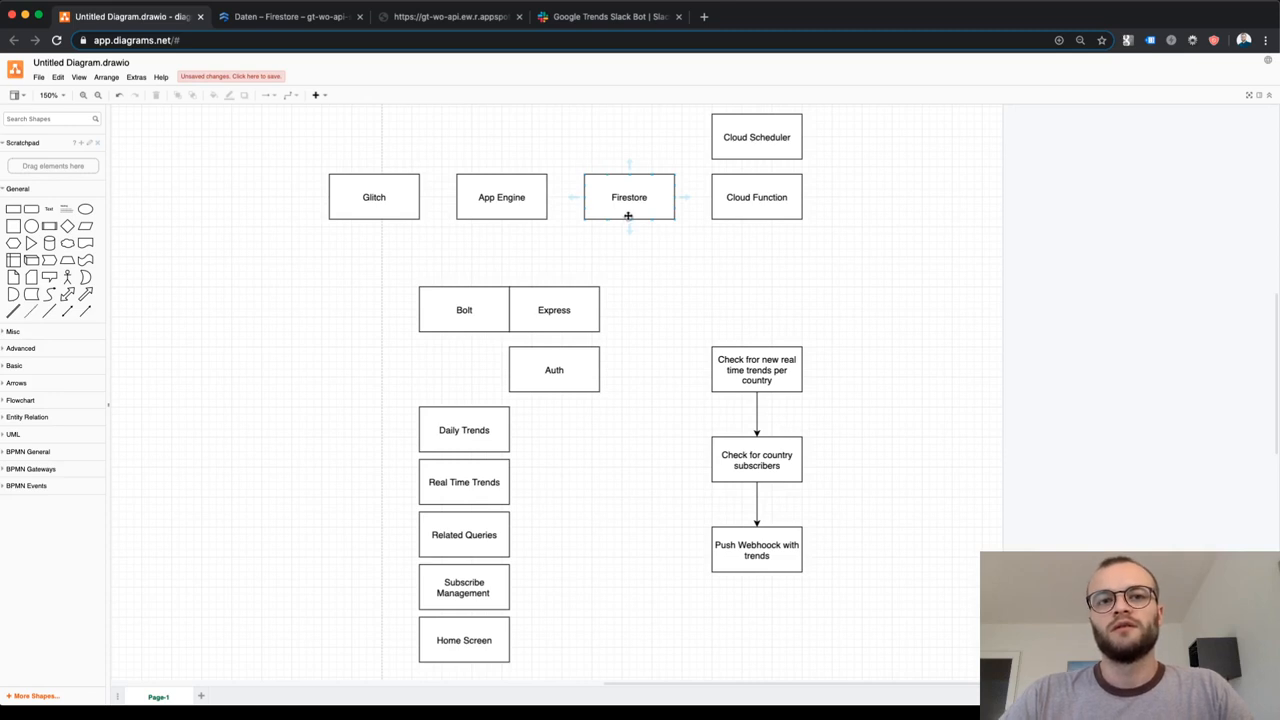
mouse_move(532, 470)
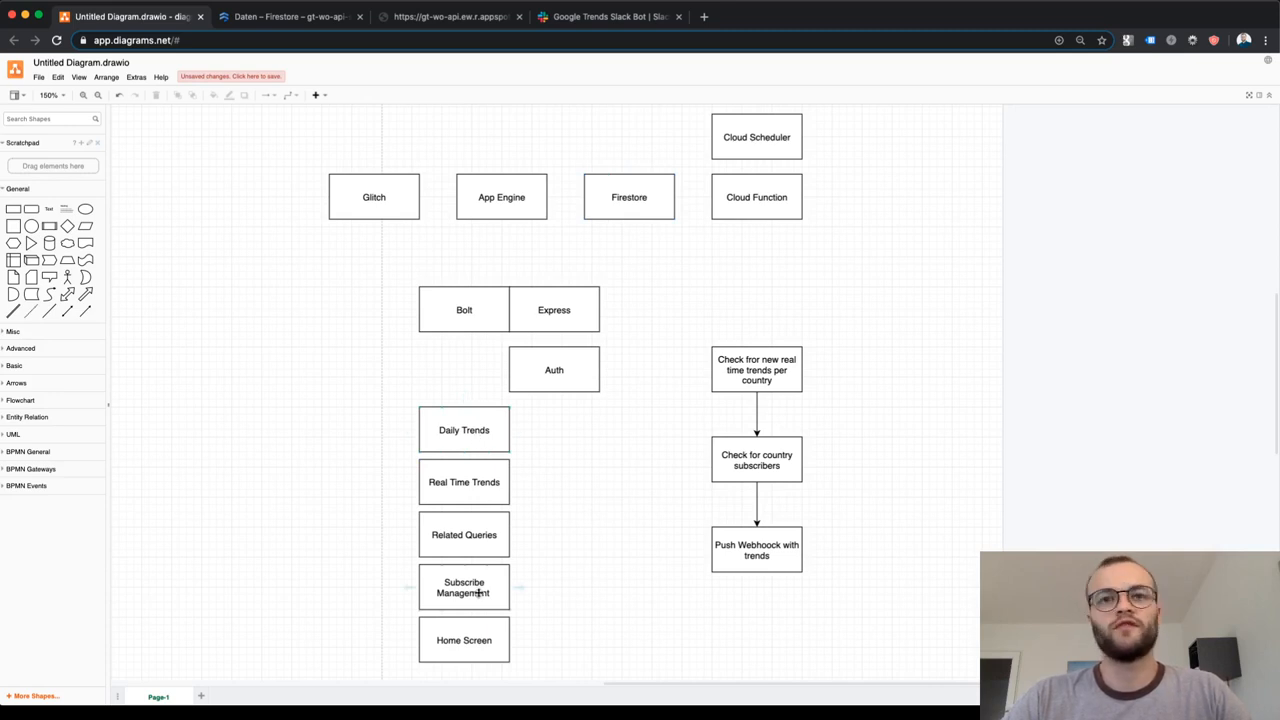
left_click(628, 198)
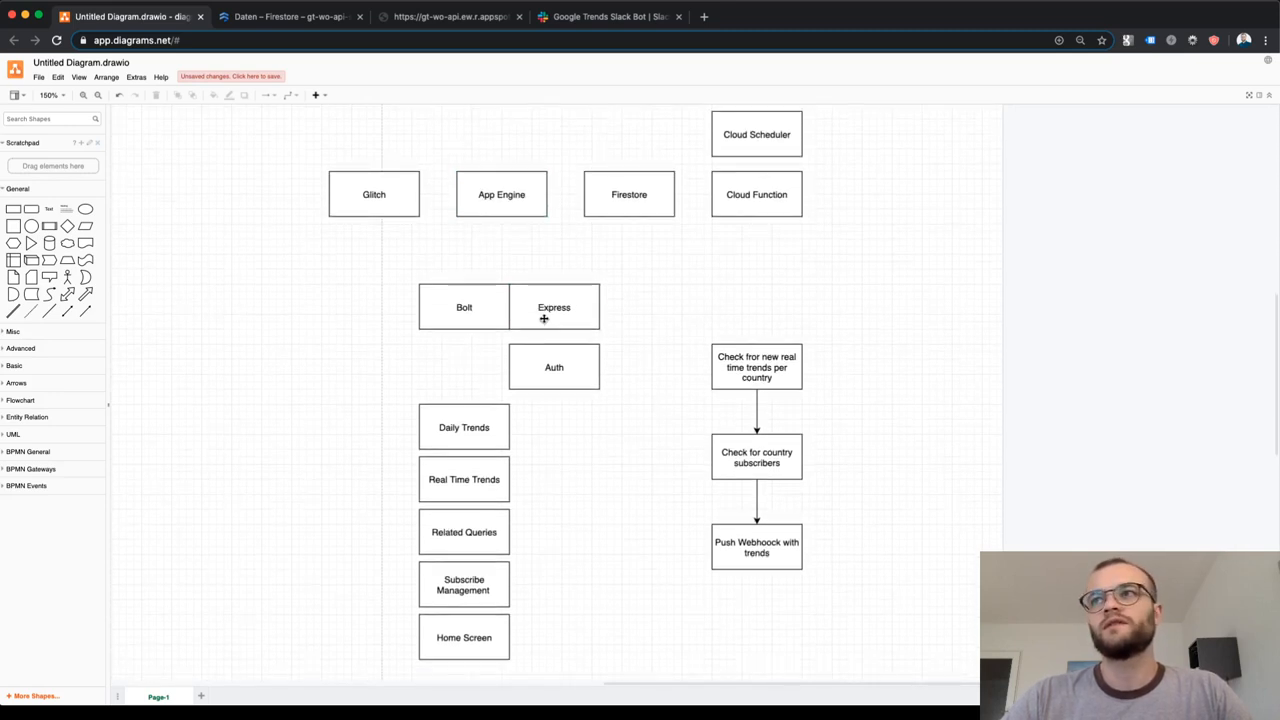
mouse_move(484, 356)
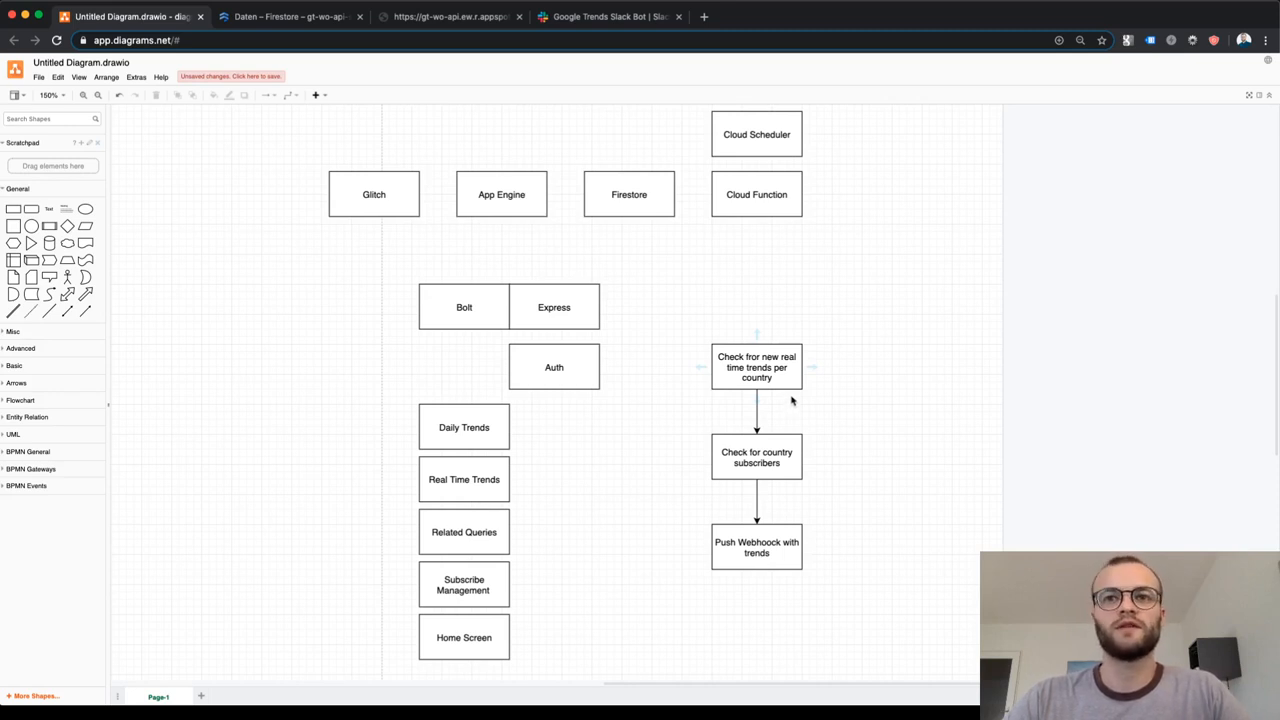
mouse_move(792, 312)
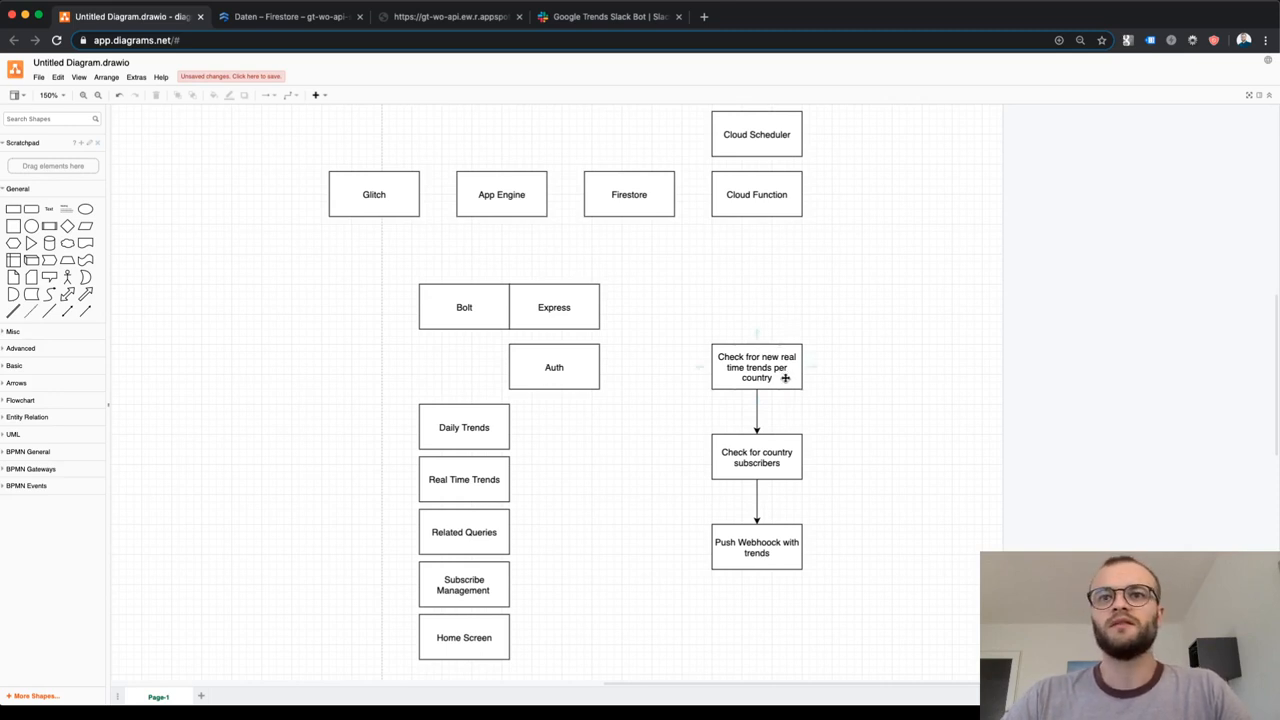
mouse_move(792, 376)
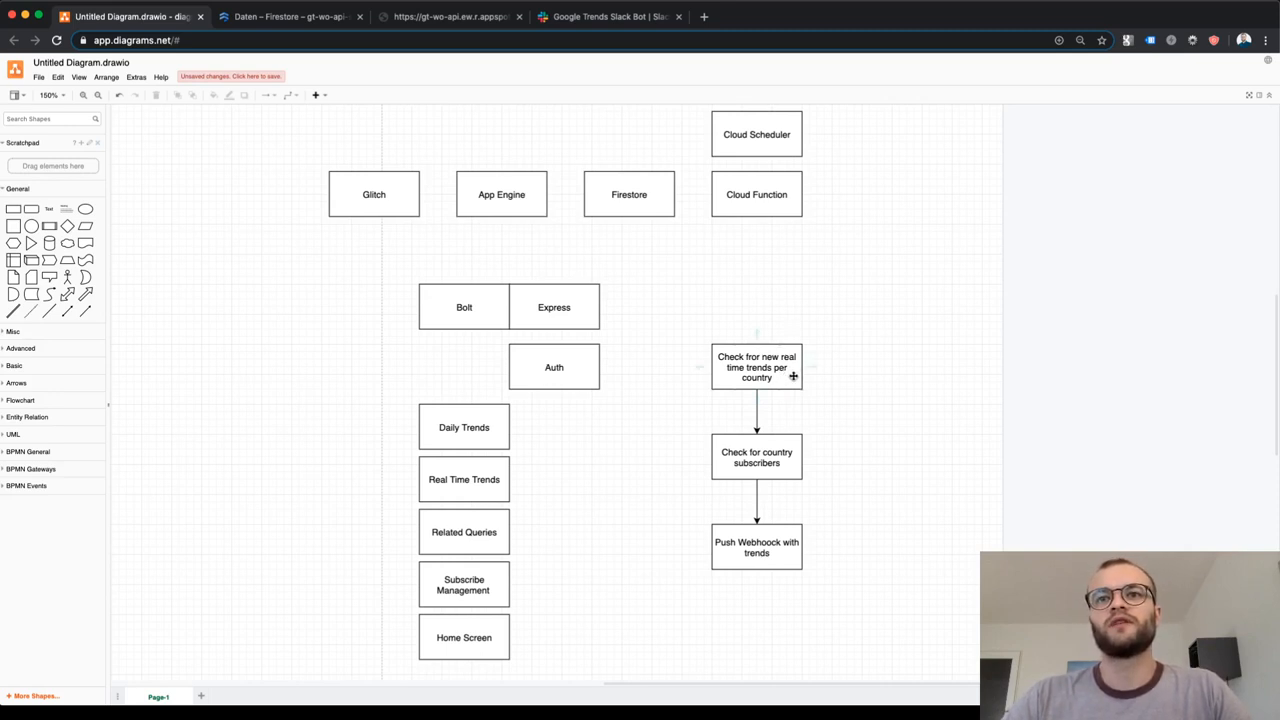
left_click(756, 368)
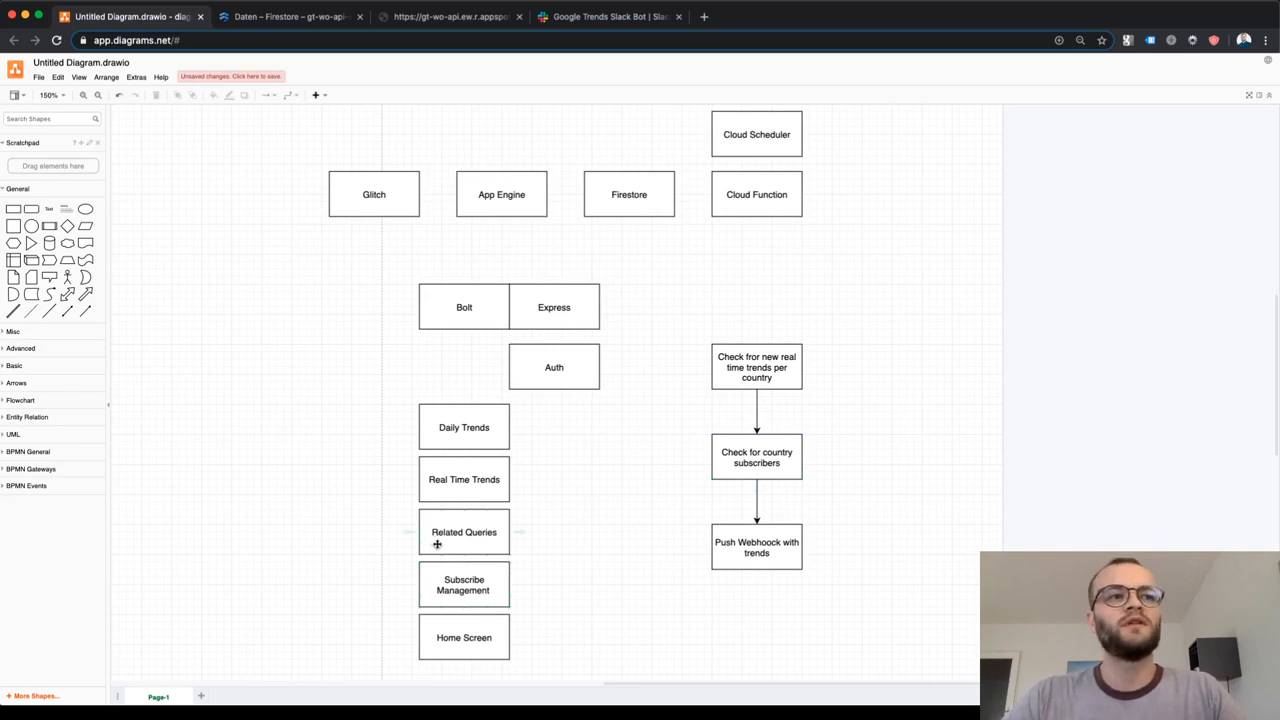
mouse_move(576, 396)
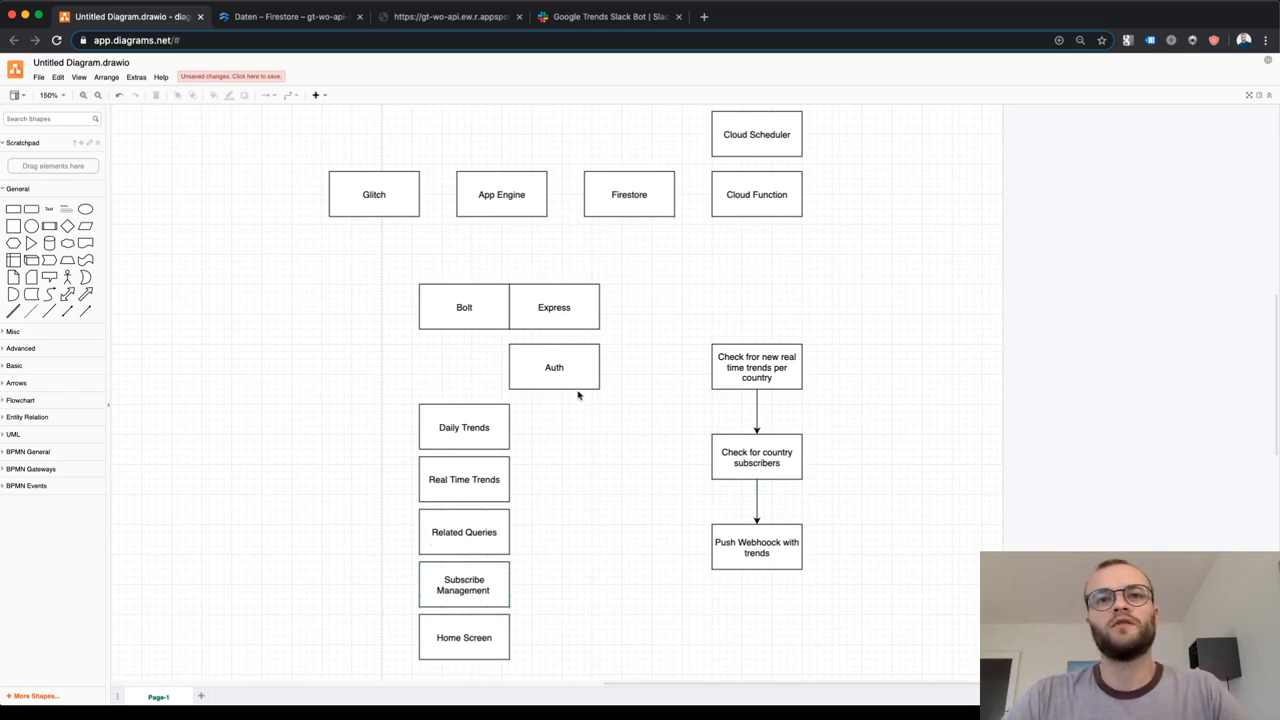
mouse_move(630, 320)
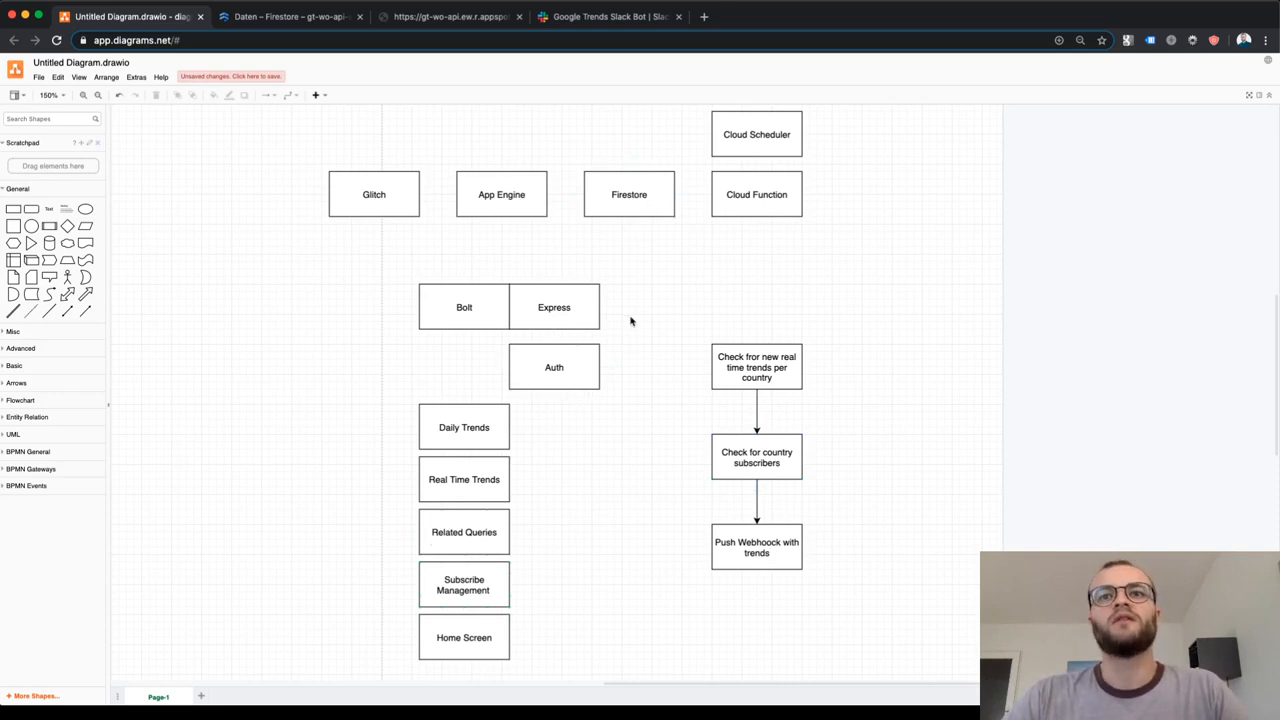
mouse_move(692, 340)
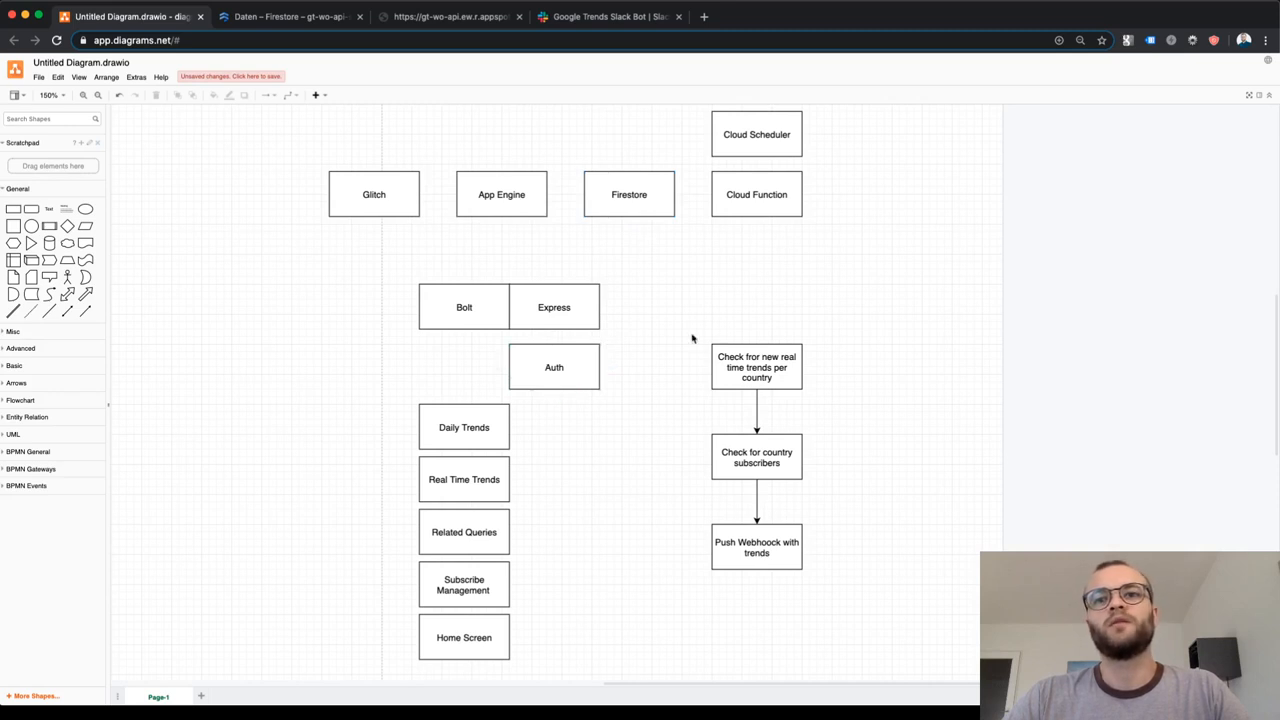
mouse_move(546, 388)
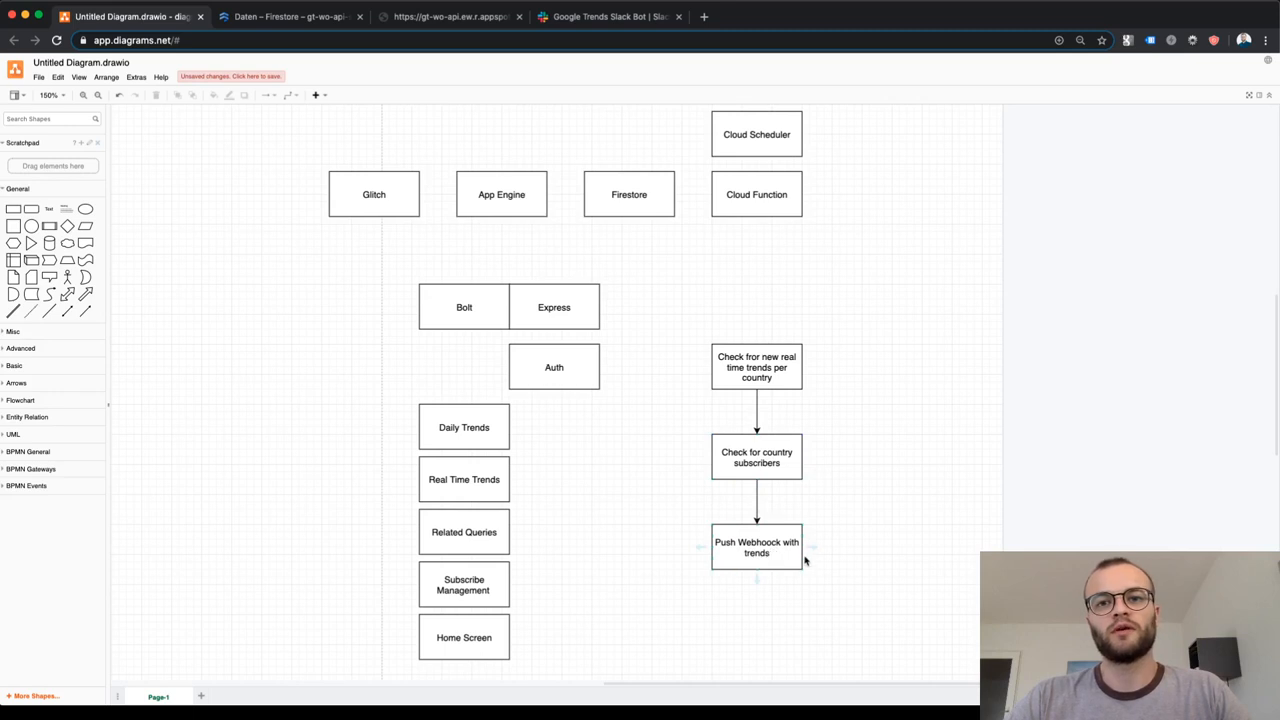
left_click(756, 548)
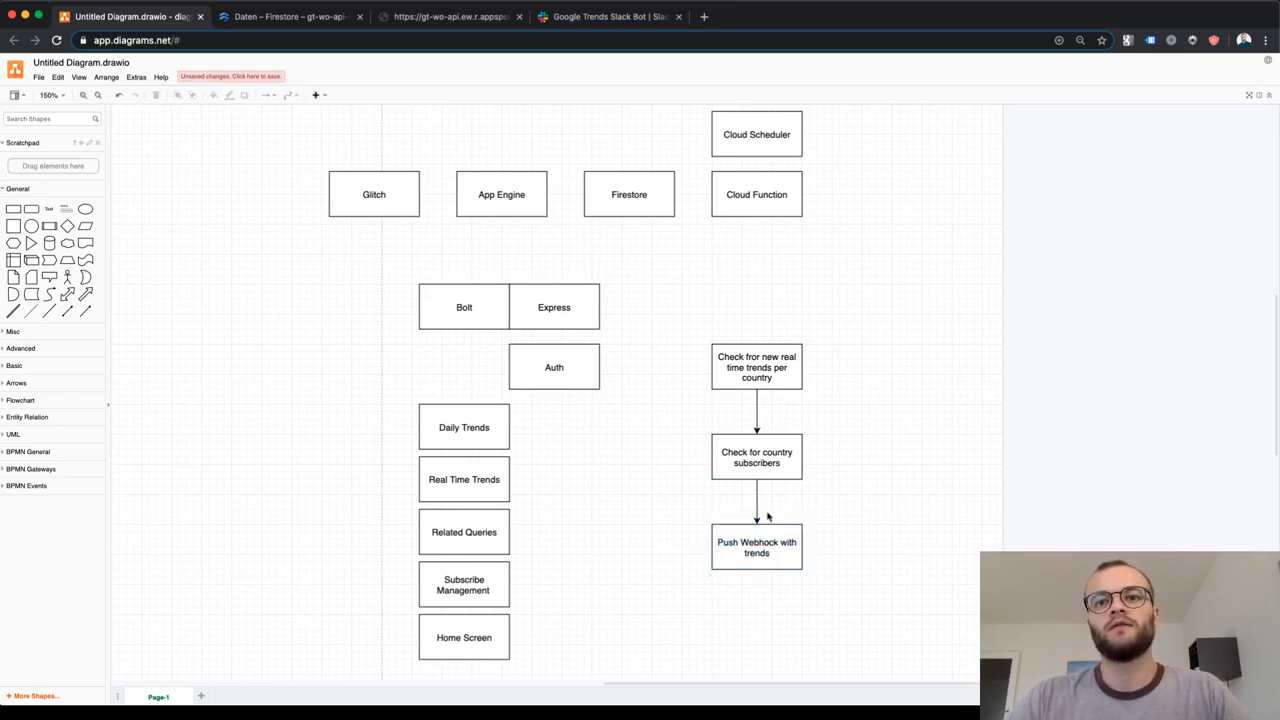
left_click(756, 548)
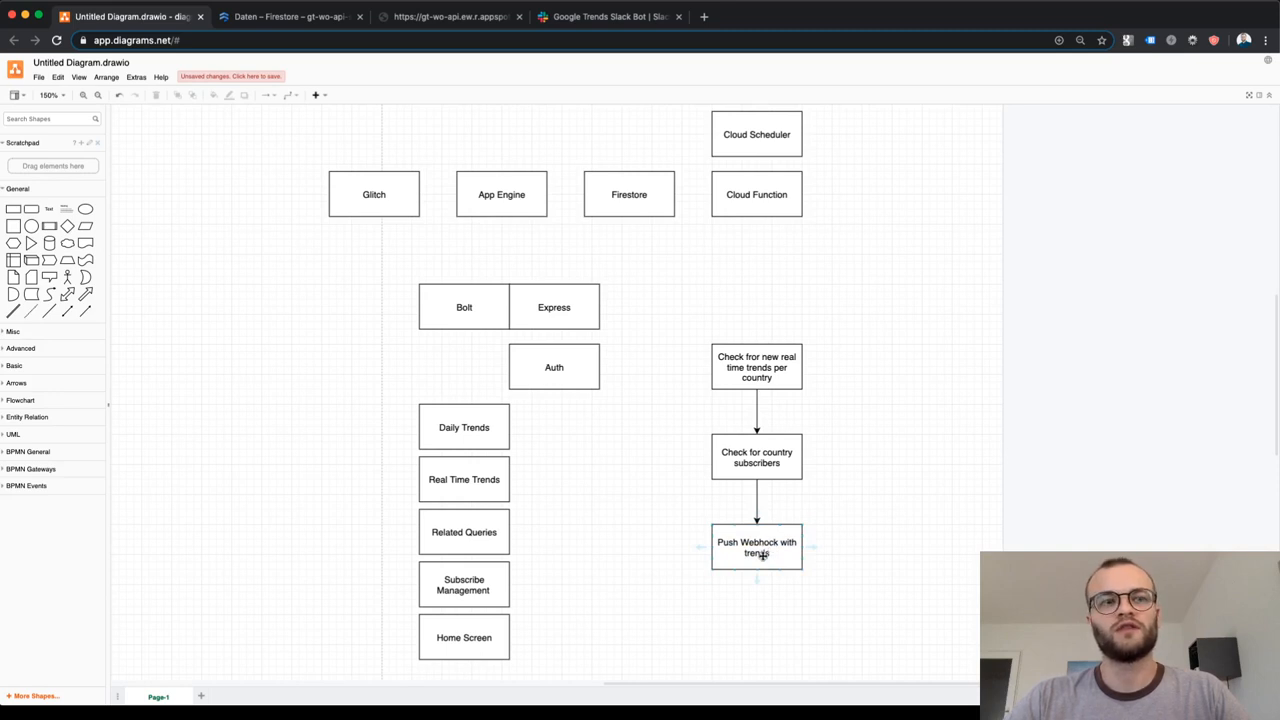